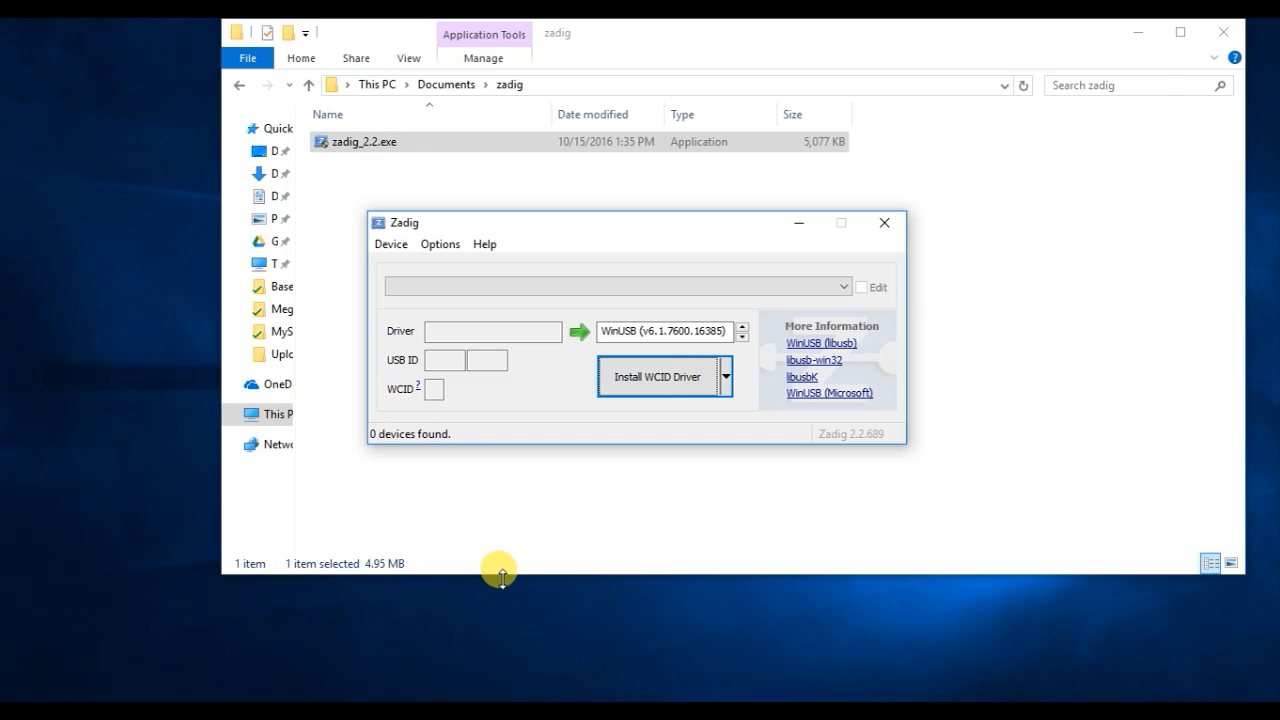
mouse_move(348, 448)
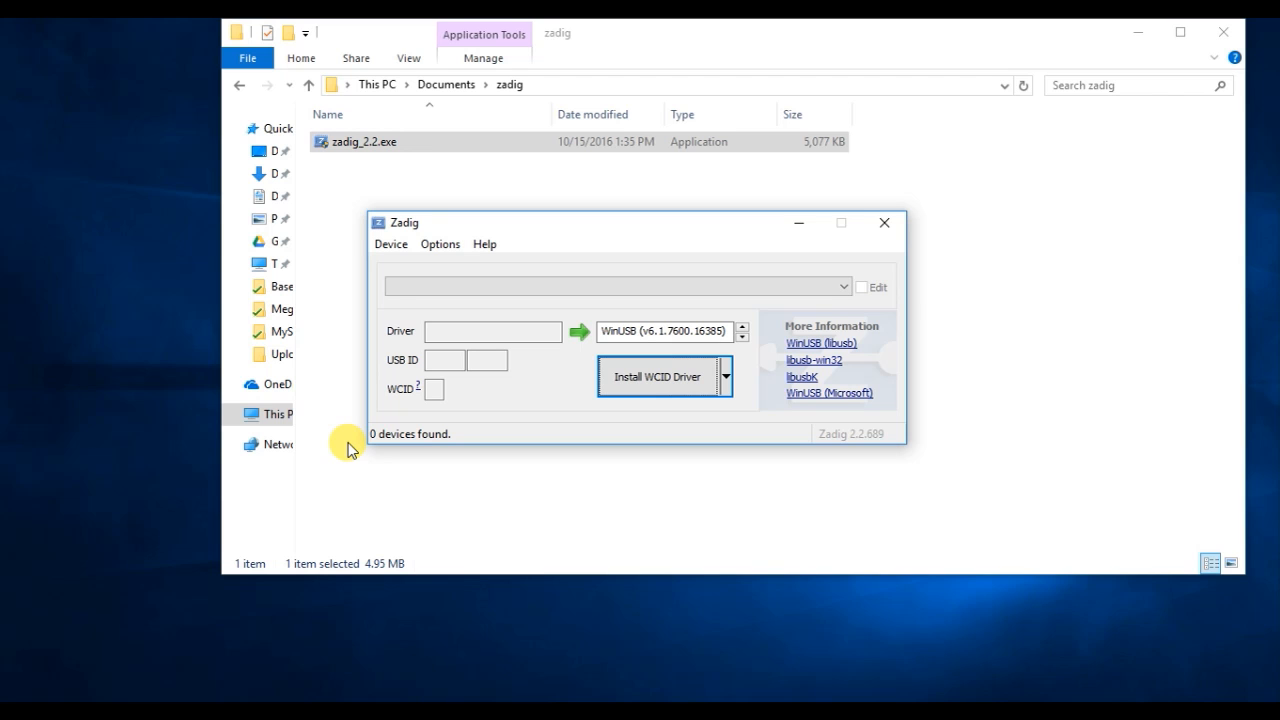
mouse_move(336, 160)
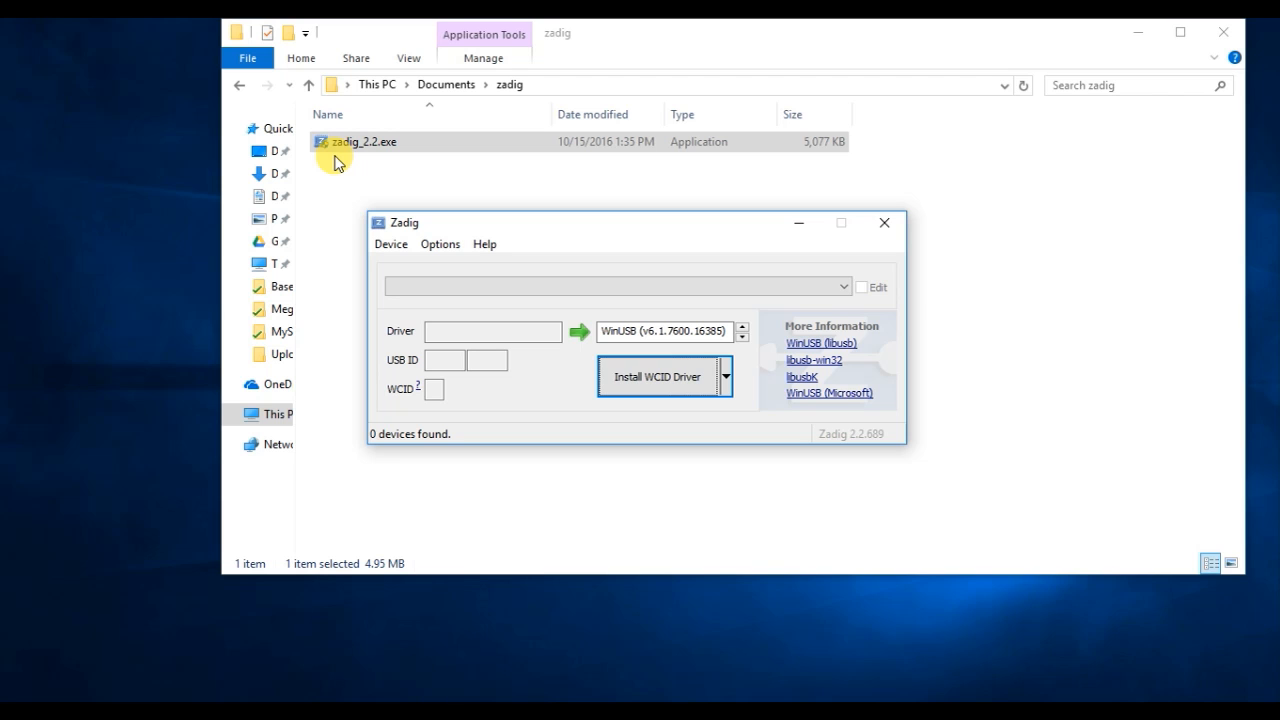
mouse_move(512, 220)
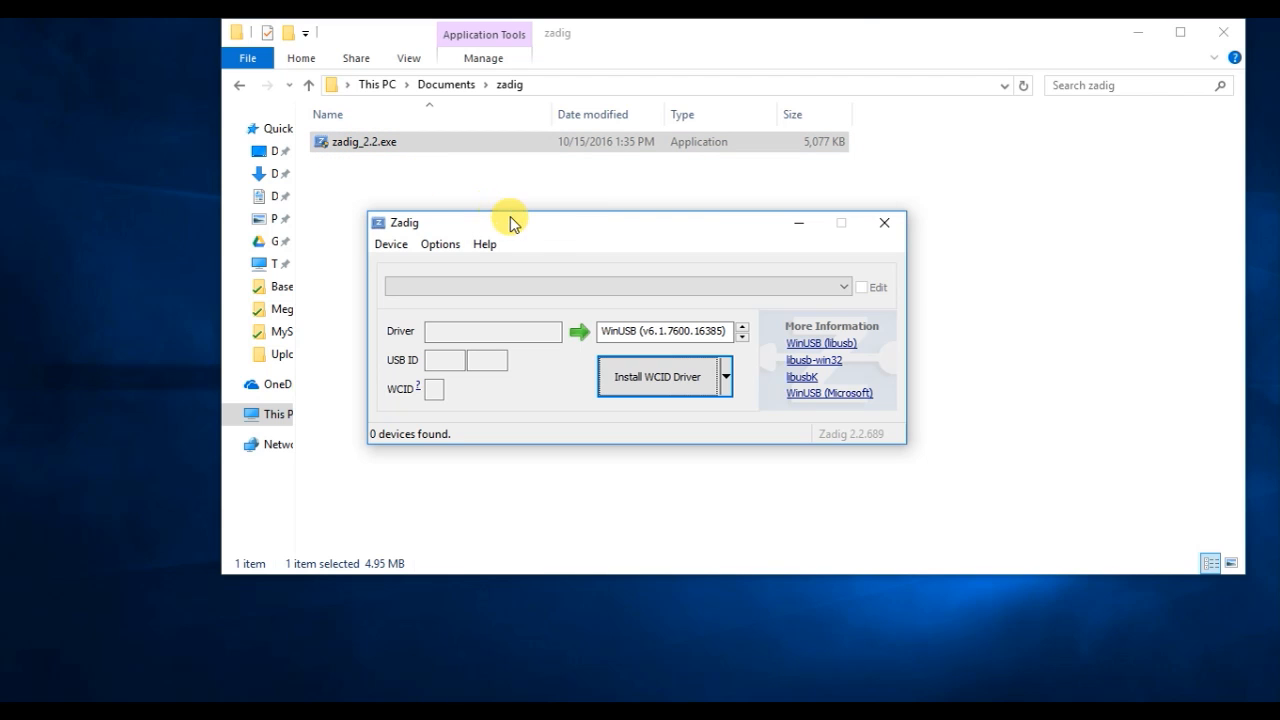
List all devices in Zadig, choose USBasp and target the libusb-win32 driver for it
left_click(440, 244)
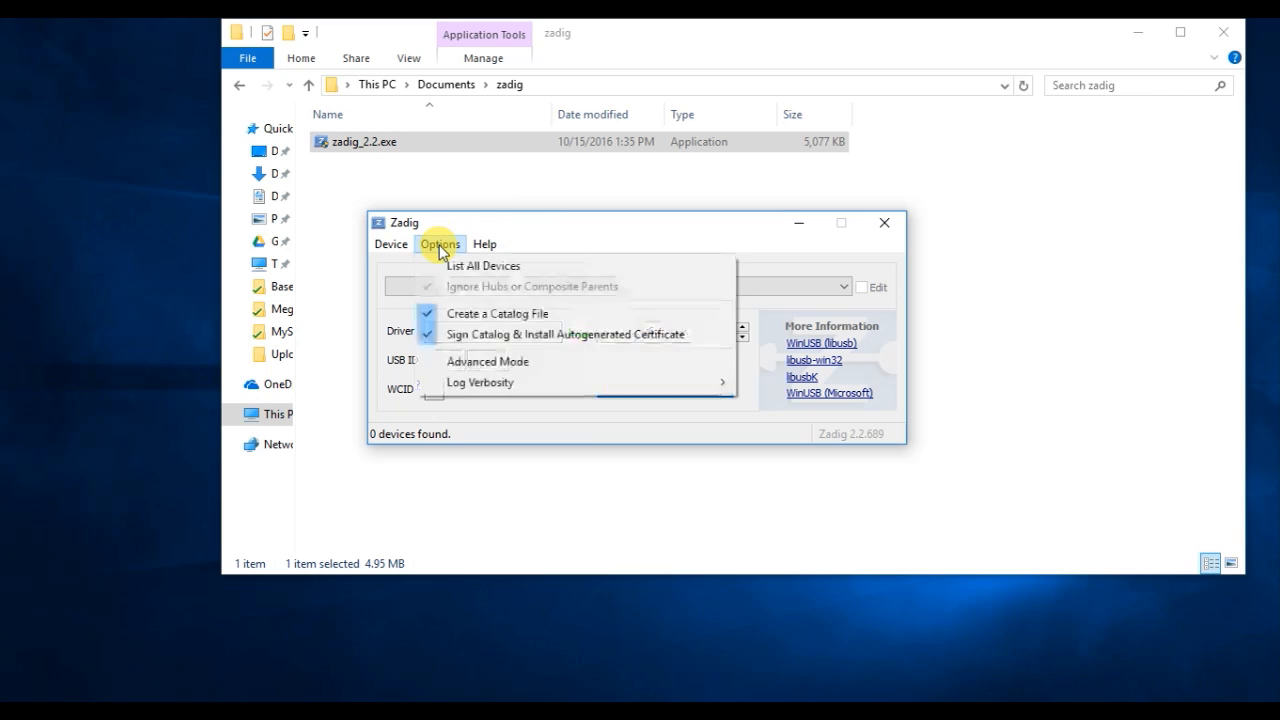
left_click(484, 264)
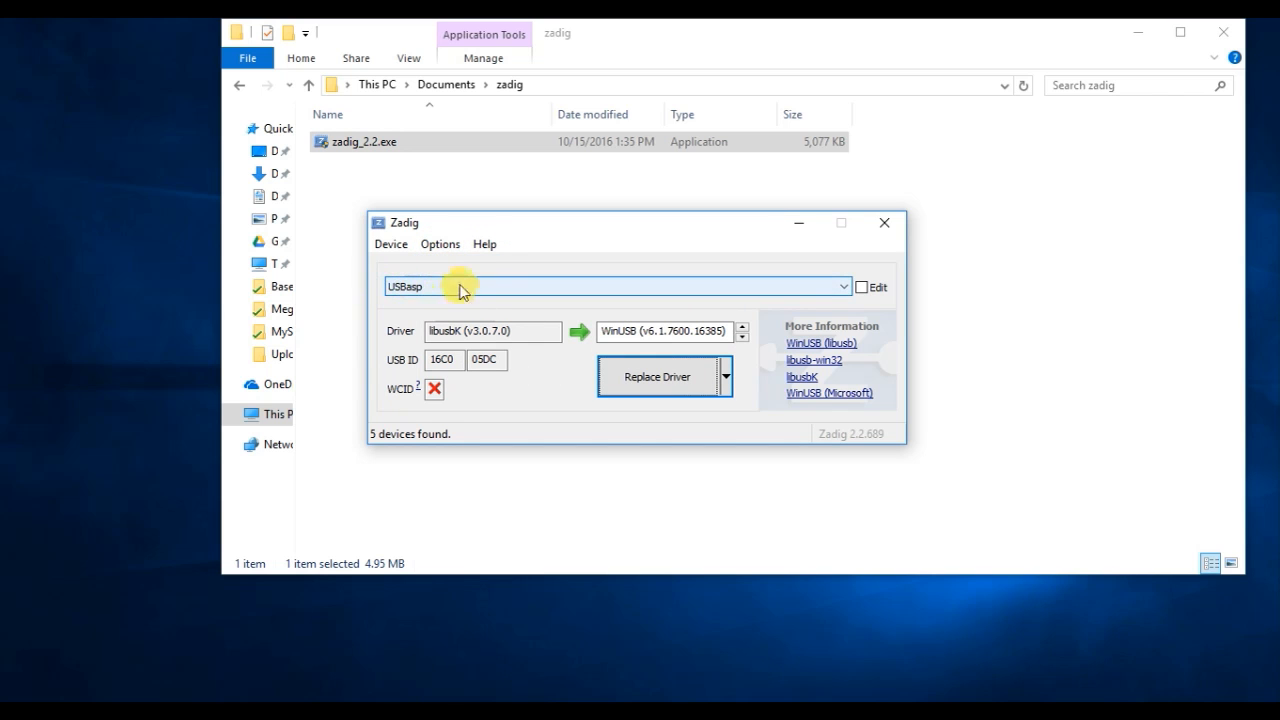
mouse_move(676, 268)
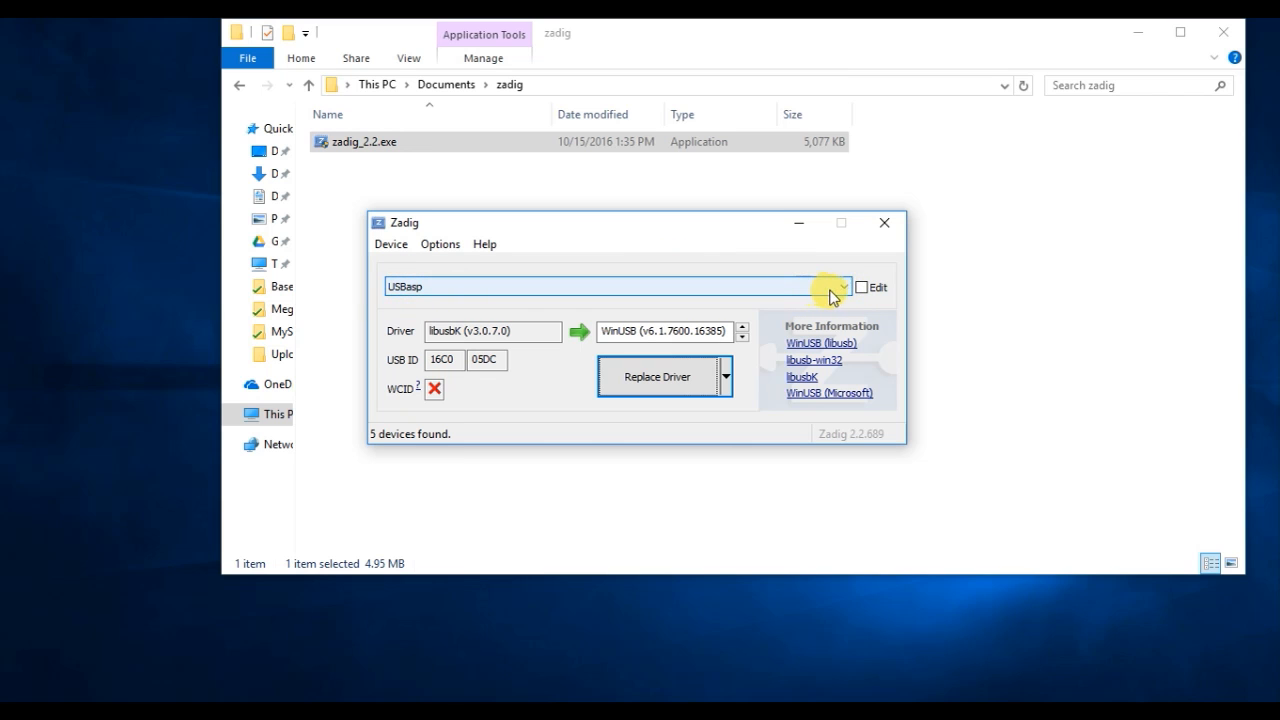
mouse_move(600, 290)
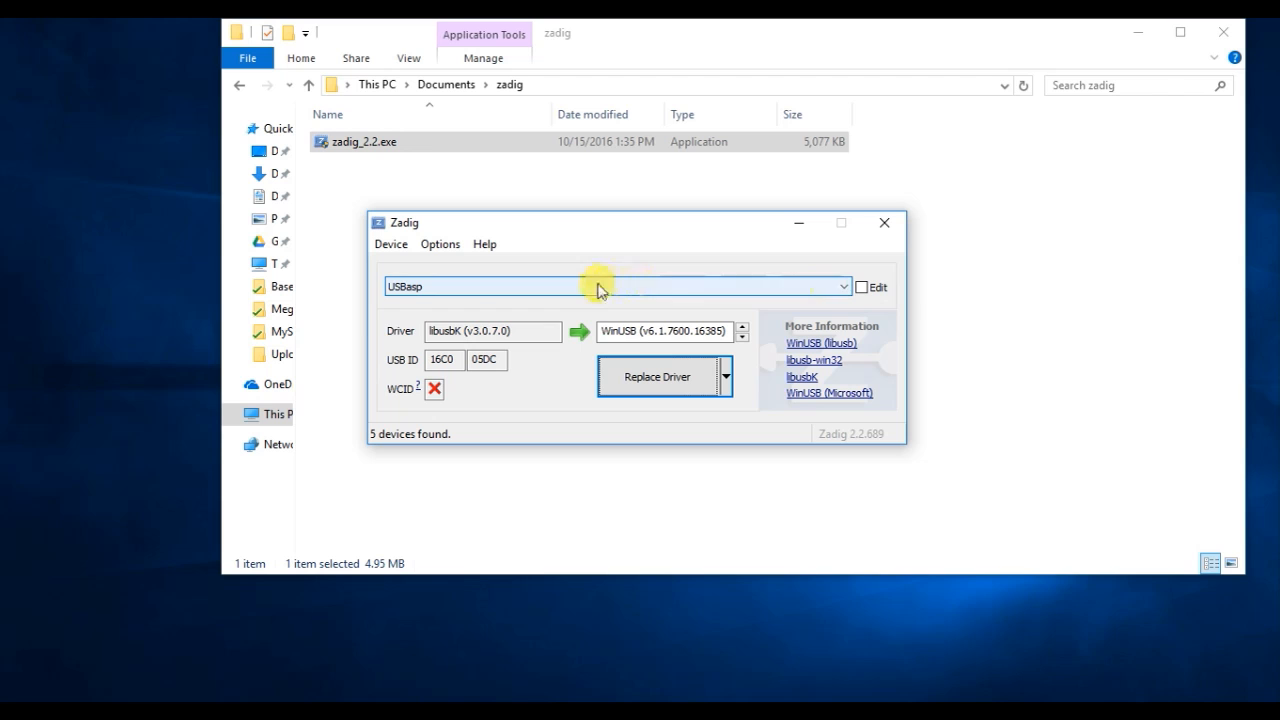
mouse_move(428, 338)
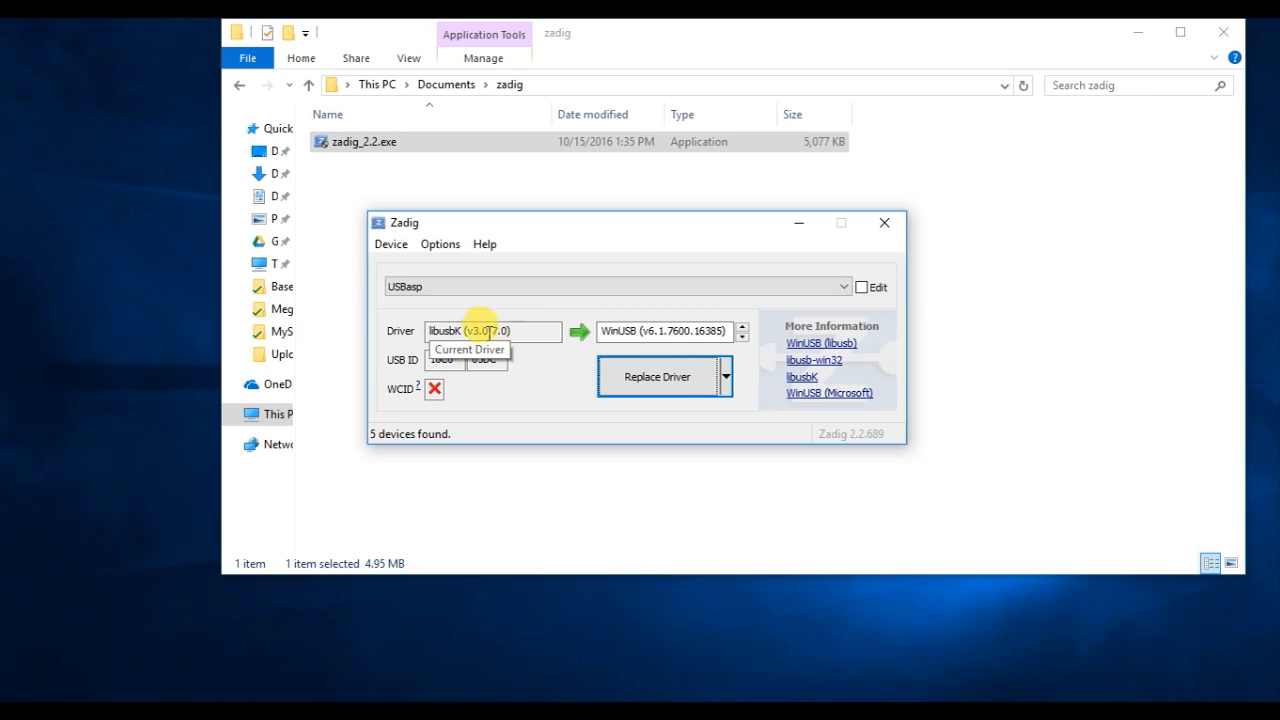
mouse_move(536, 376)
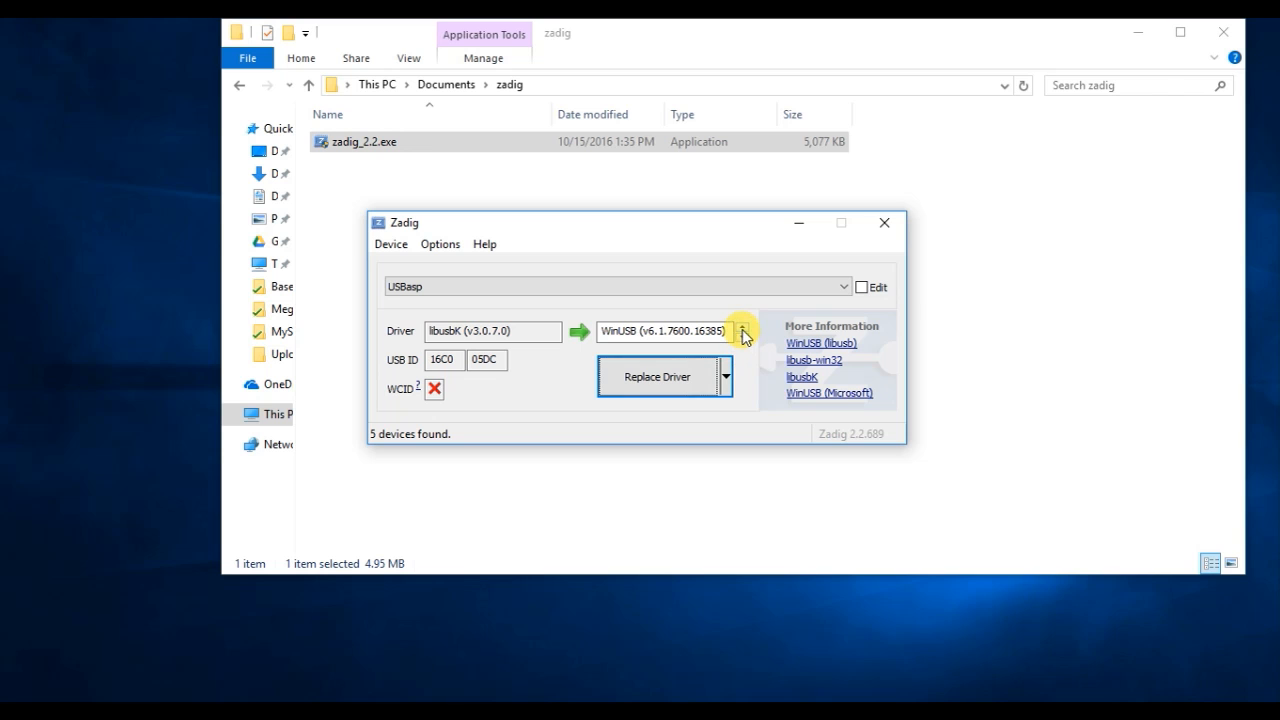
left_click(724, 332)
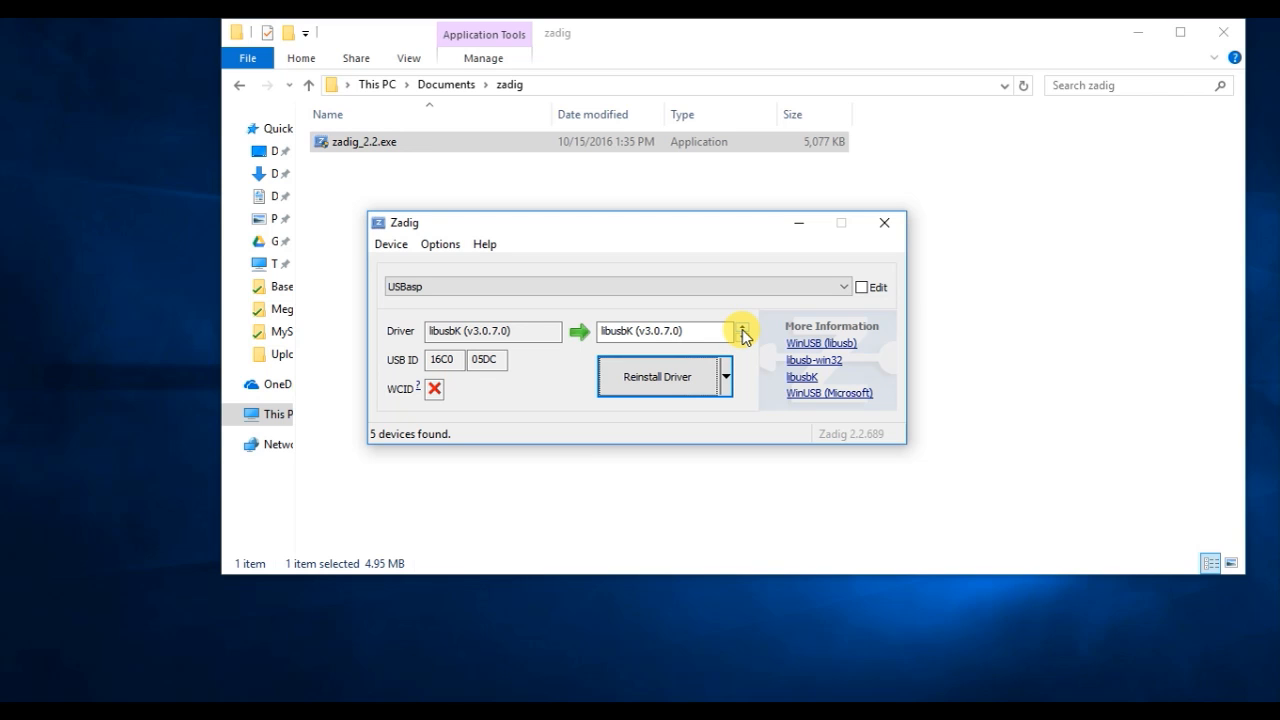
left_click(726, 332)
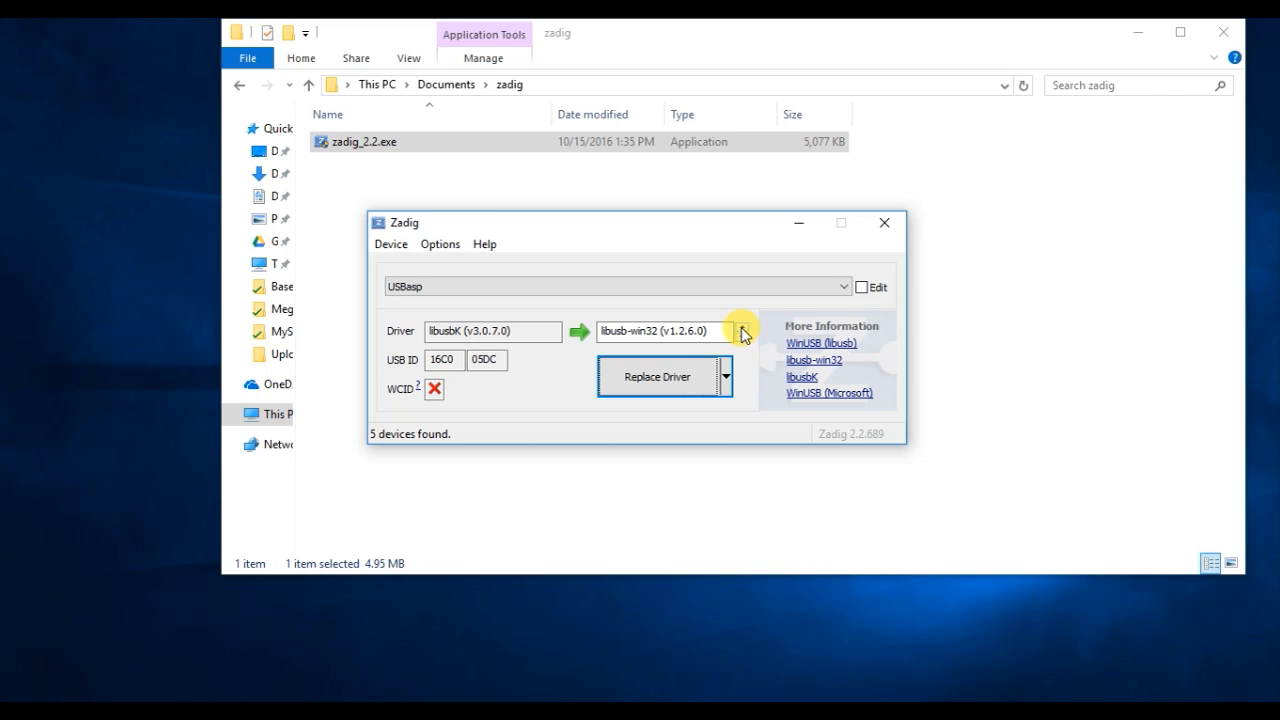
mouse_move(600, 332)
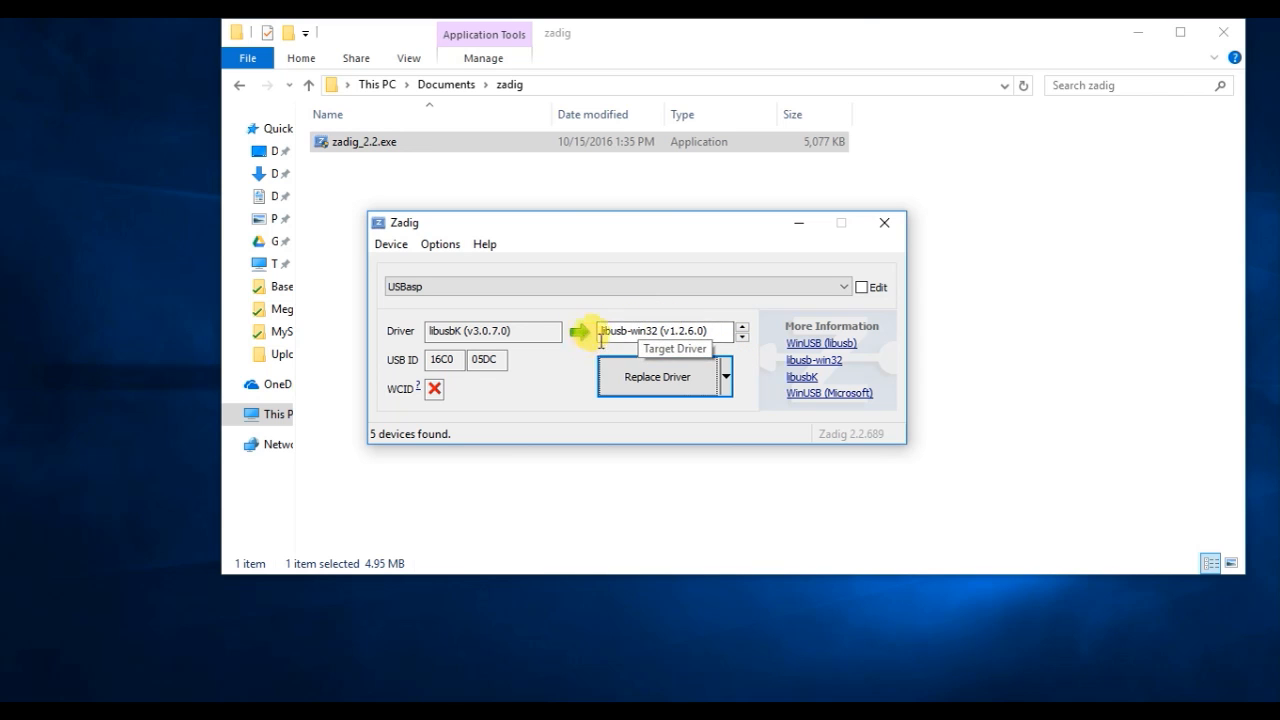
mouse_move(770, 368)
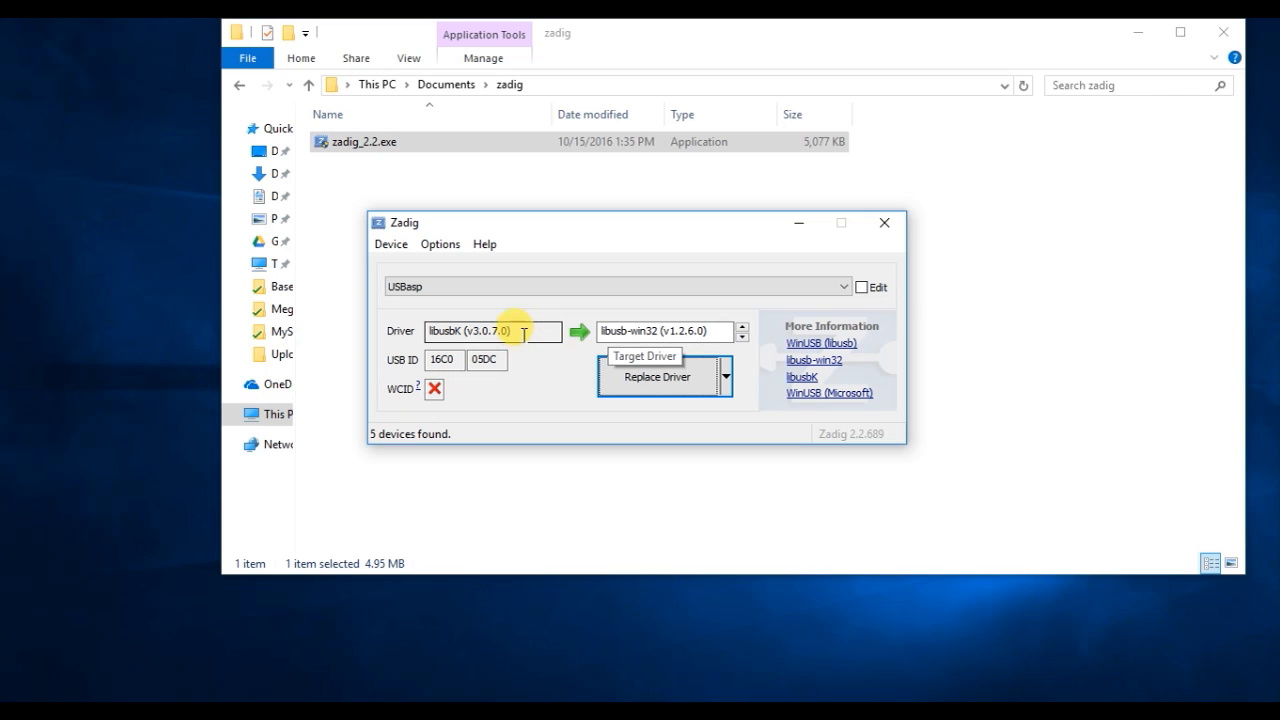
left_click(490, 332)
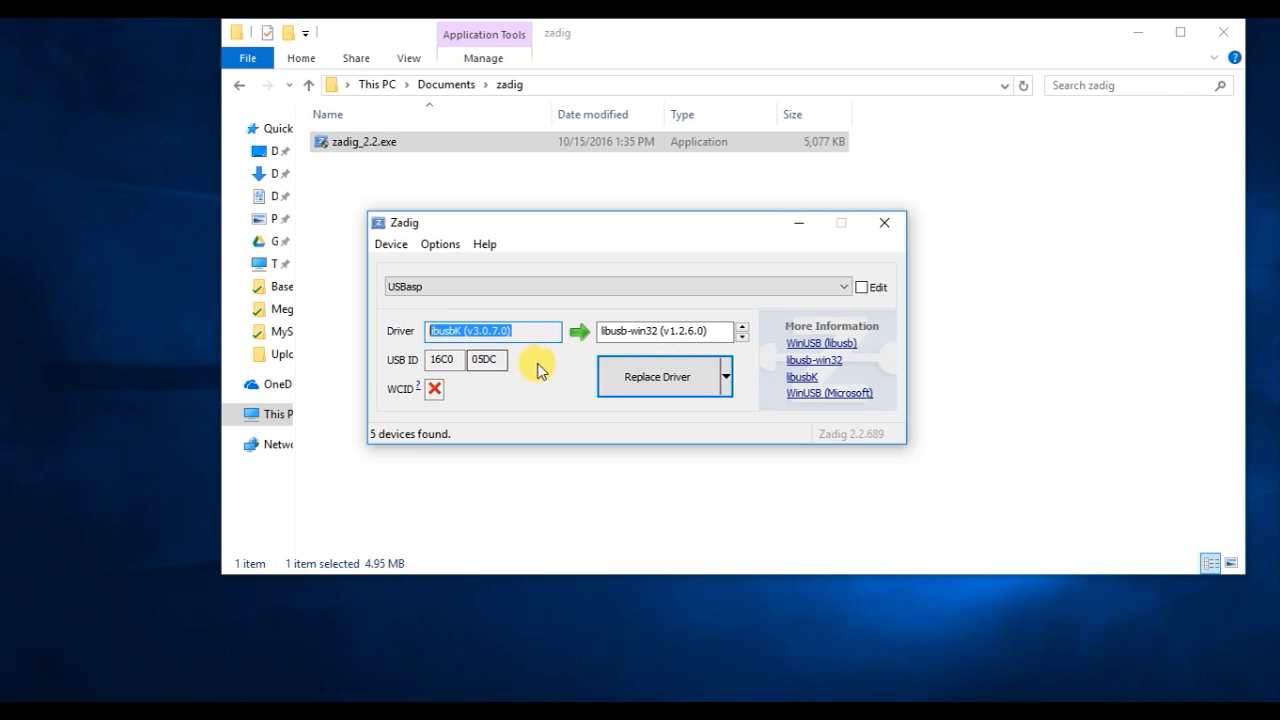
mouse_move(630, 330)
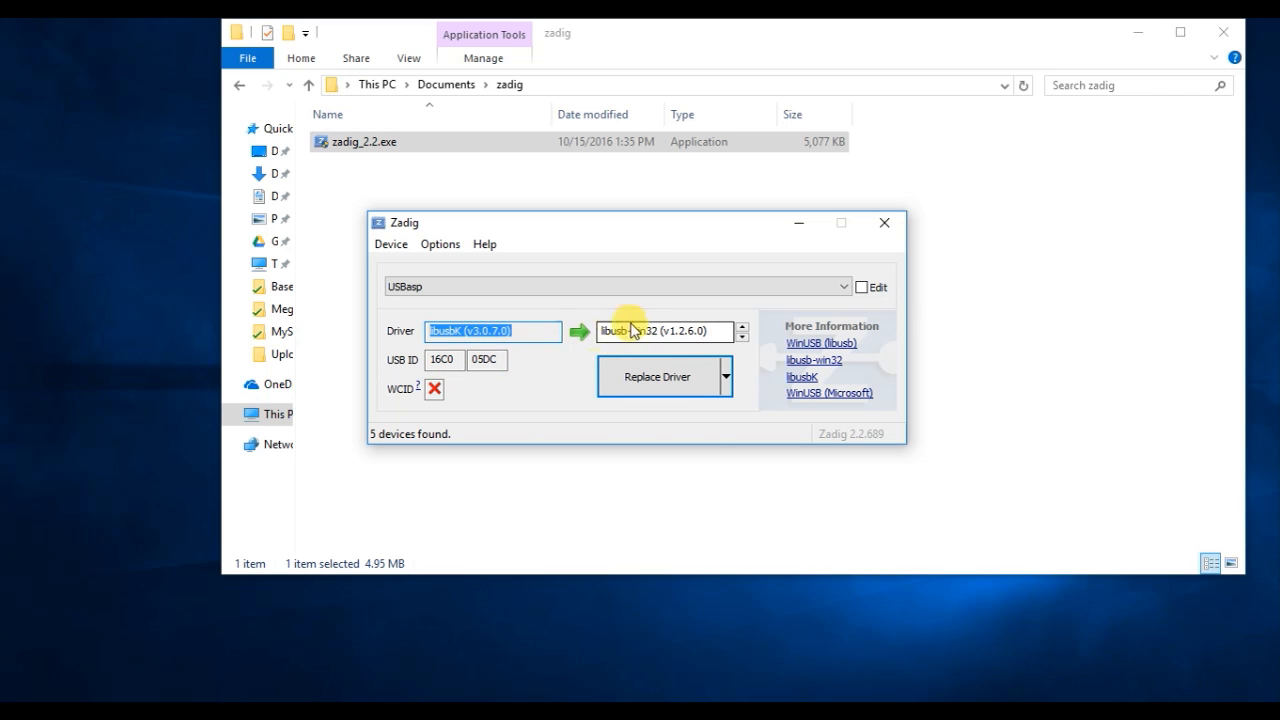
left_click(724, 376)
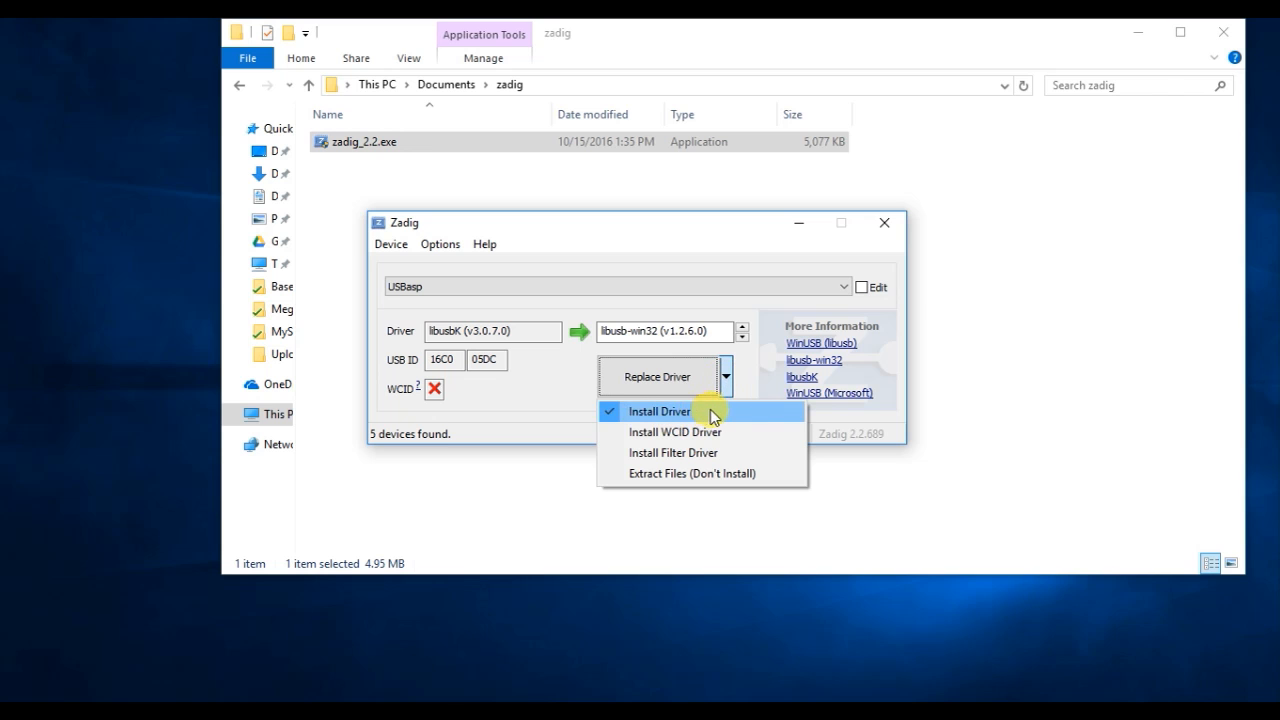
mouse_move(730, 422)
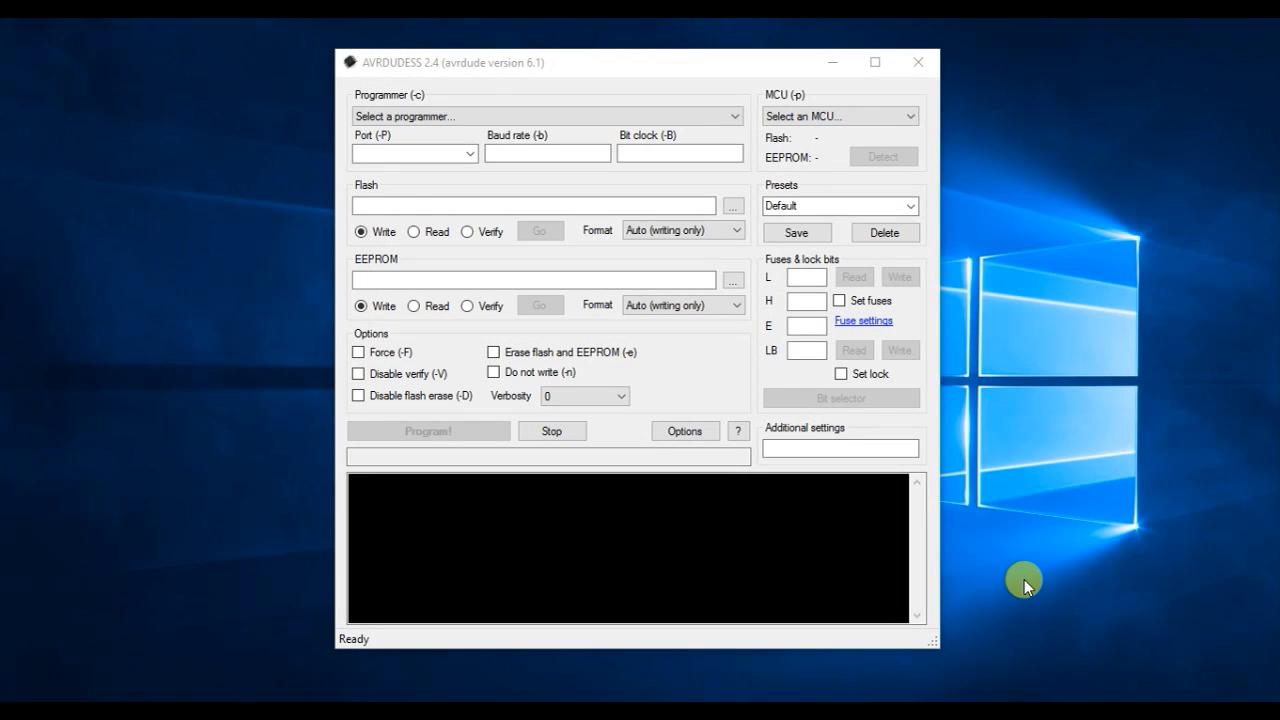
mouse_move(300, 32)
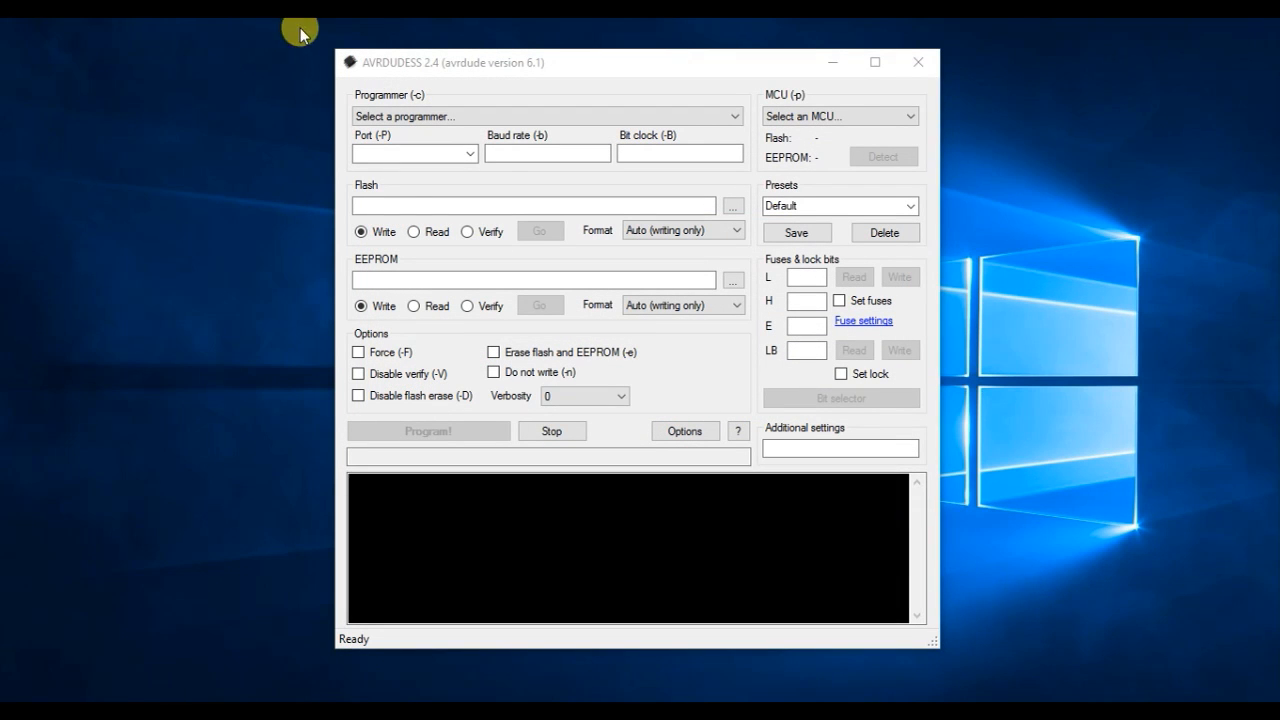
Expand the Programmer list in AVRDUDESS
left_click(836, 204)
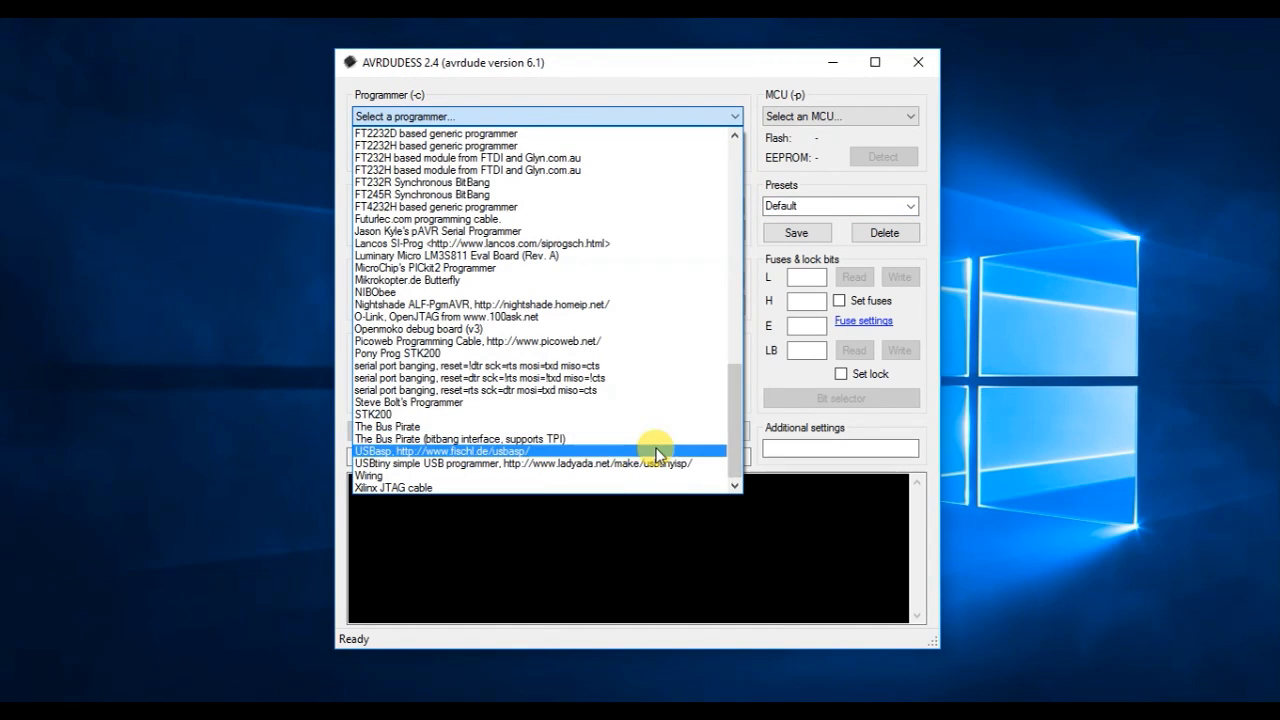
Choose USBasp as programmer, detect the ATmega328P and read its fuse values
left_click(448, 452)
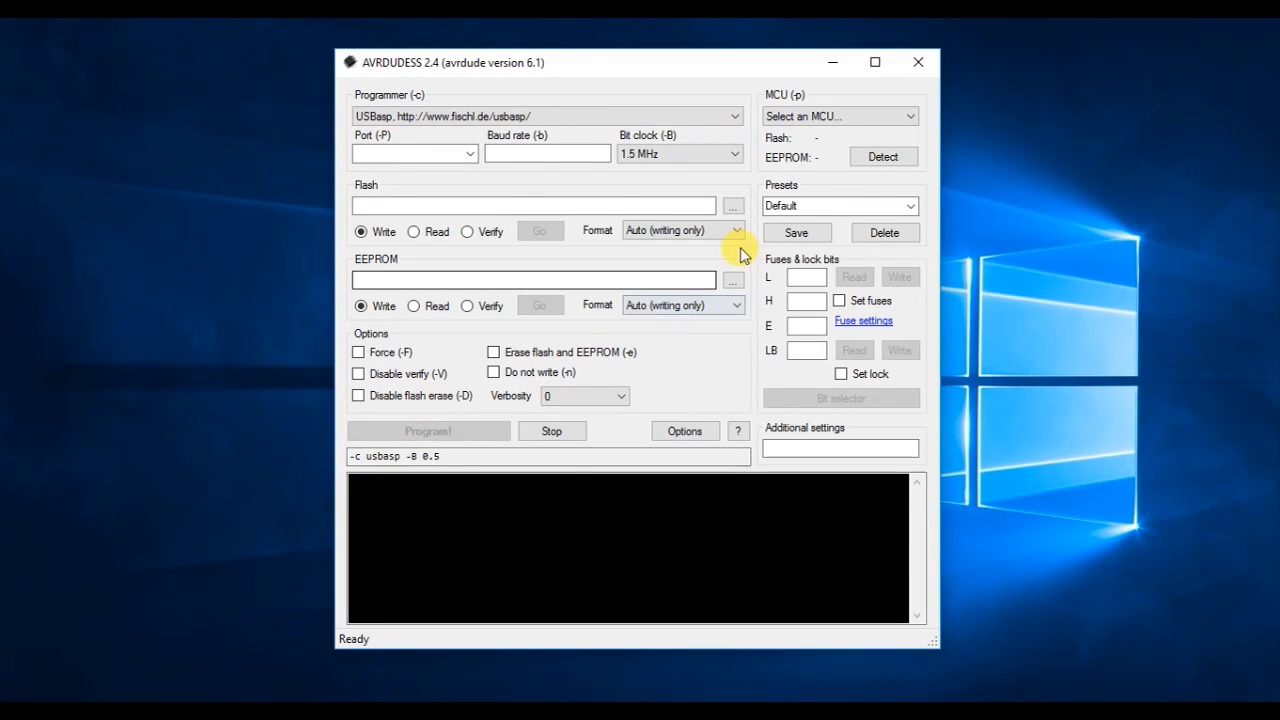
left_click(882, 156)
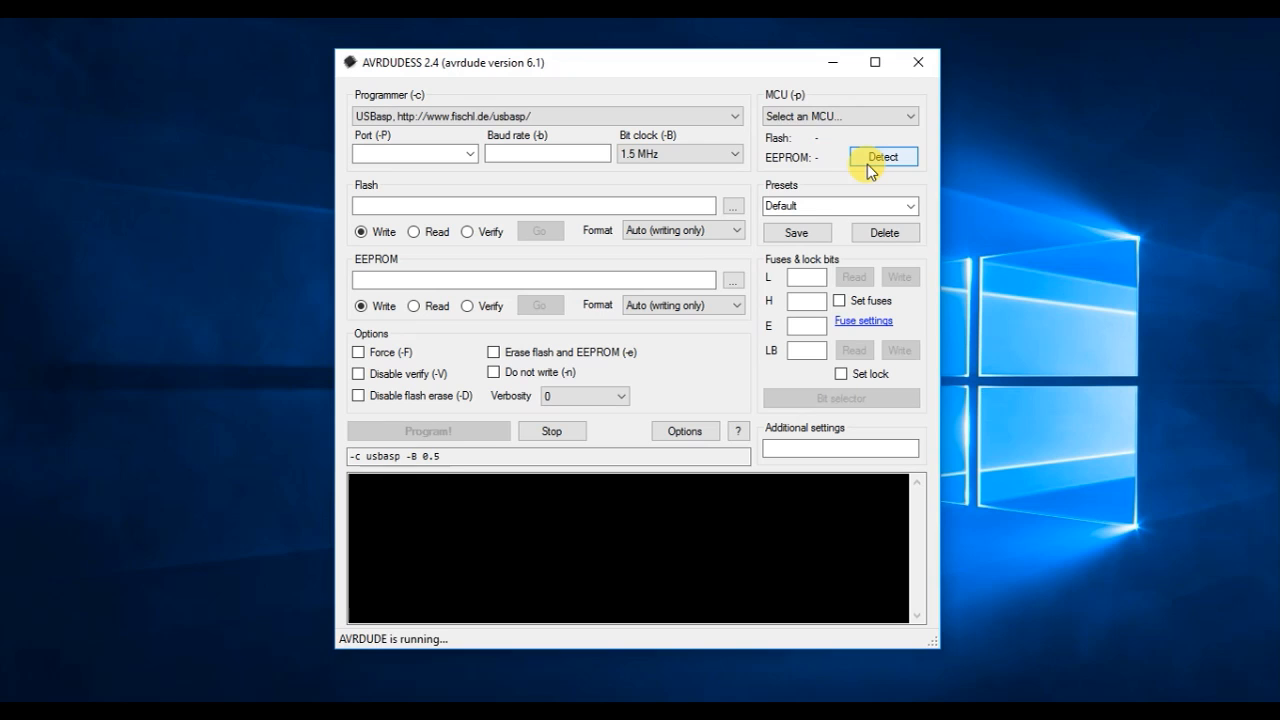
left_click(884, 156)
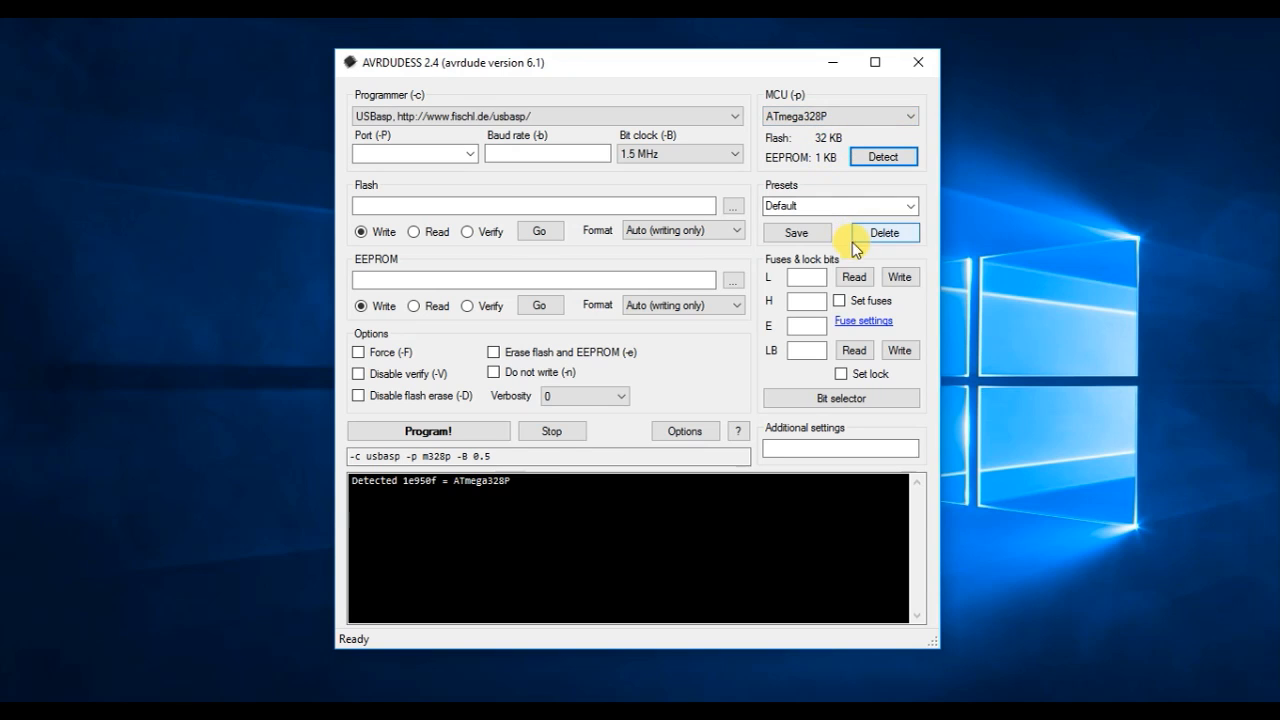
left_click(852, 276)
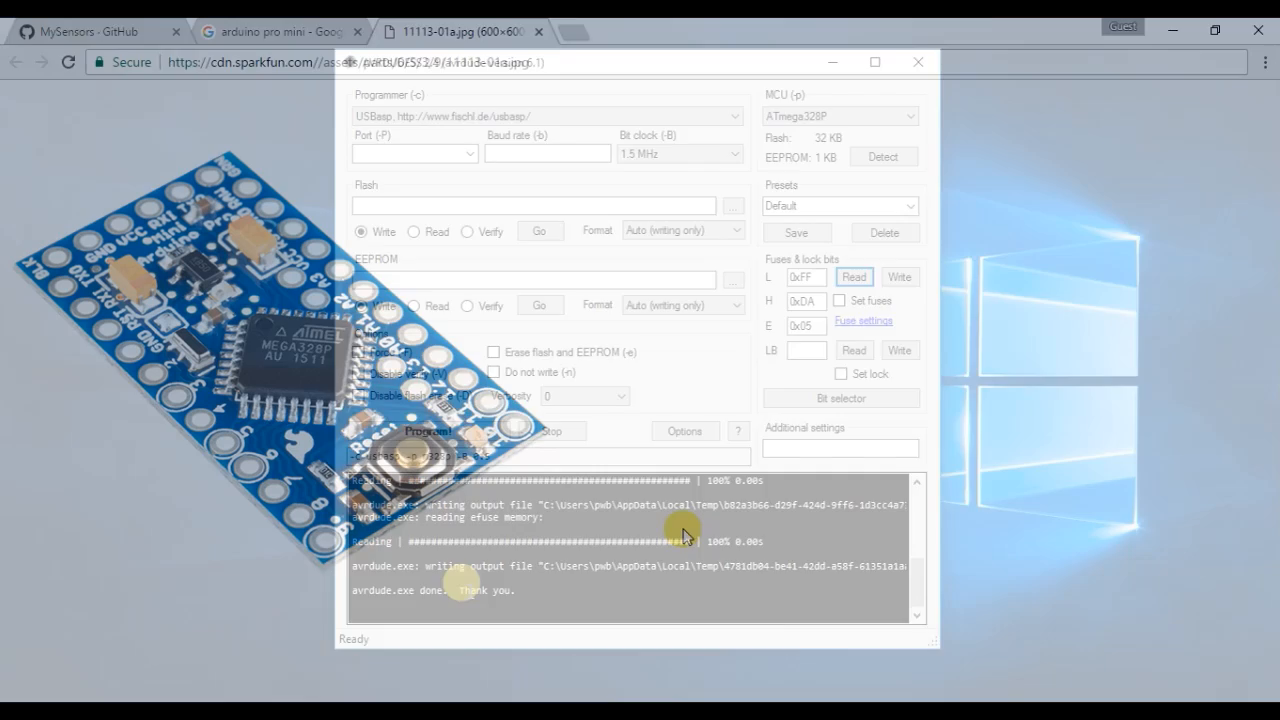
Show the Arduino Pro Mini board photo in its own Chrome tab
left_click(916, 60)
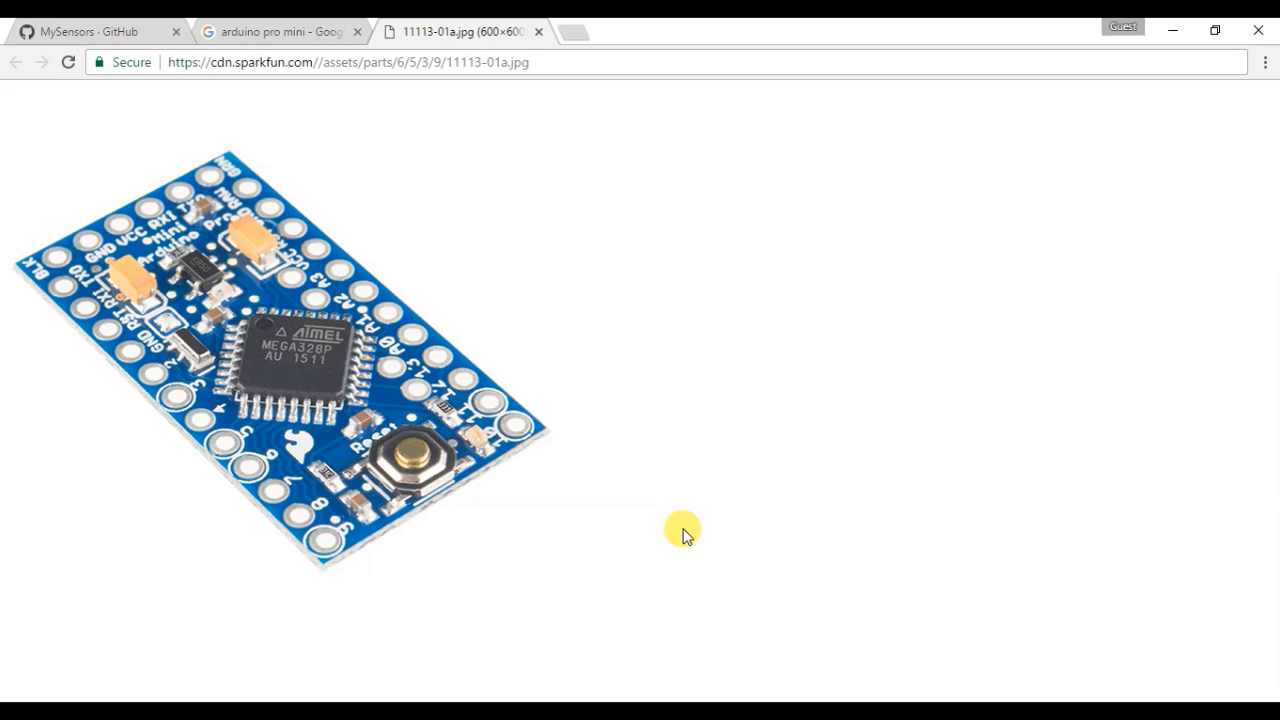
mouse_move(240, 248)
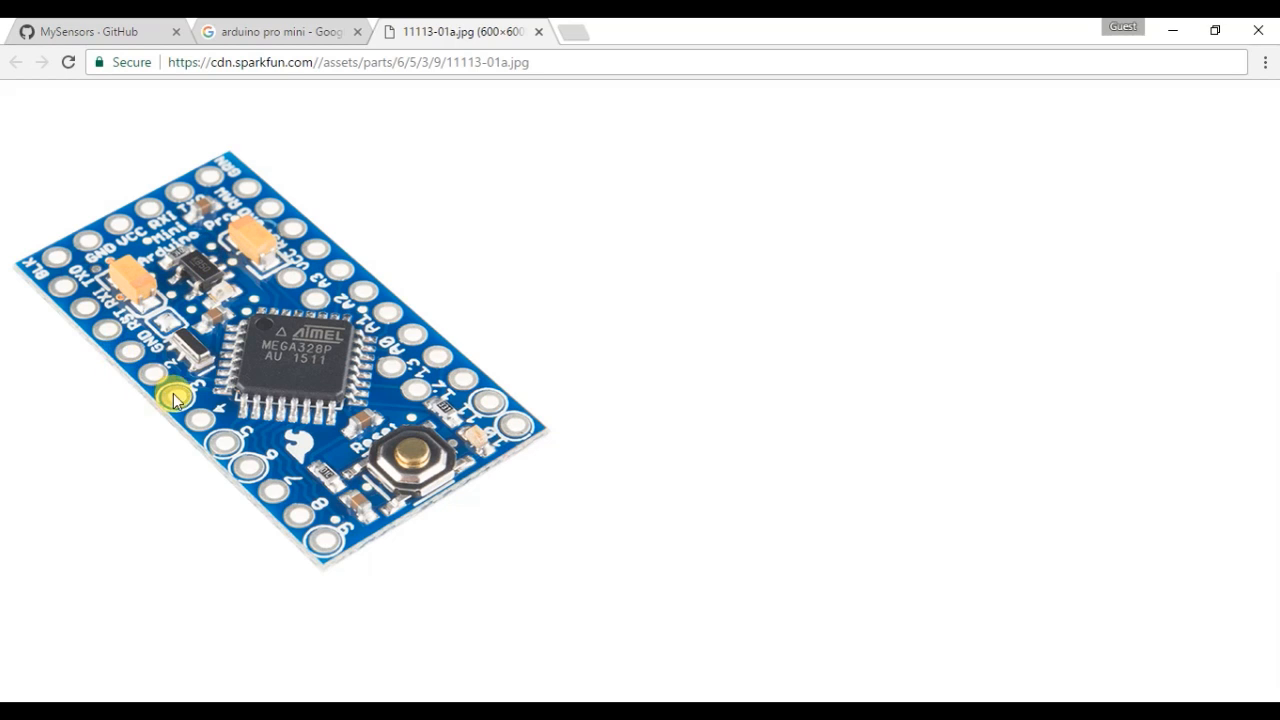
mouse_move(168, 392)
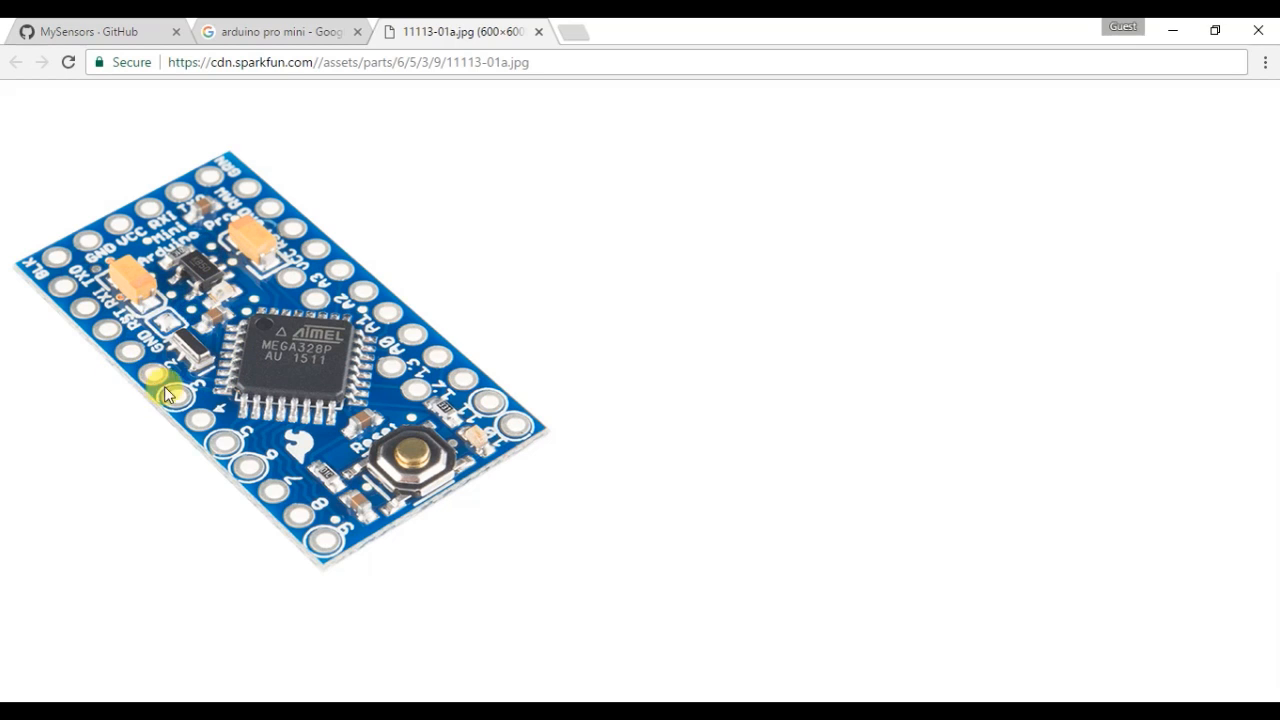
mouse_move(224, 364)
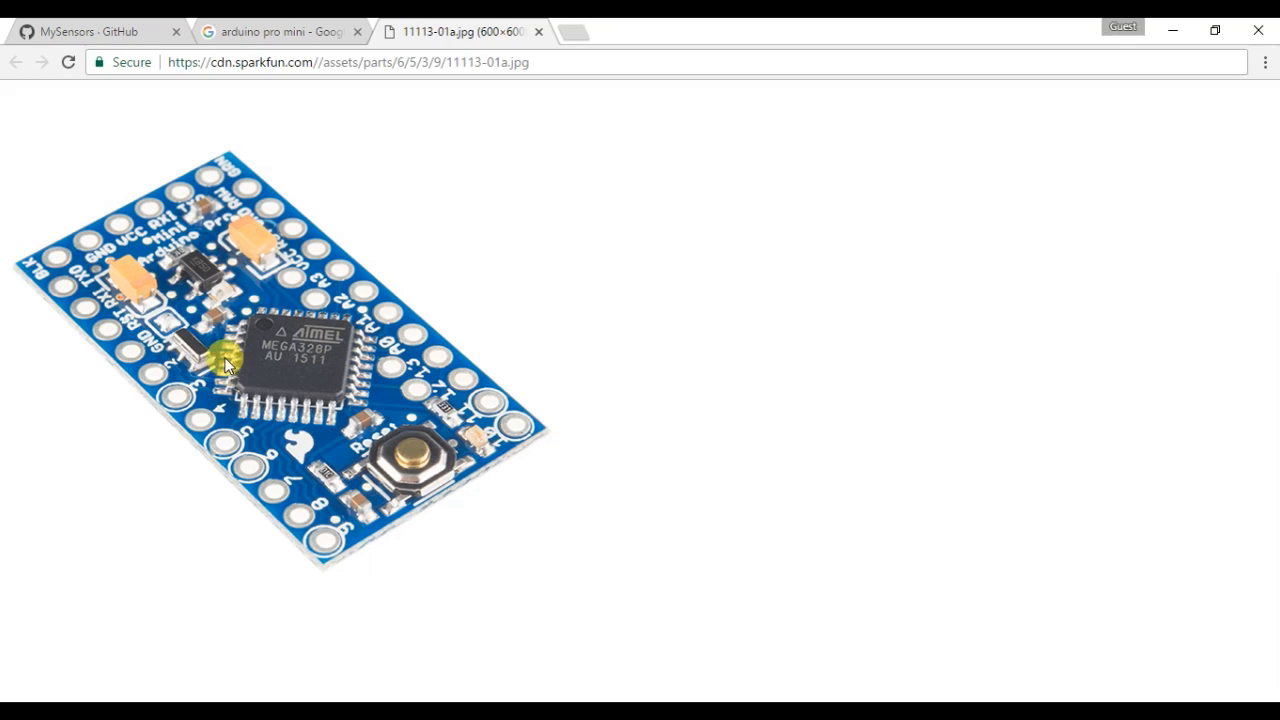
mouse_move(150, 340)
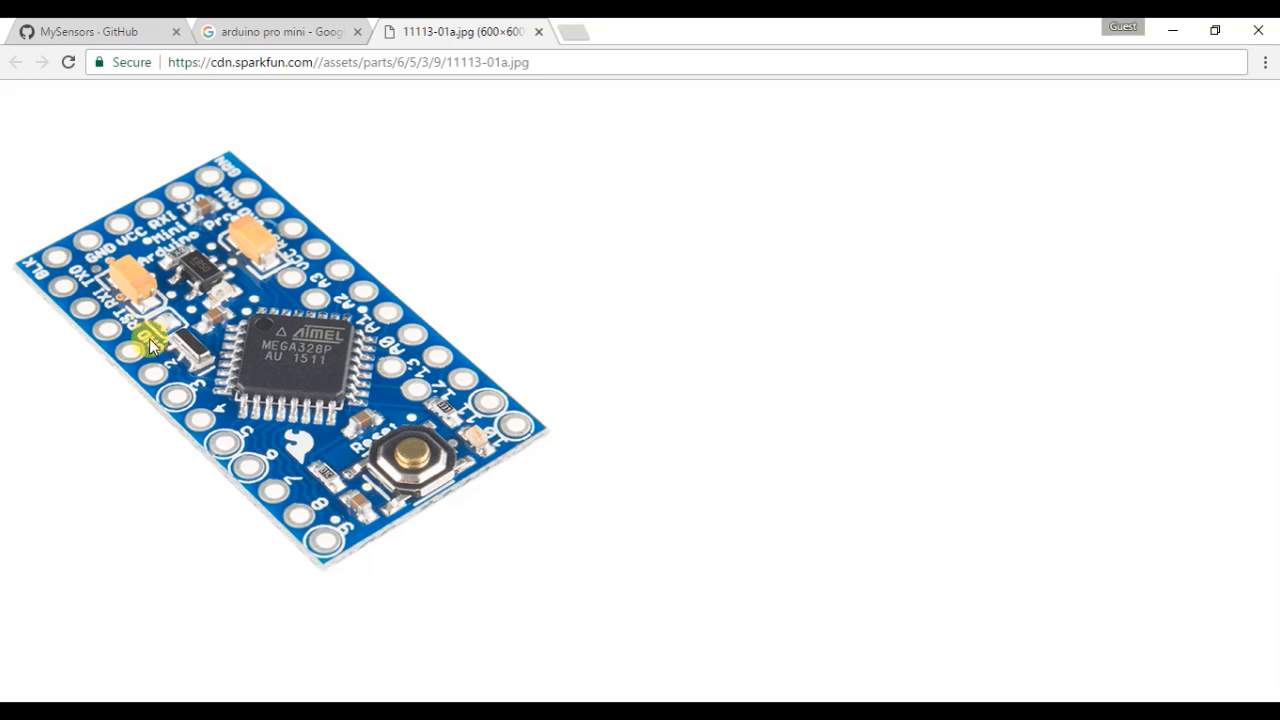
mouse_move(164, 378)
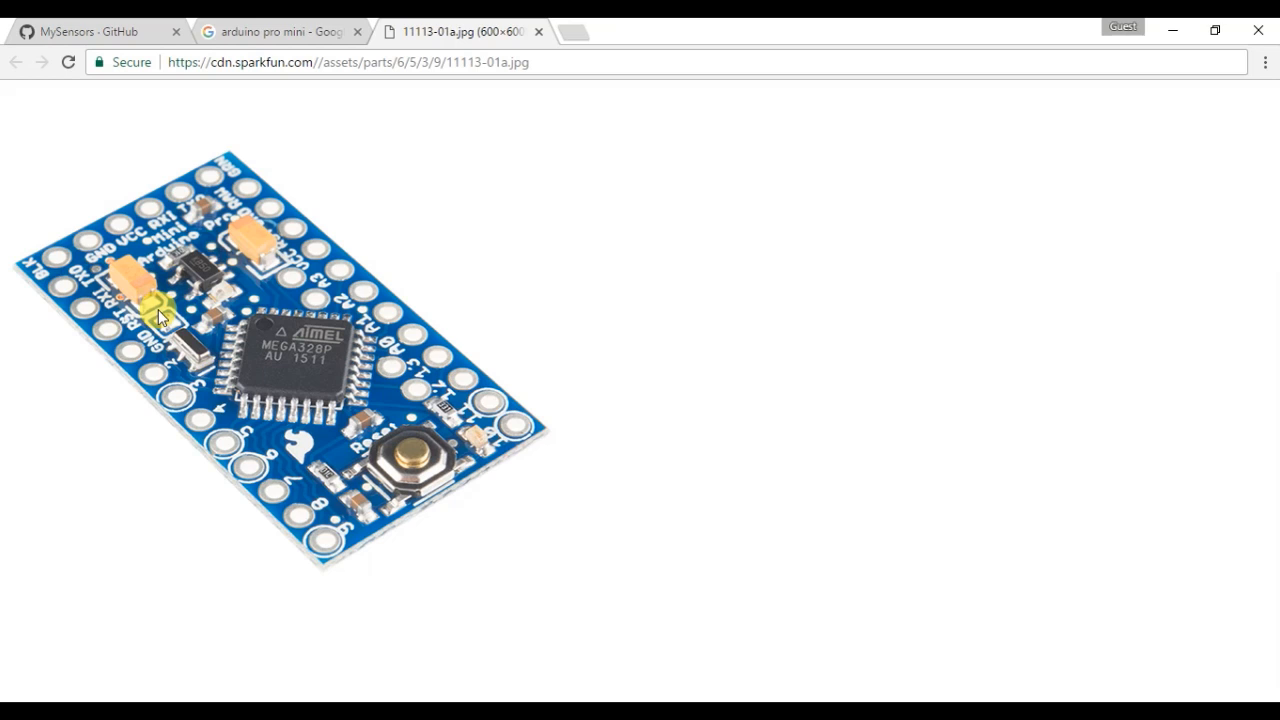
mouse_move(172, 340)
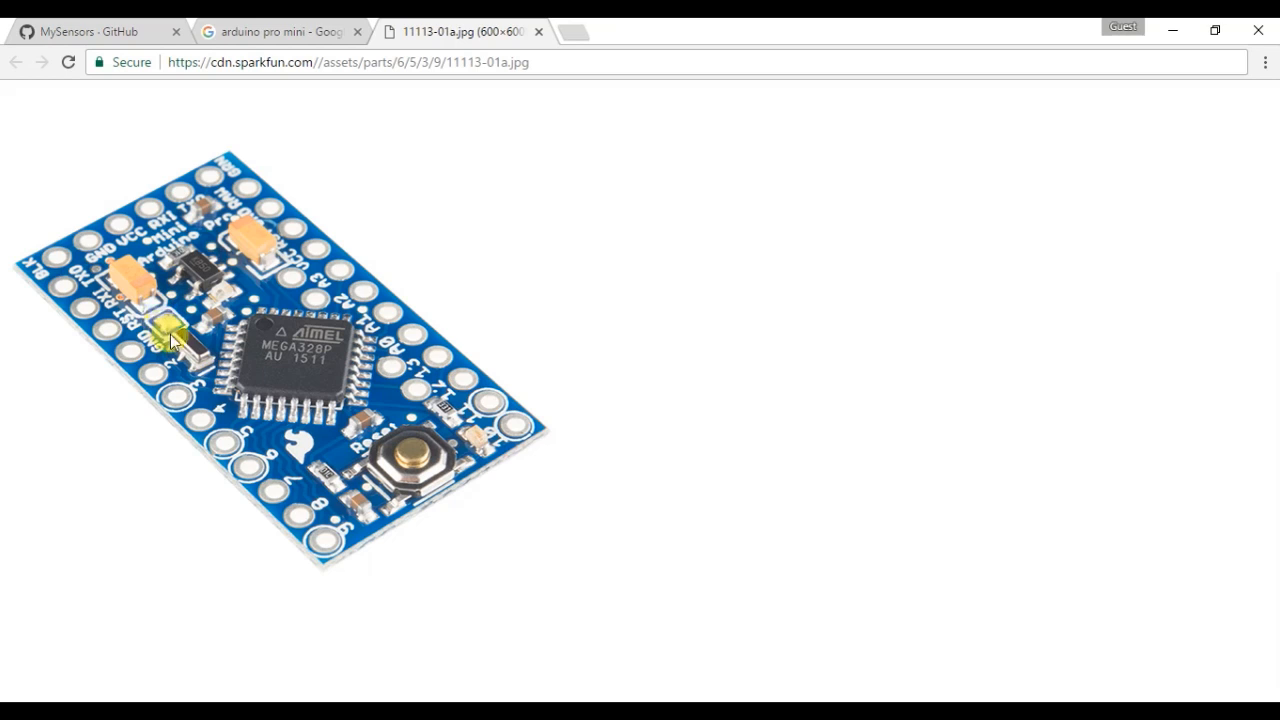
mouse_move(290, 382)
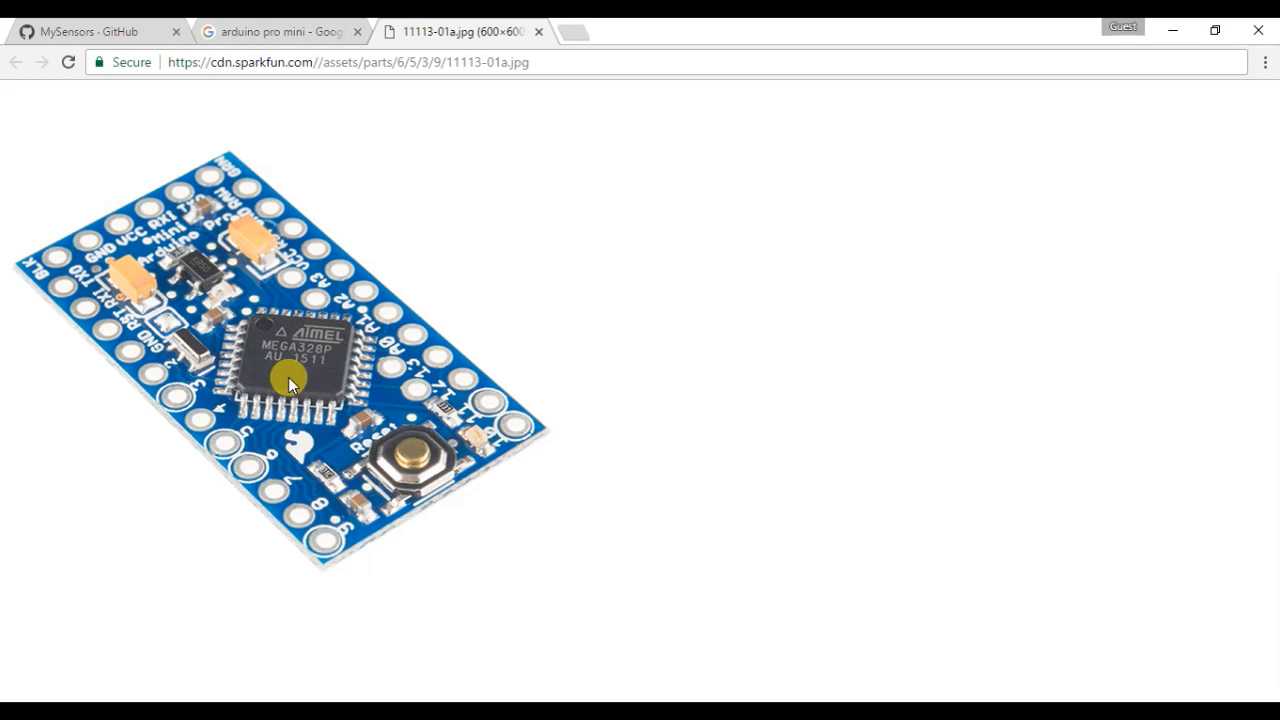
mouse_move(124, 364)
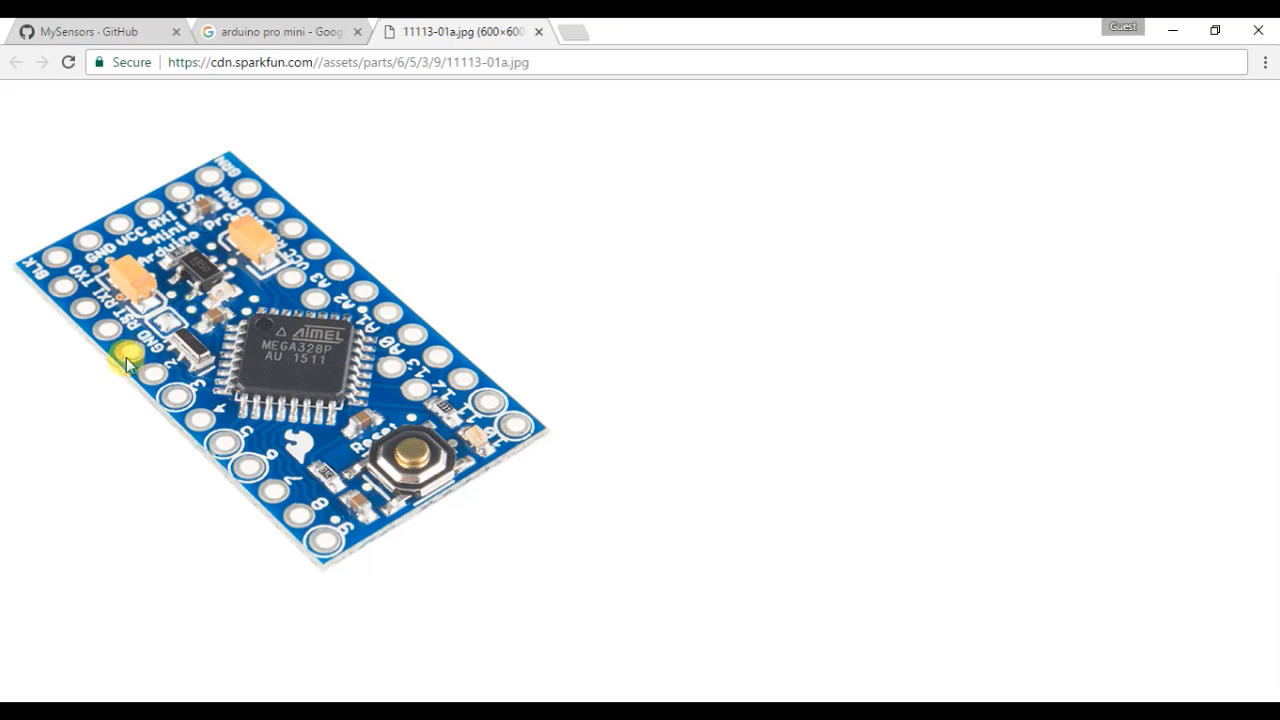
mouse_move(200, 364)
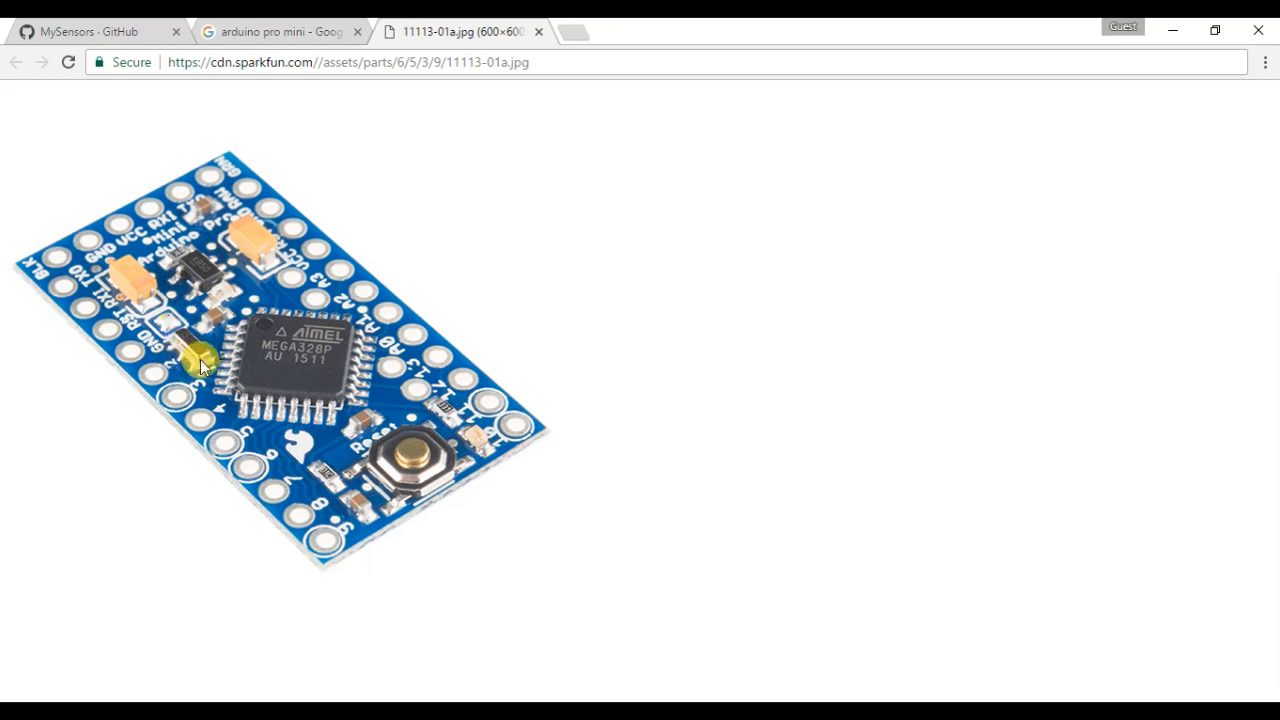
mouse_move(220, 360)
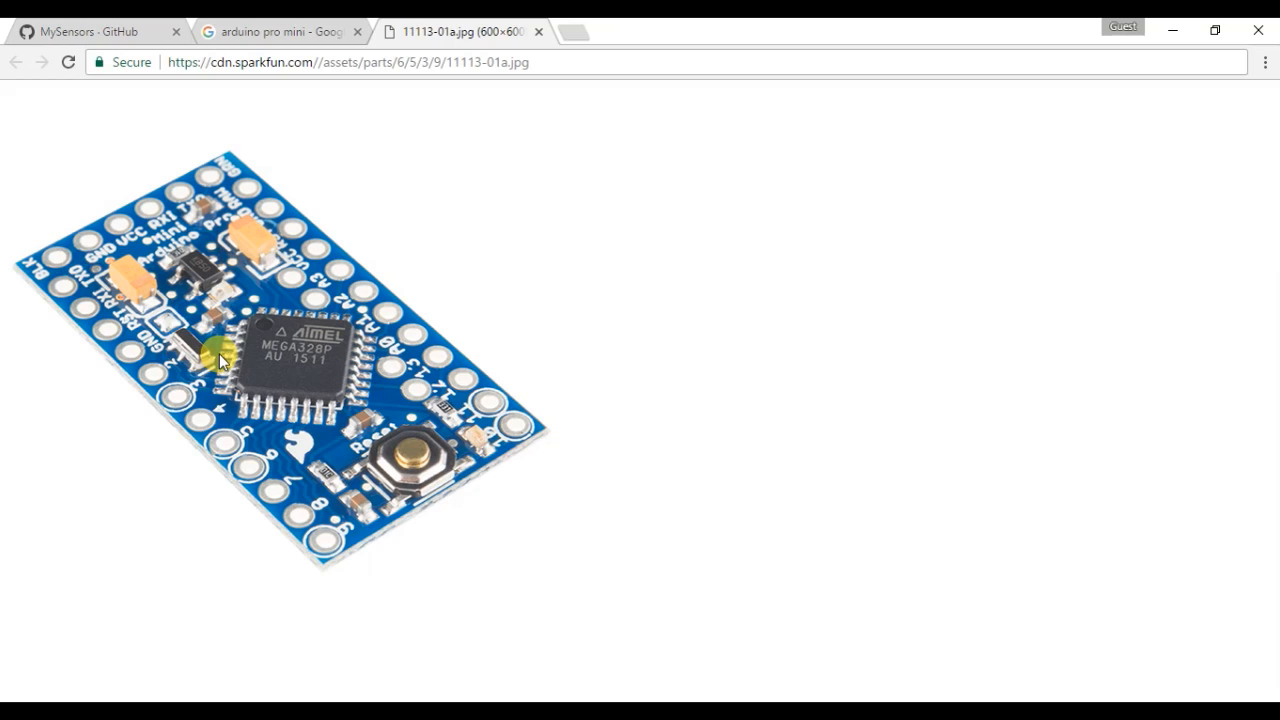
mouse_move(204, 318)
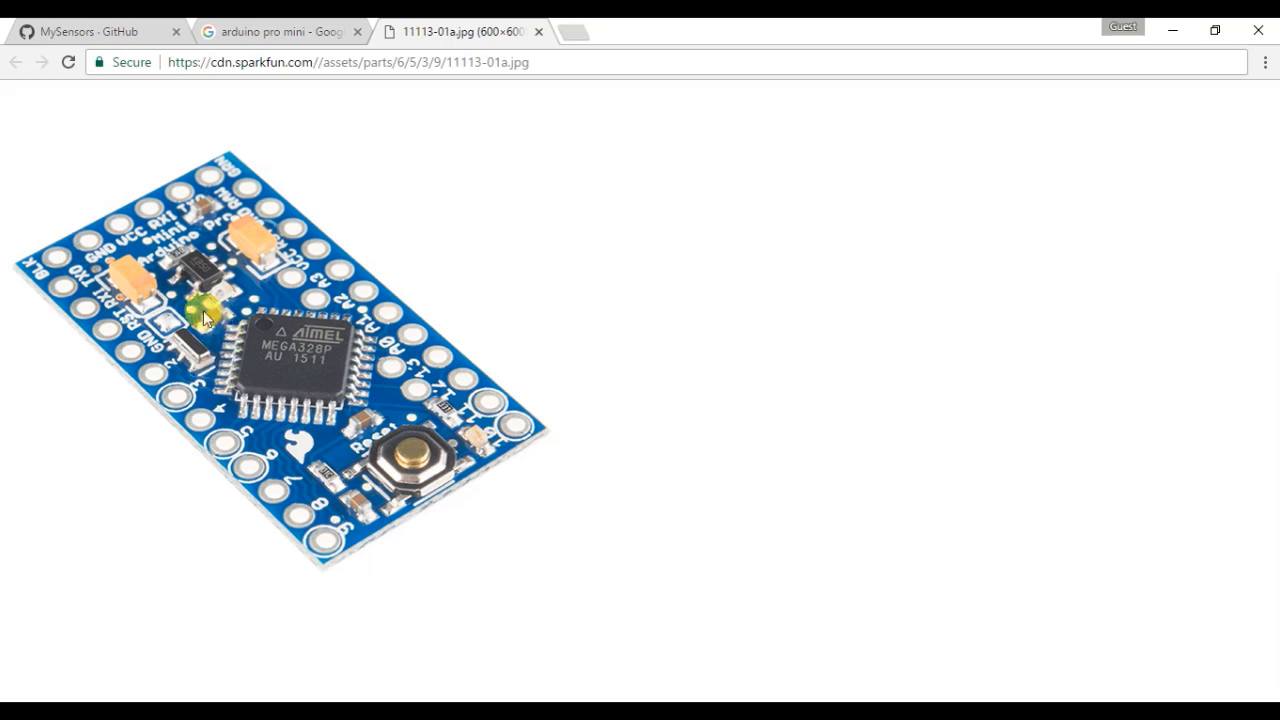
mouse_move(200, 384)
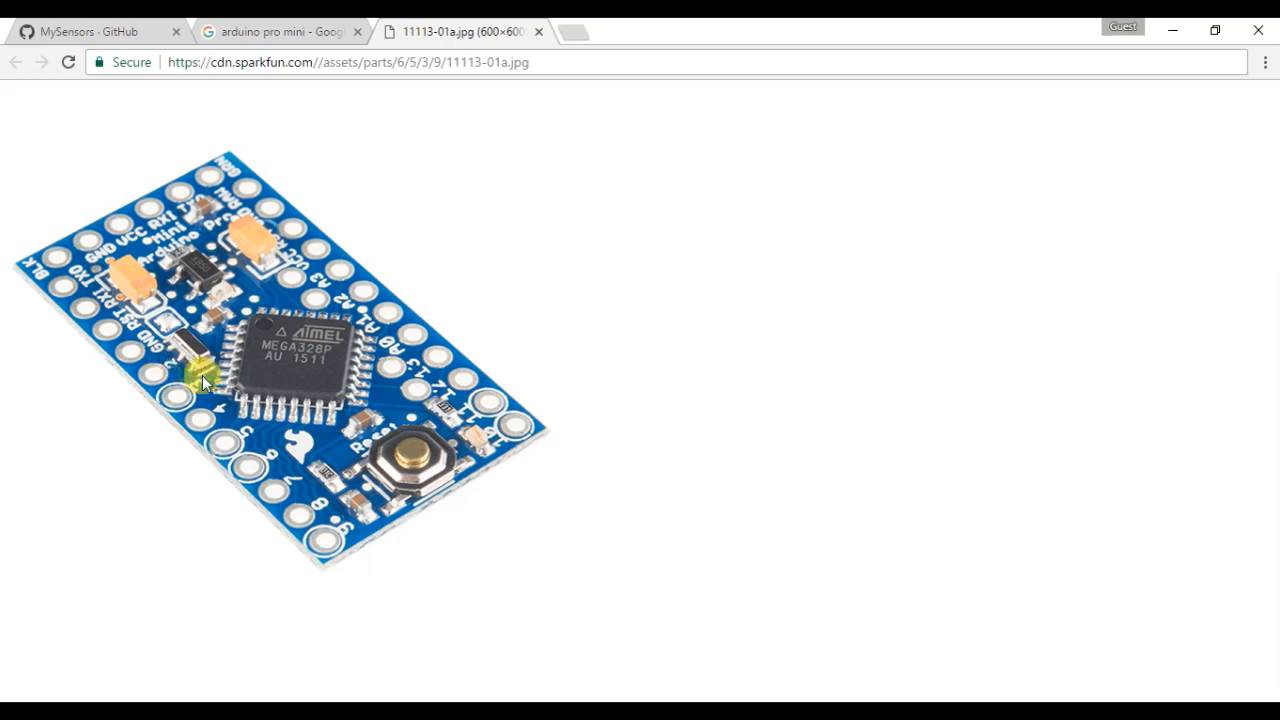
mouse_move(240, 392)
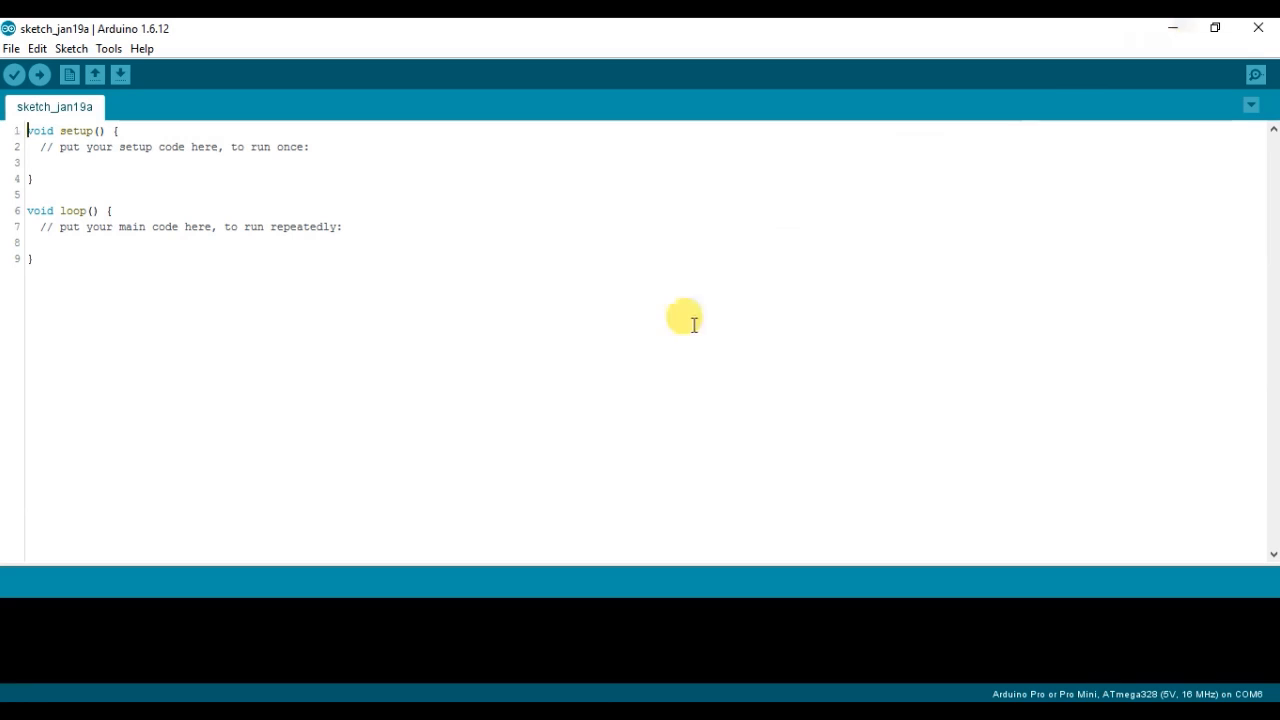
mouse_move(516, 440)
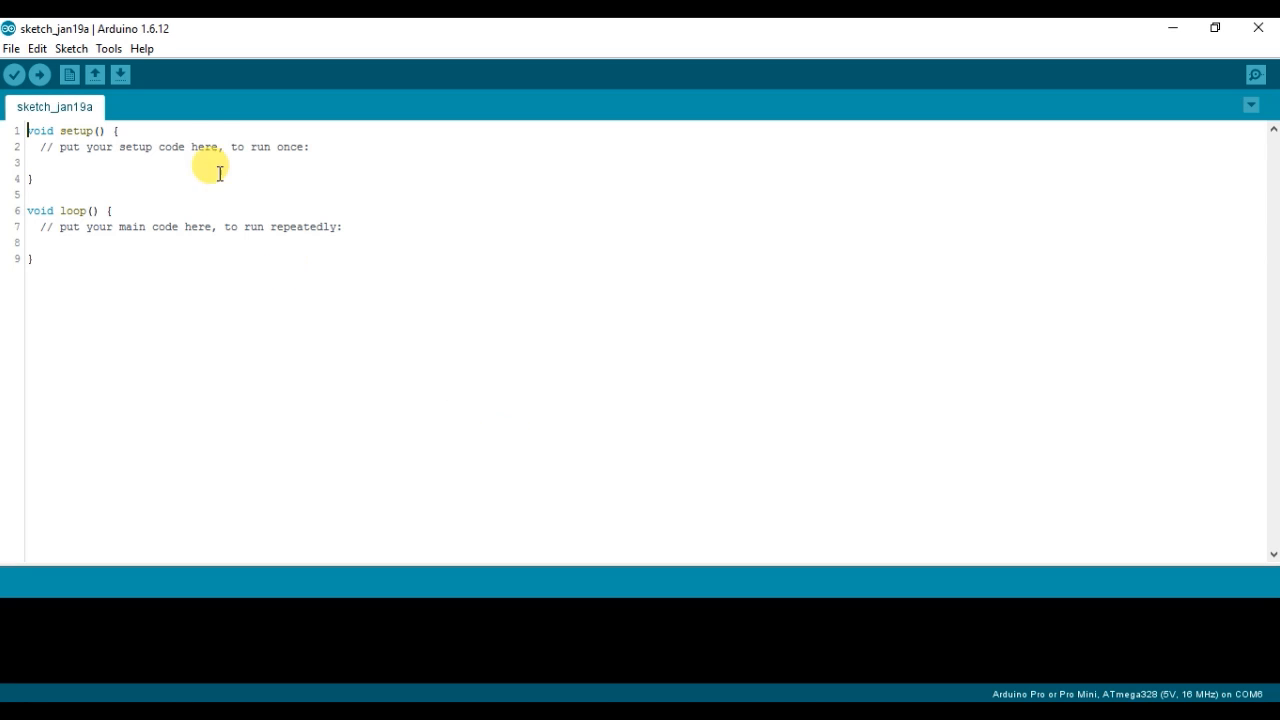
With USBasp as programmer, set the board to Arduino/Genuino Uno and burn its bootloader
left_click(108, 48)
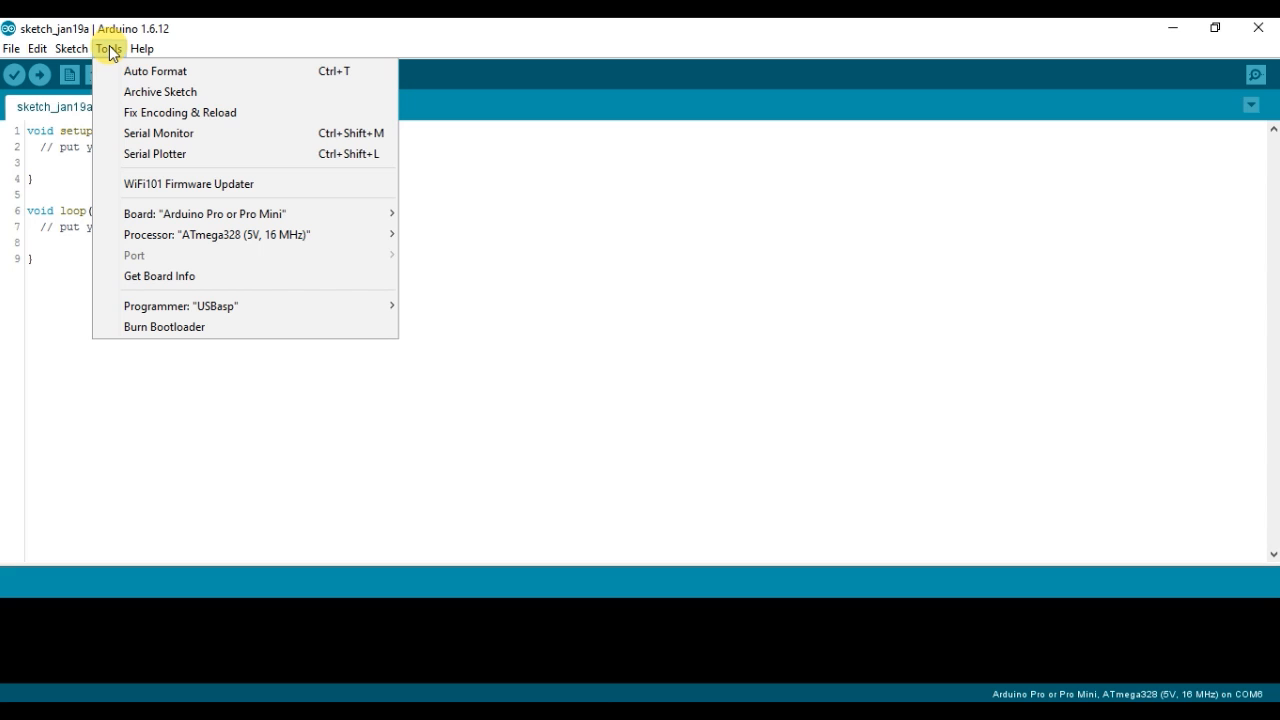
mouse_move(180, 306)
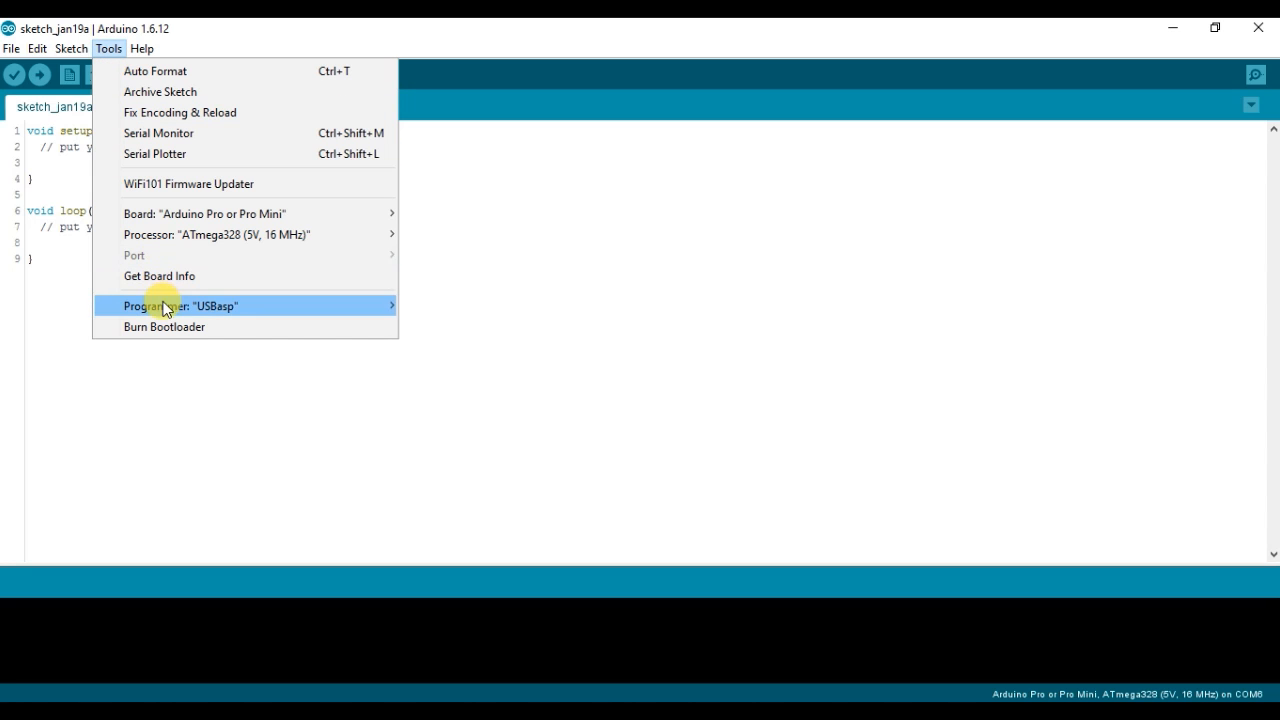
left_click(180, 306)
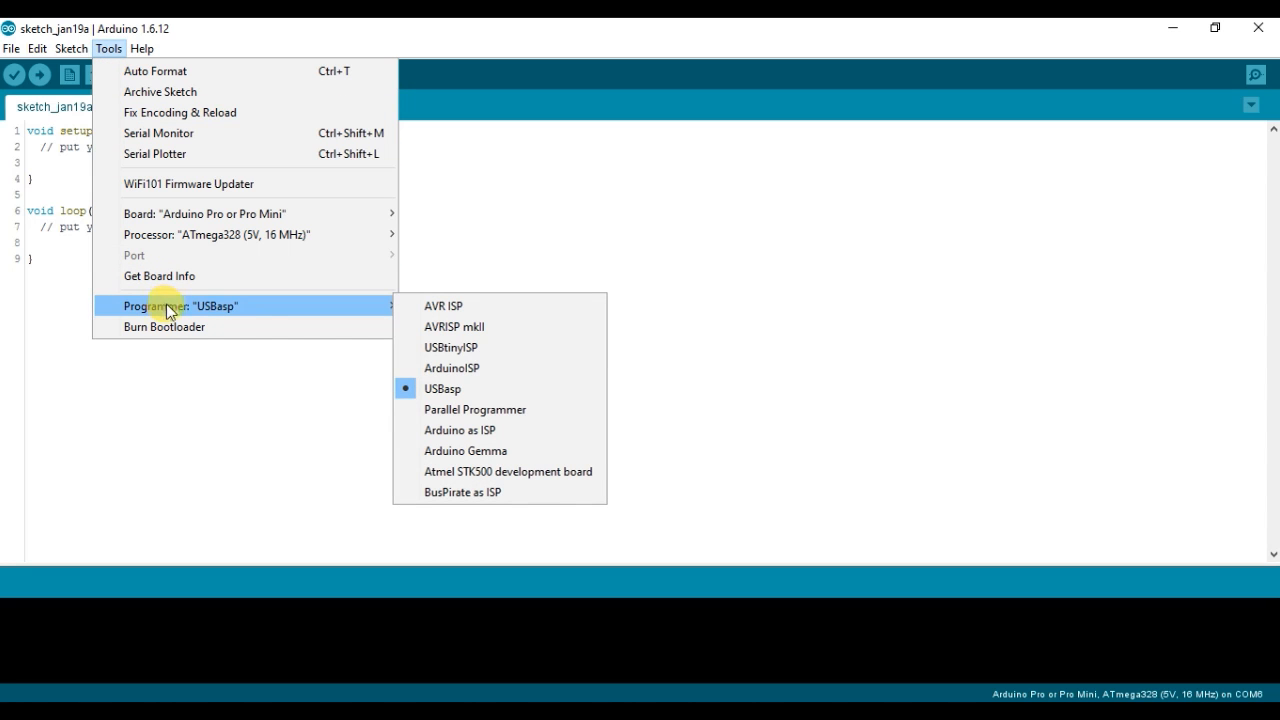
mouse_move(460, 388)
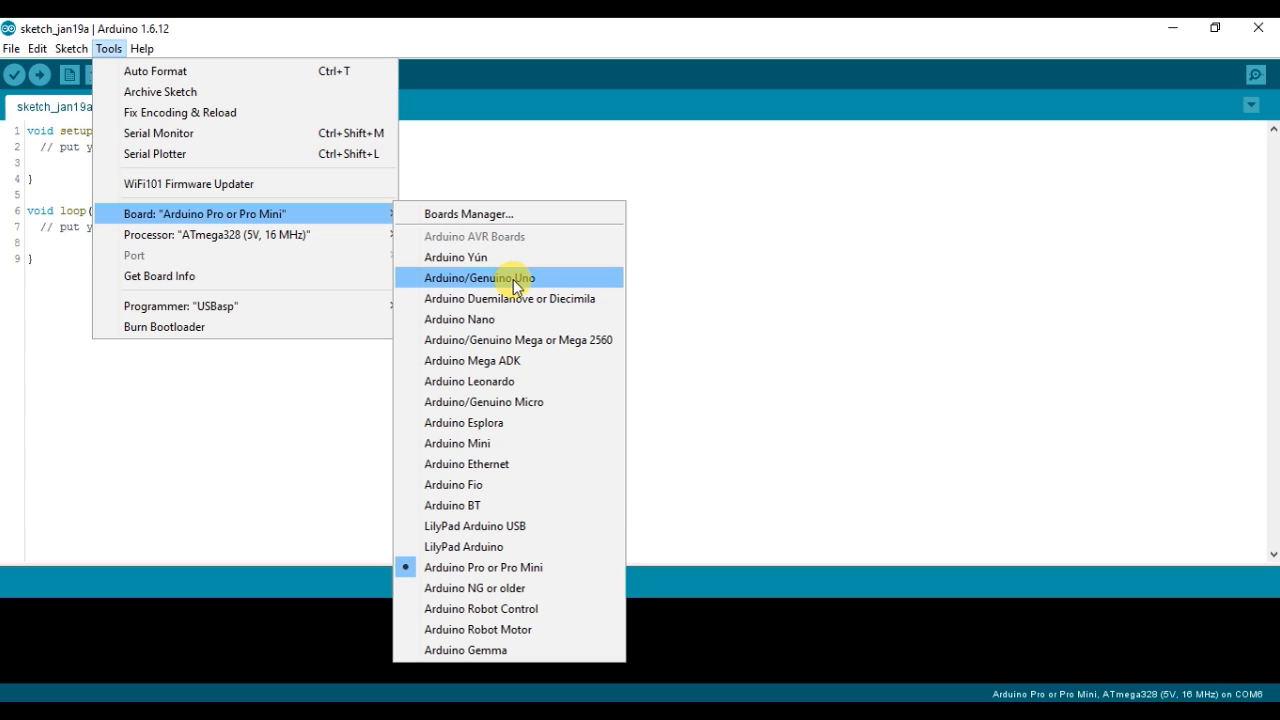
left_click(480, 276)
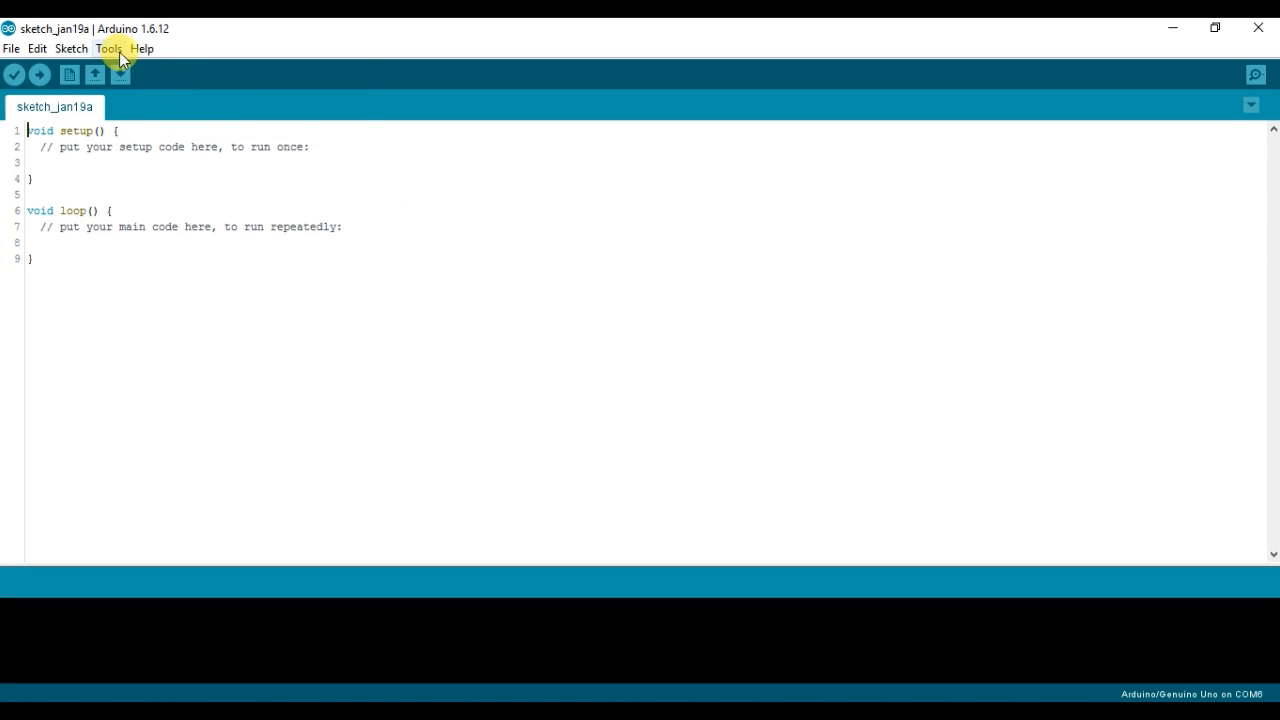
left_click(108, 48)
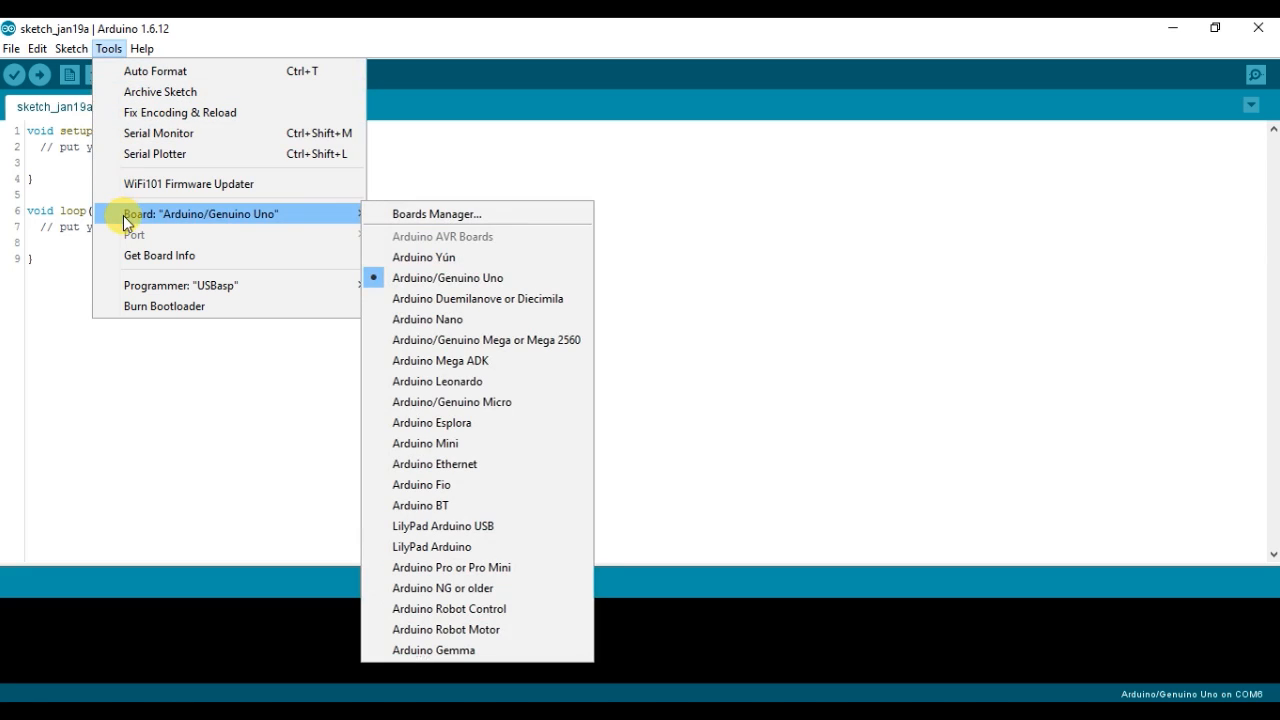
mouse_move(224, 220)
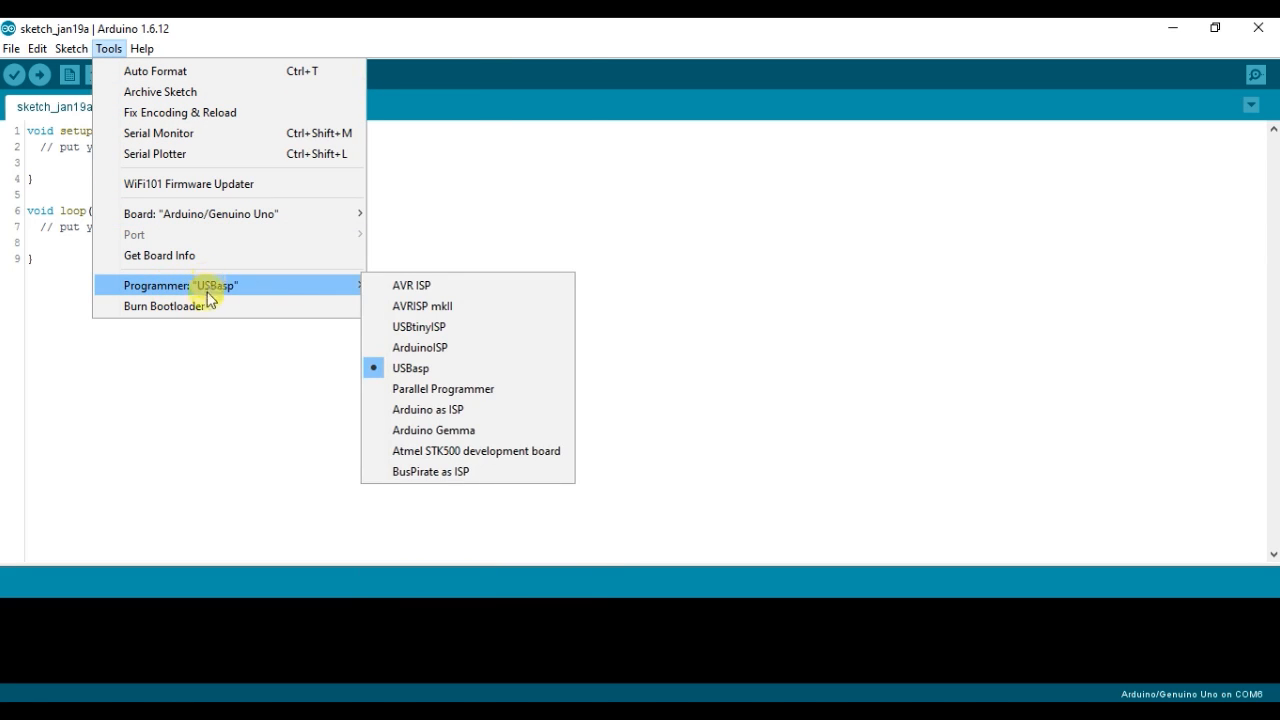
left_click(164, 306)
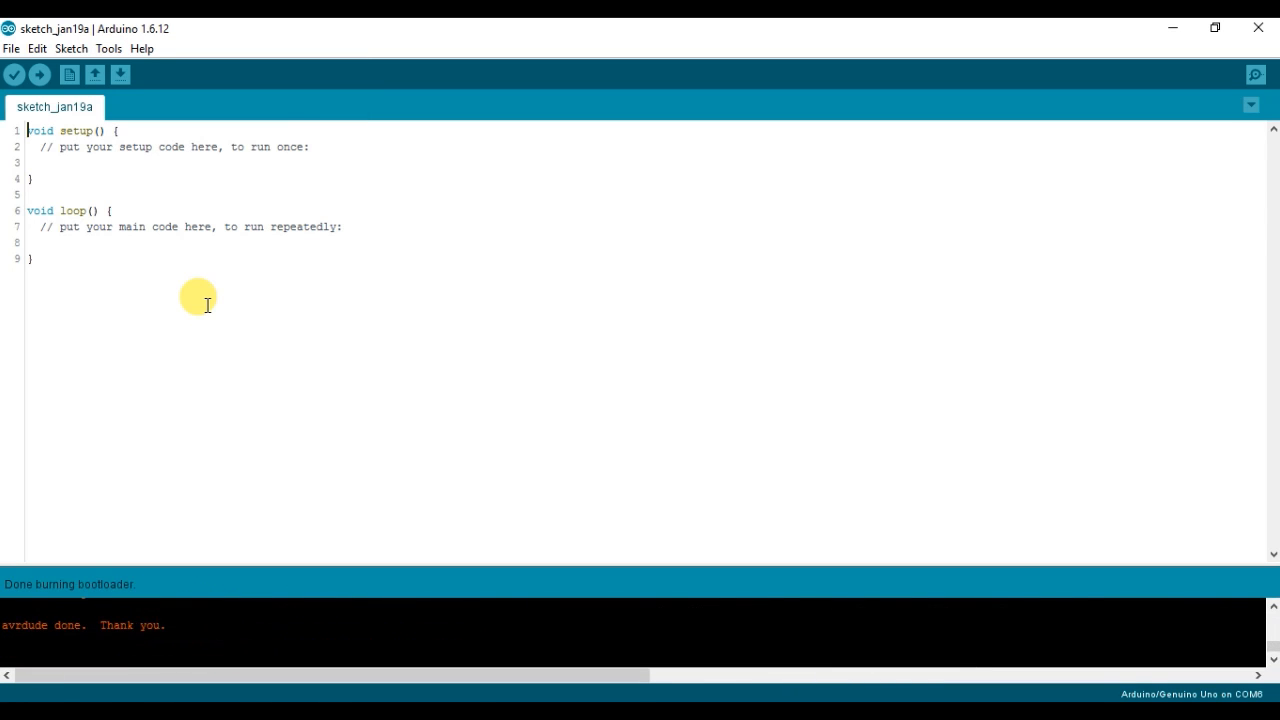
mouse_move(216, 584)
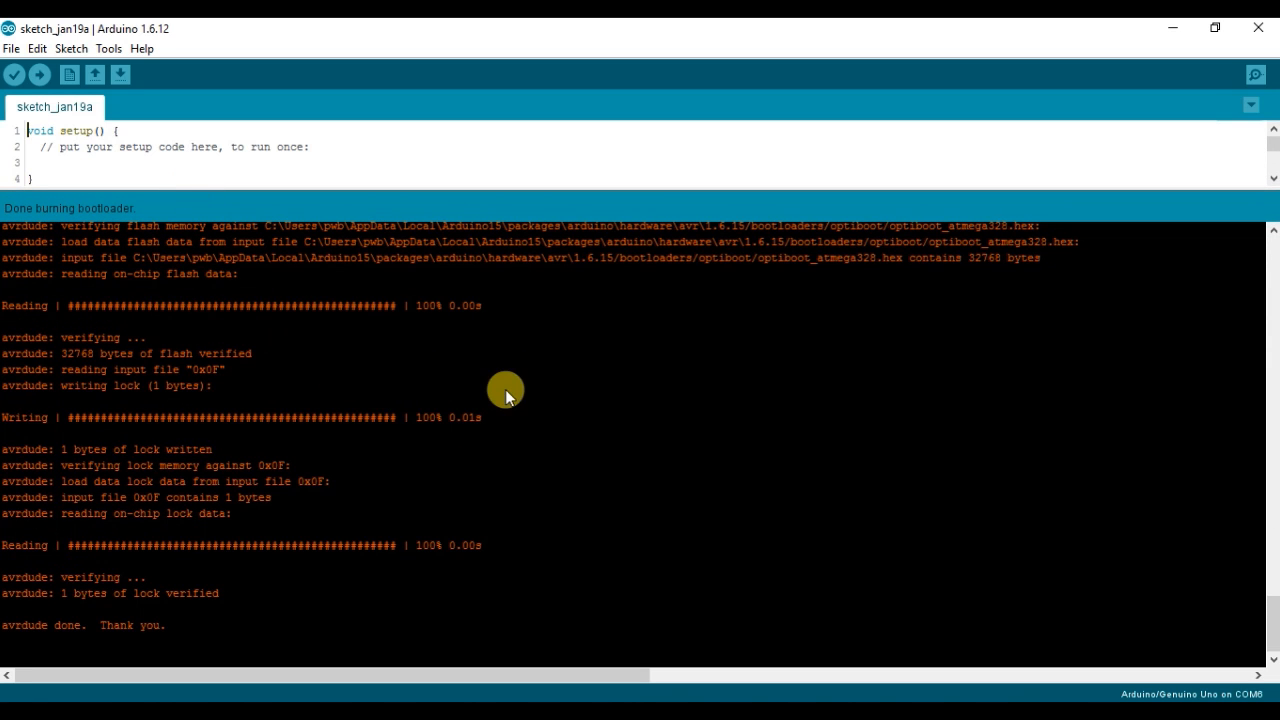
Scroll through the avrdude log of the finished Uno bootloader burn
scroll("up", 3)
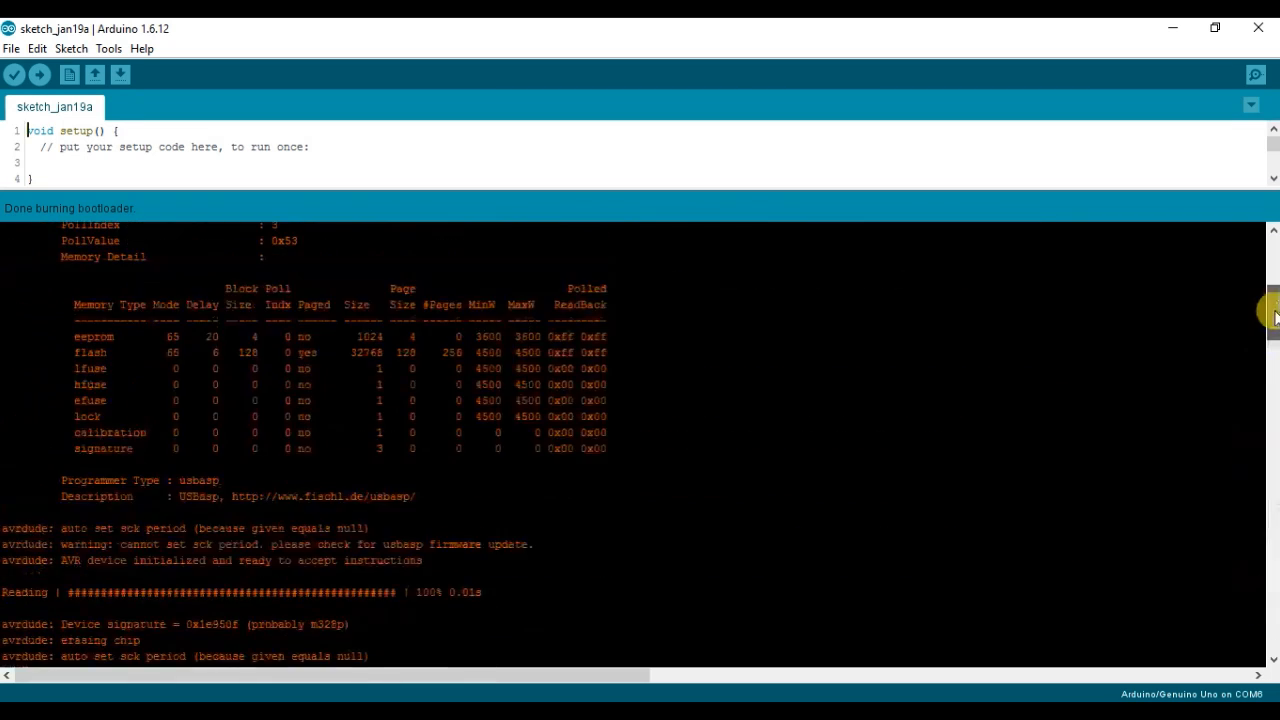
scroll("up", 3)
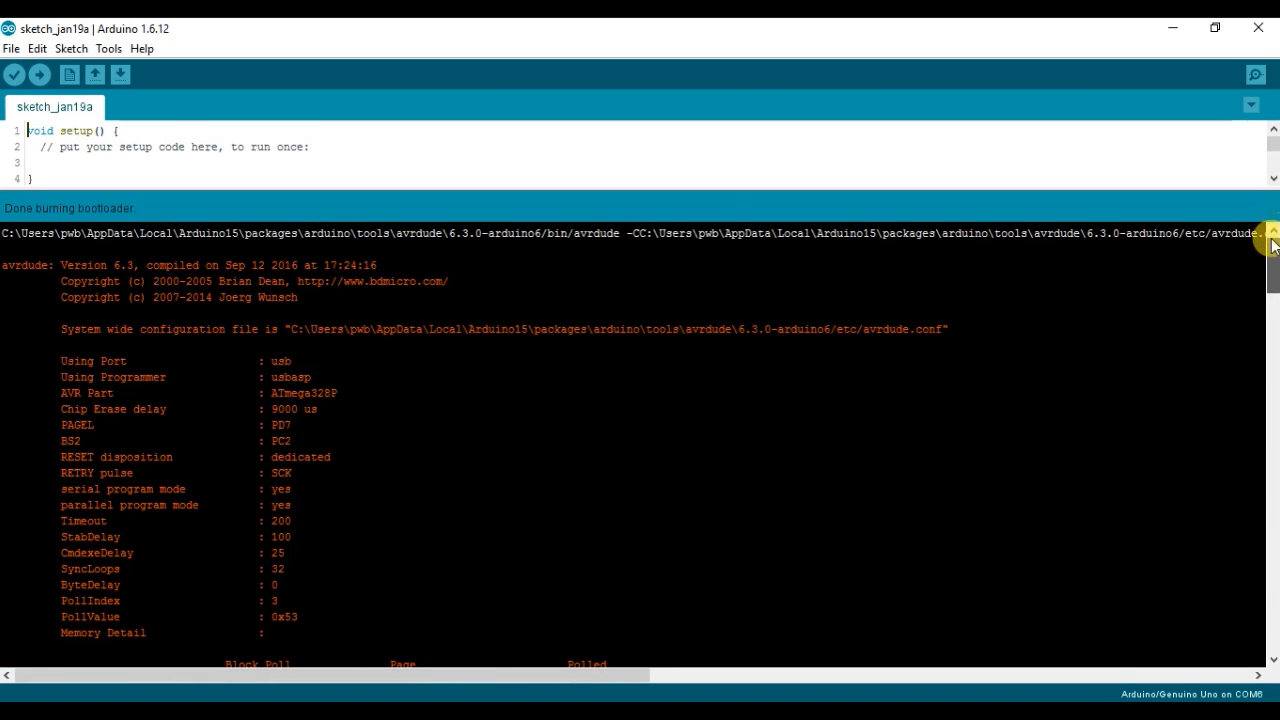
scroll("down", 3)
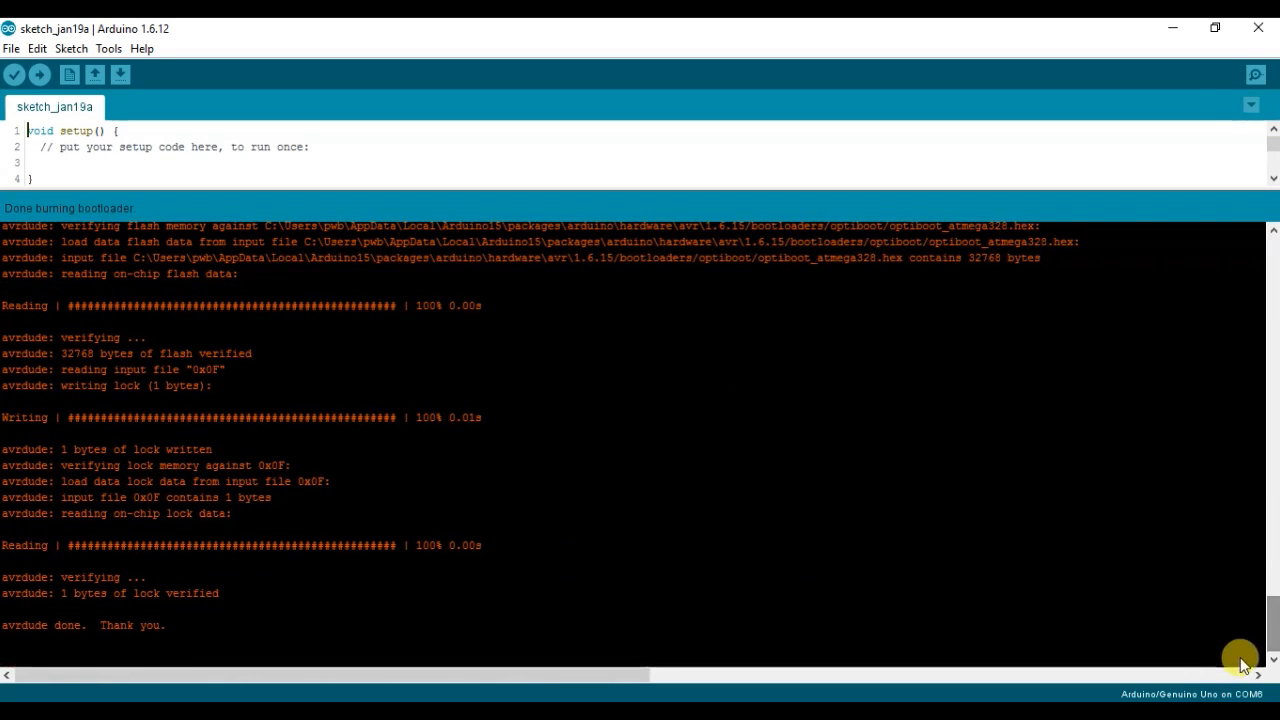
mouse_move(128, 624)
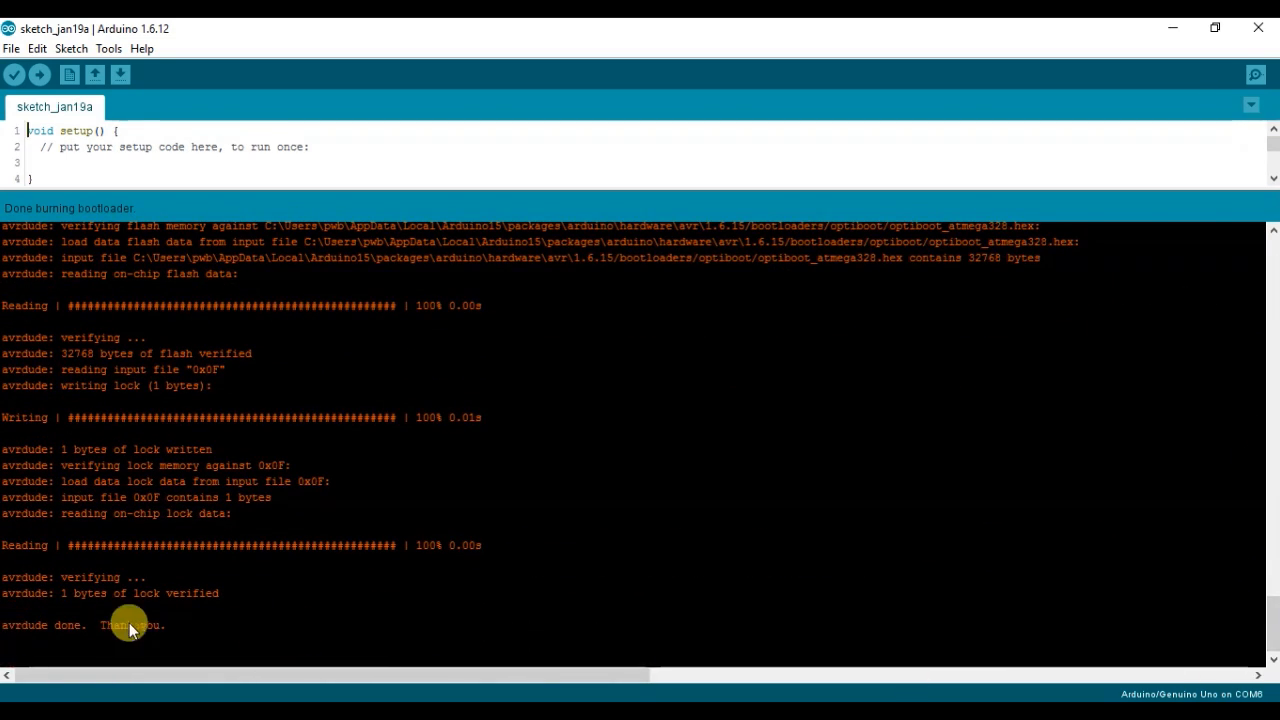
mouse_move(264, 528)
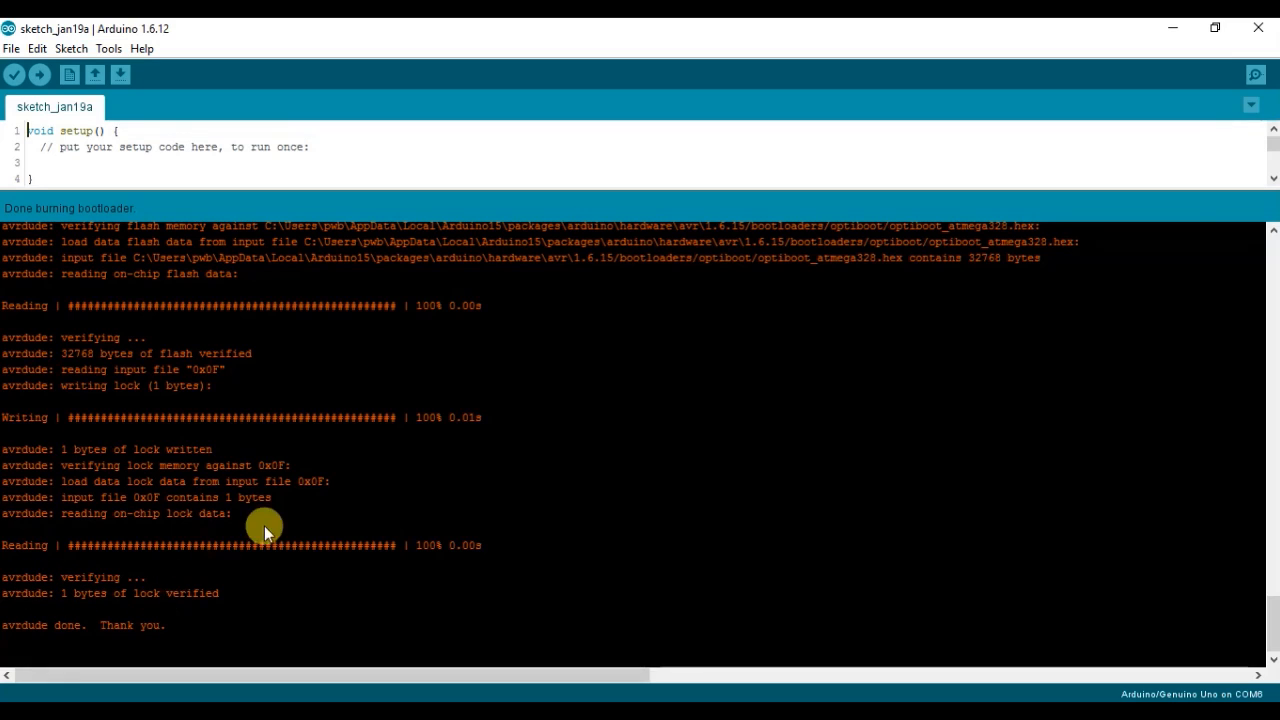
mouse_move(96, 560)
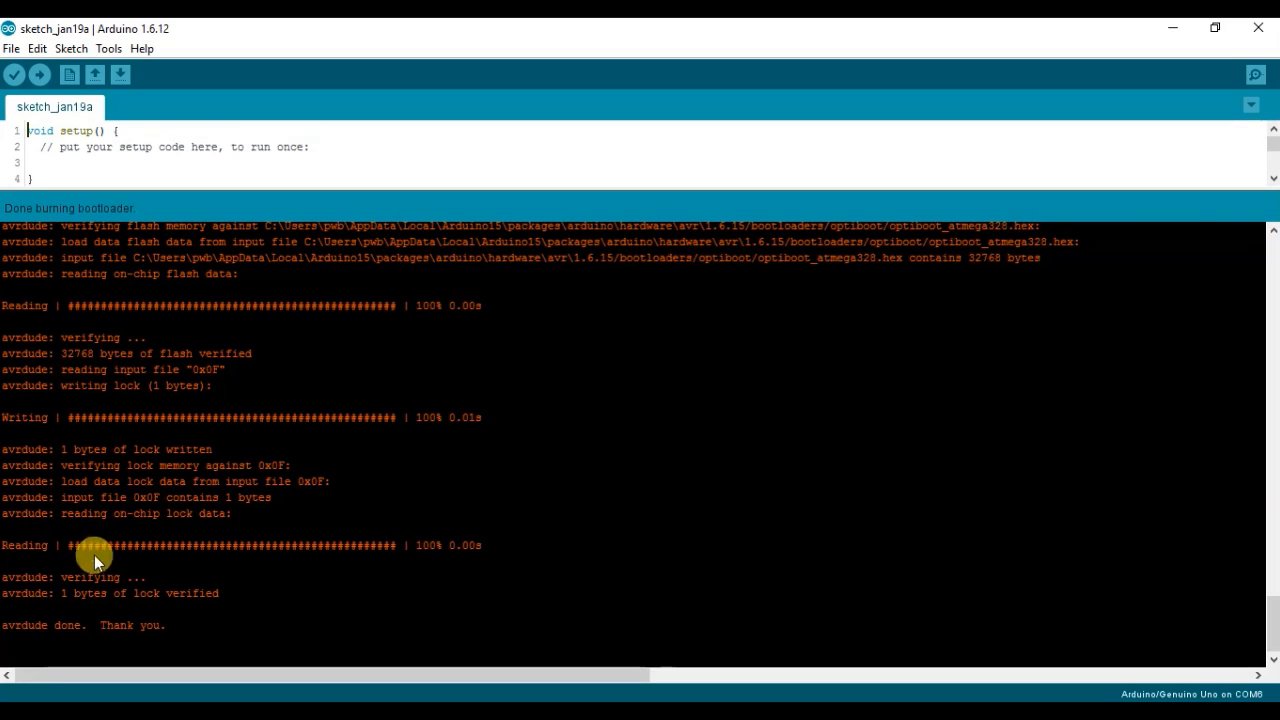
mouse_move(308, 472)
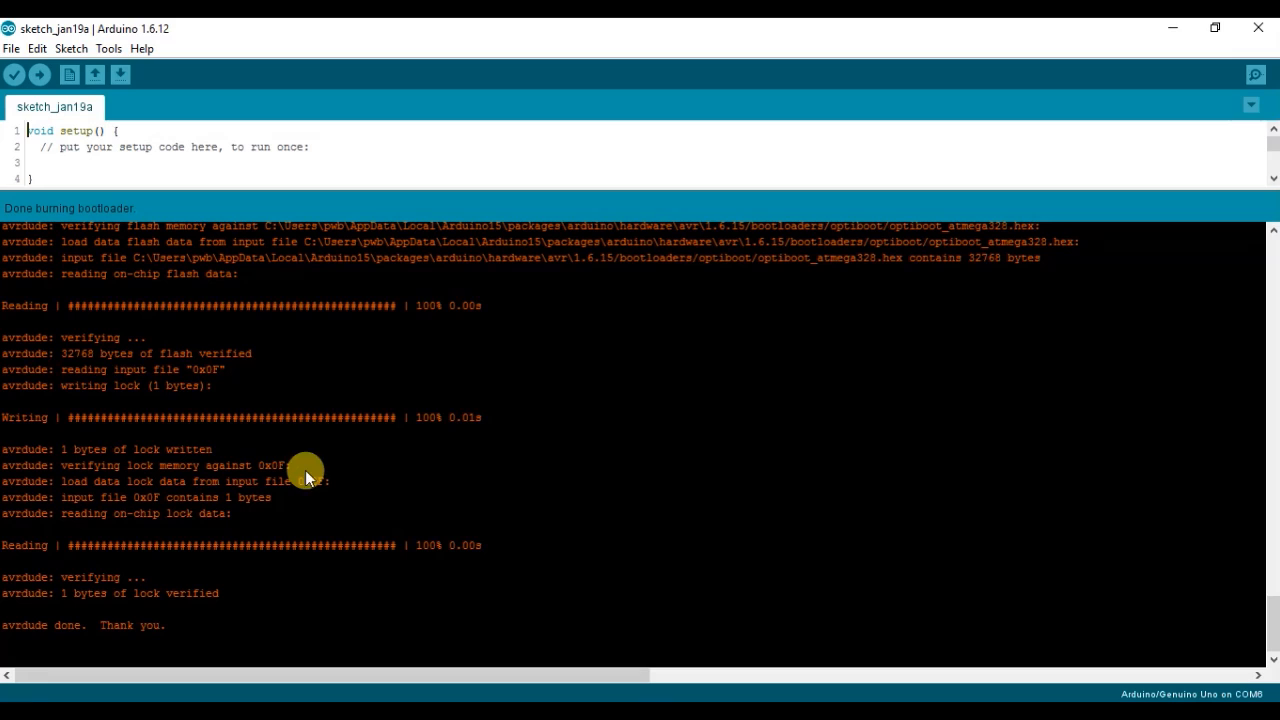
mouse_move(168, 350)
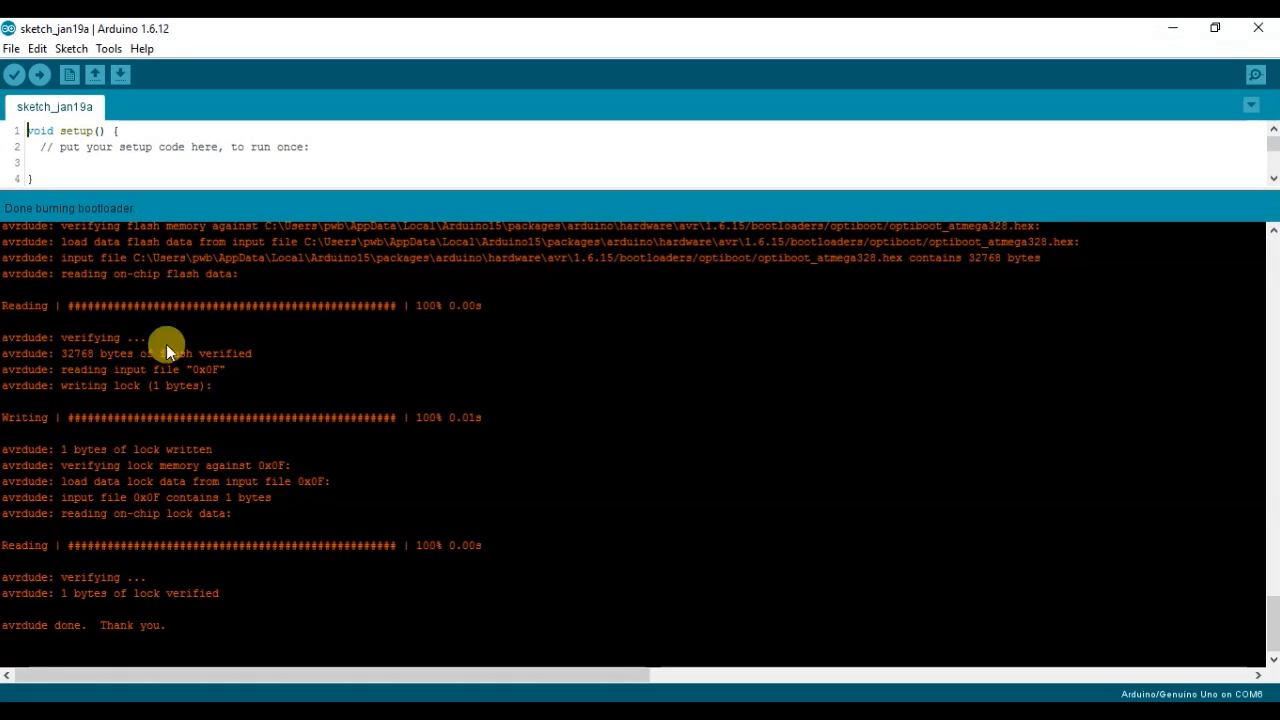
mouse_move(252, 498)
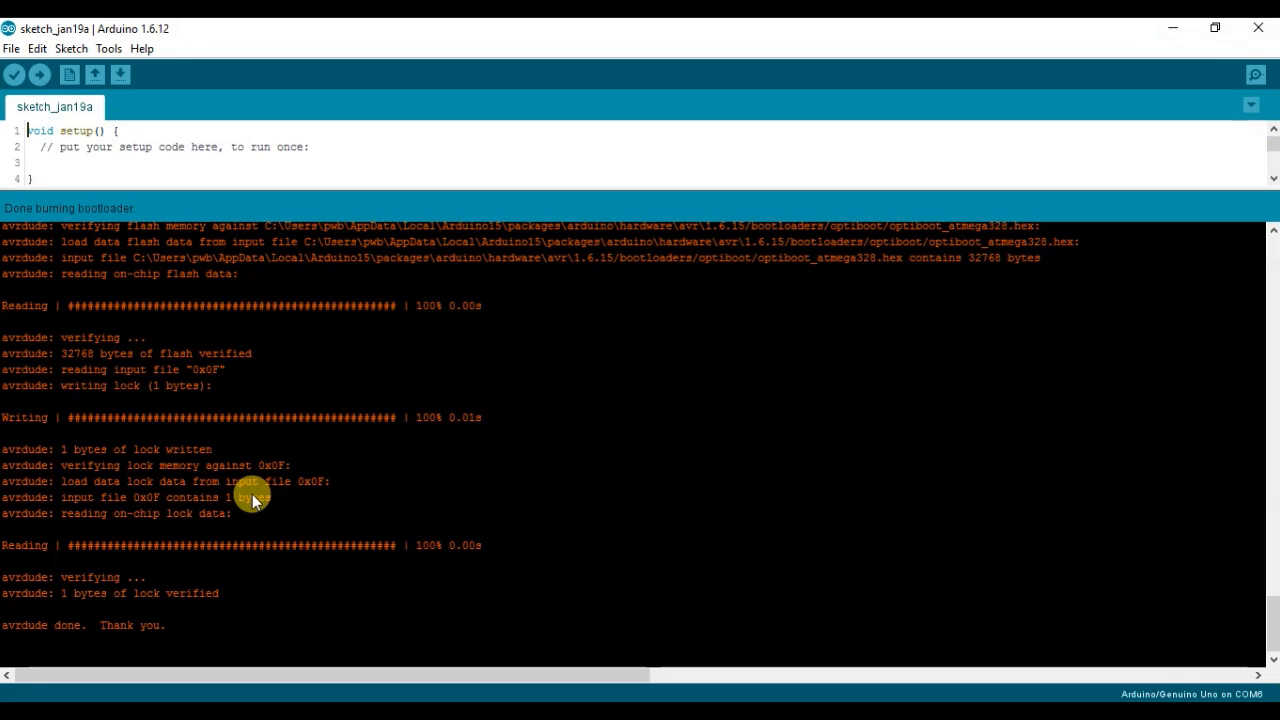
mouse_move(236, 454)
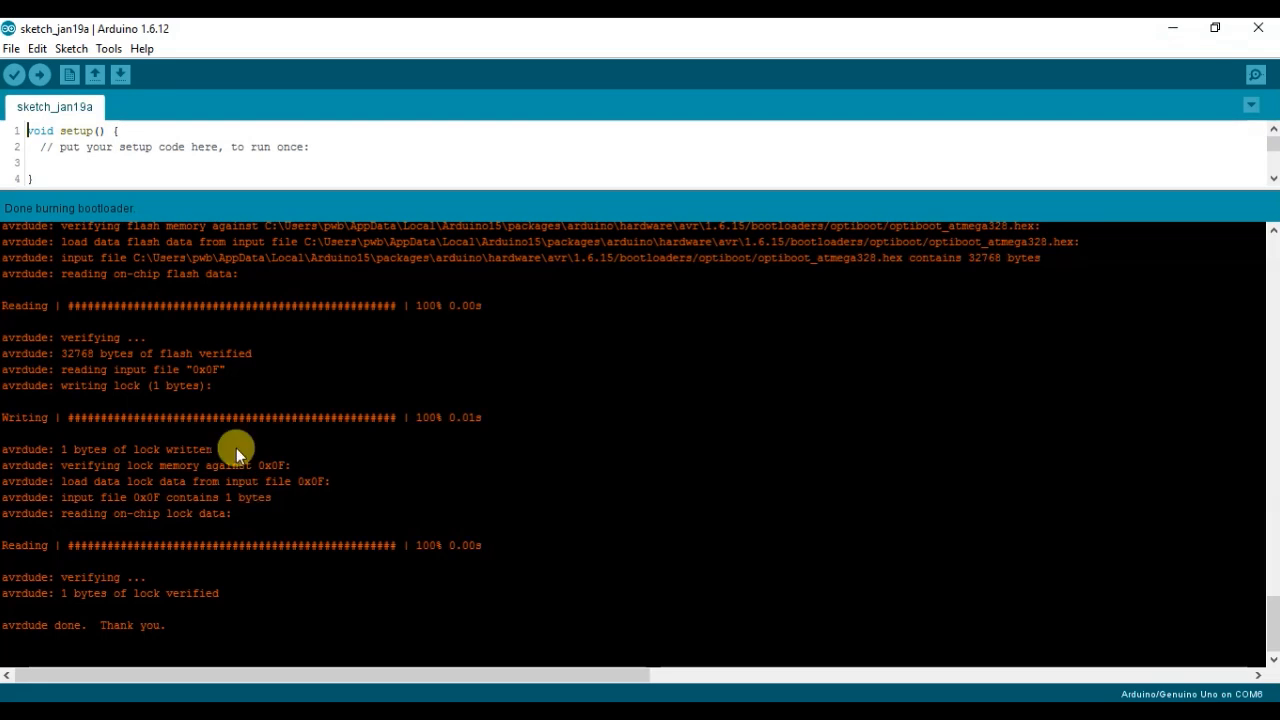
left_click(108, 48)
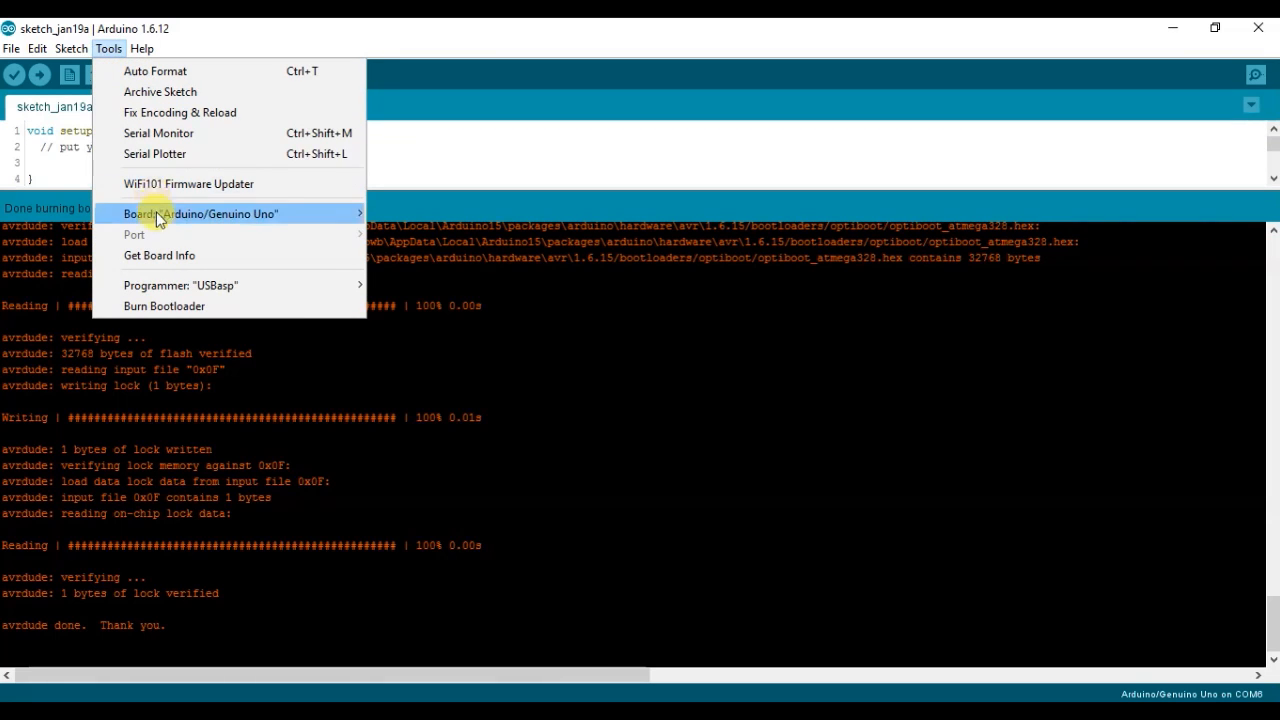
Set the board to Arduino Pro or Pro Mini and burn its bootloader until verified
left_click(200, 212)
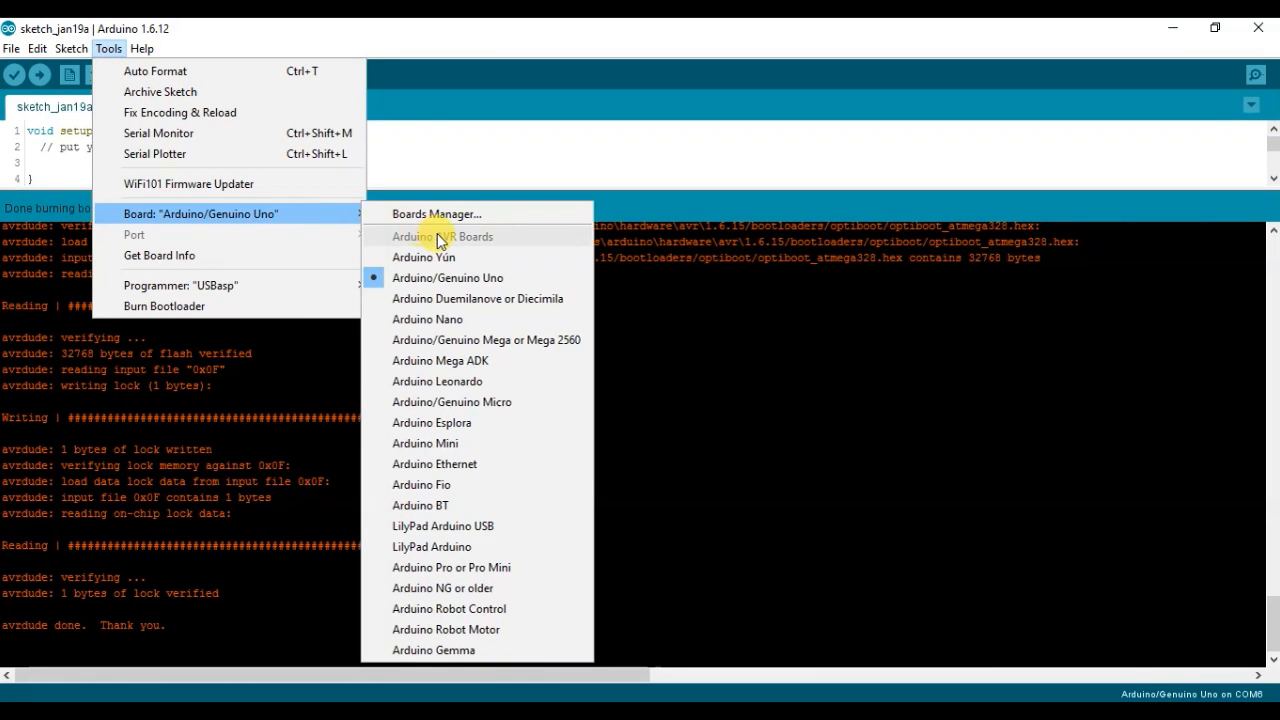
mouse_move(460, 526)
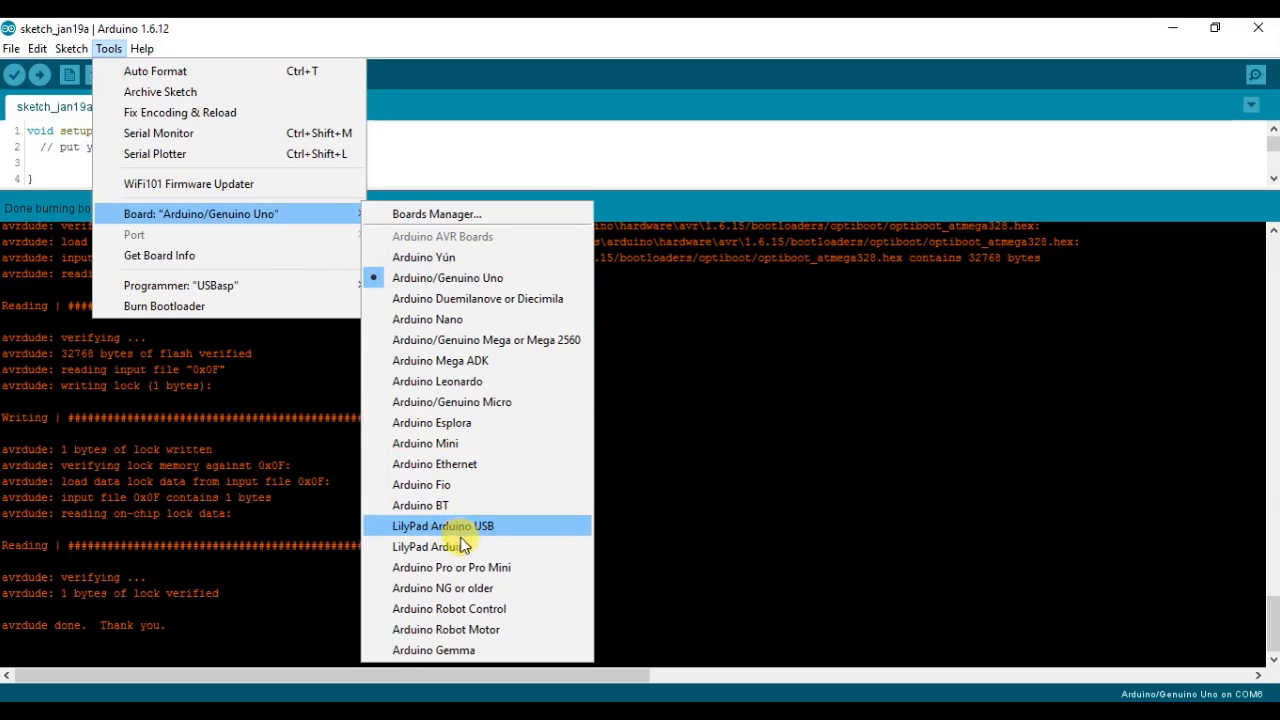
left_click(452, 568)
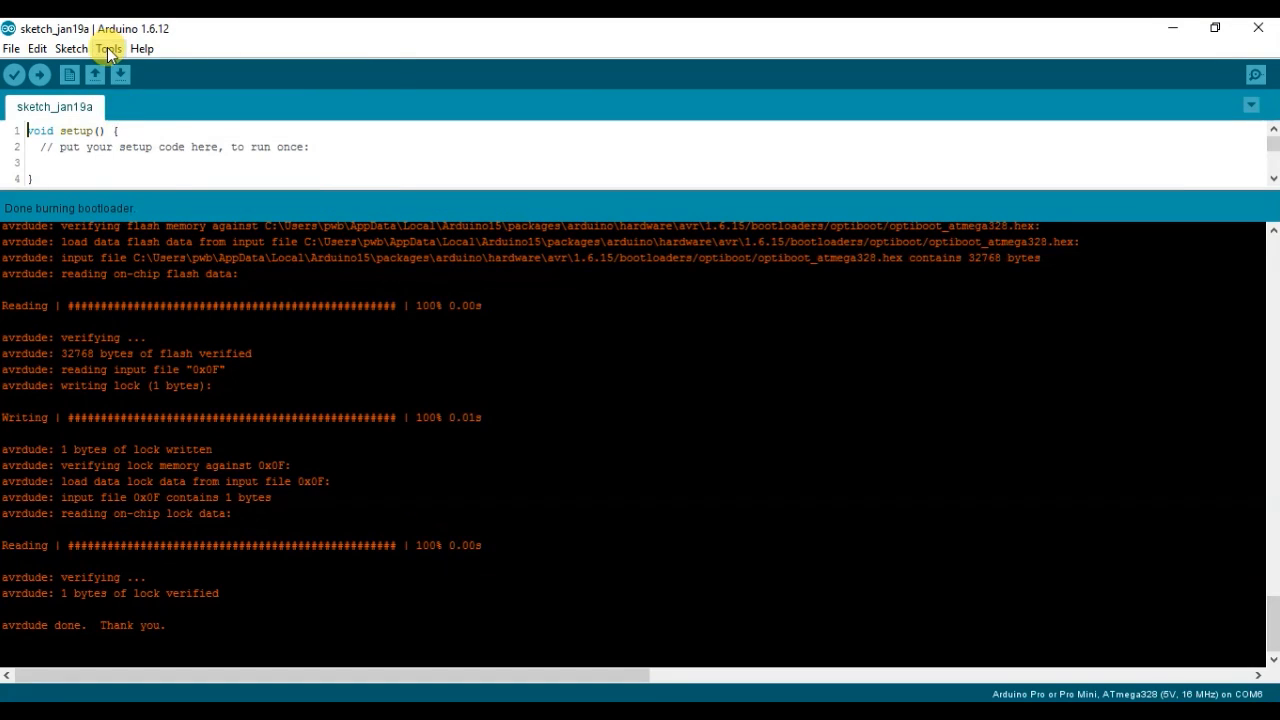
left_click(108, 48)
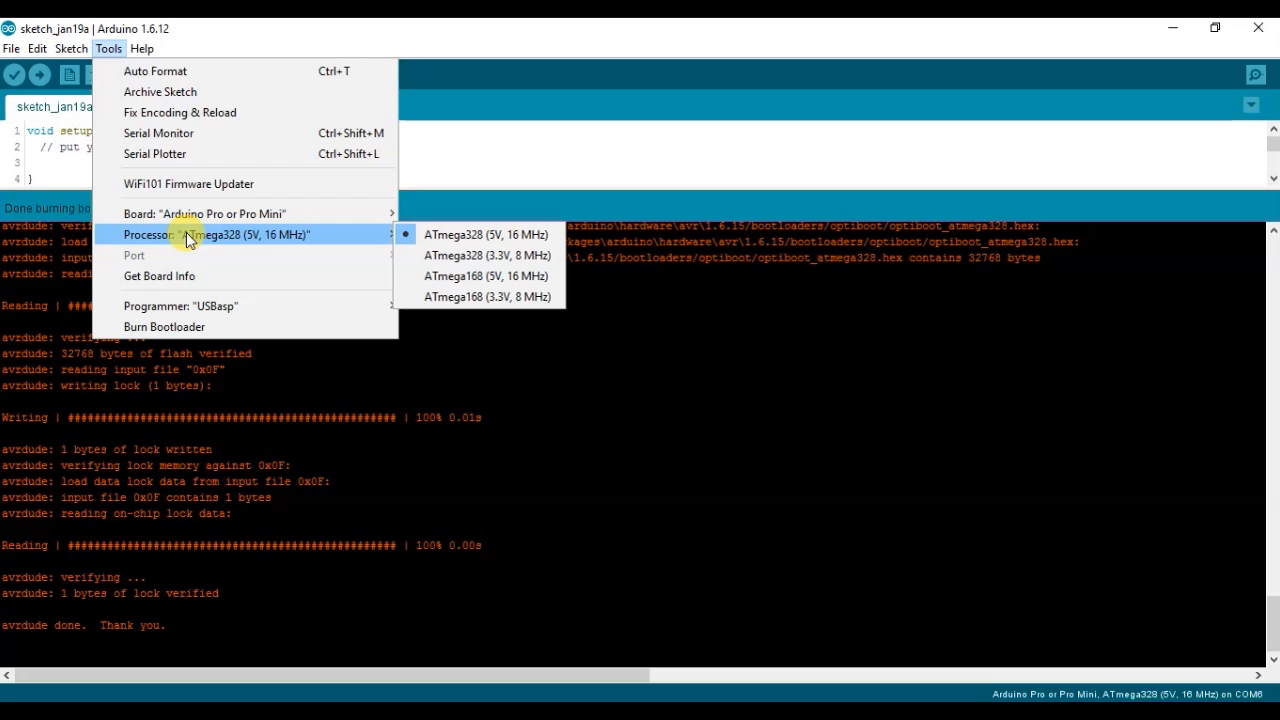
mouse_move(484, 234)
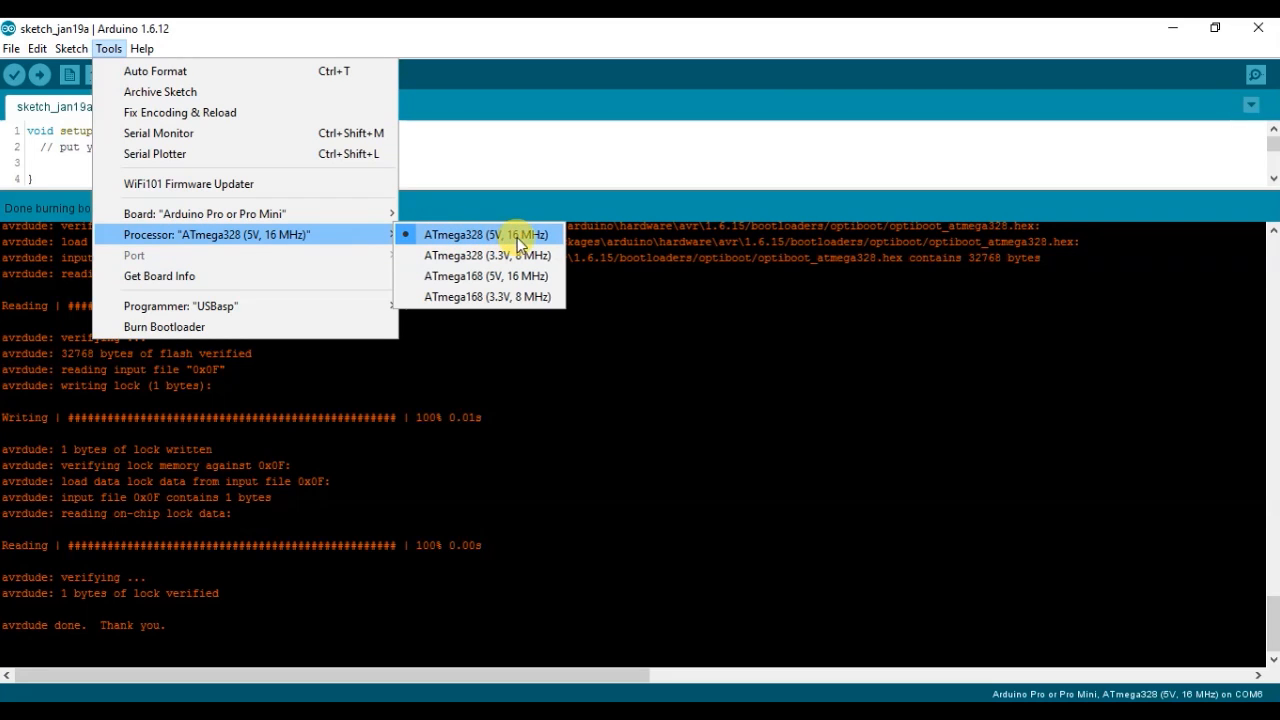
mouse_move(216, 328)
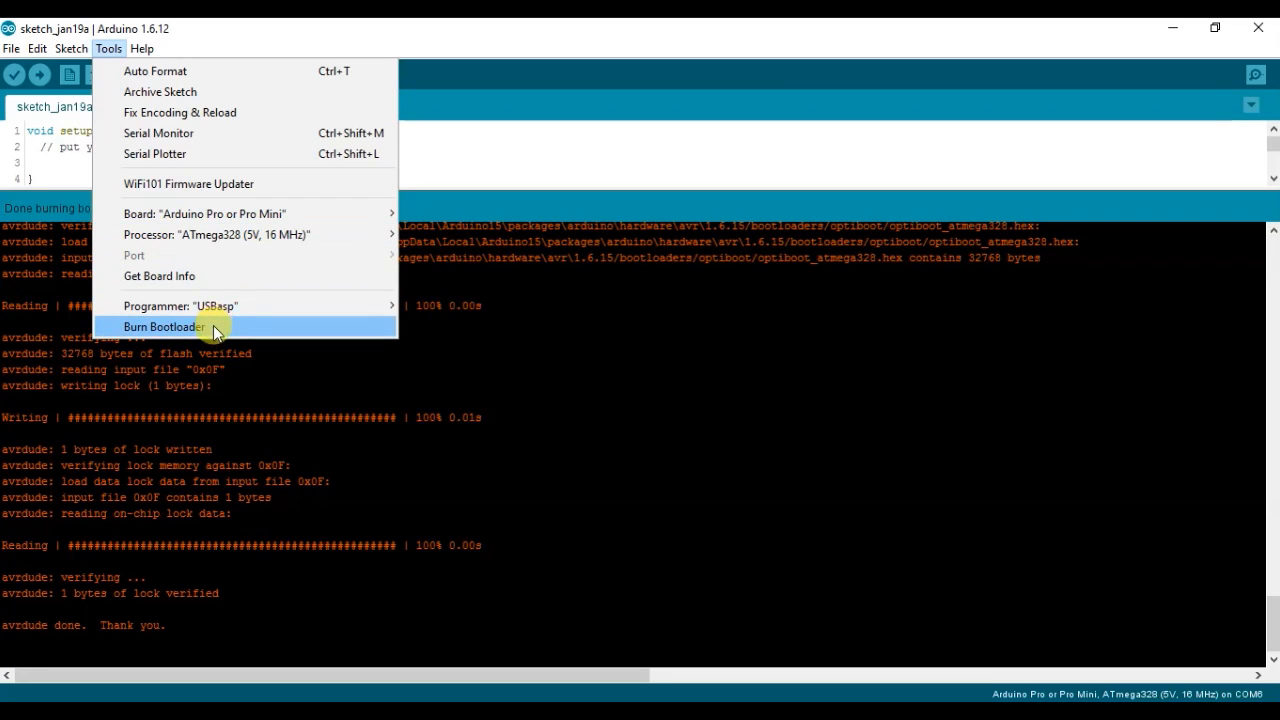
left_click(164, 328)
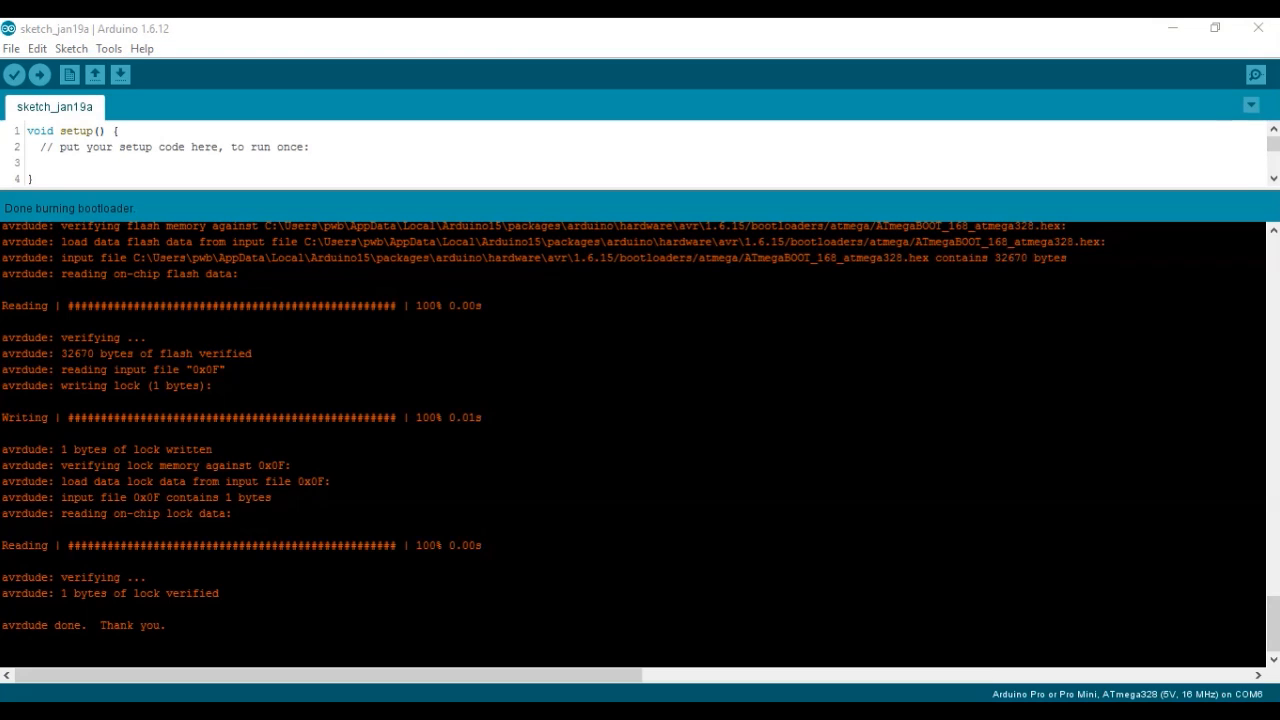
mouse_move(452, 260)
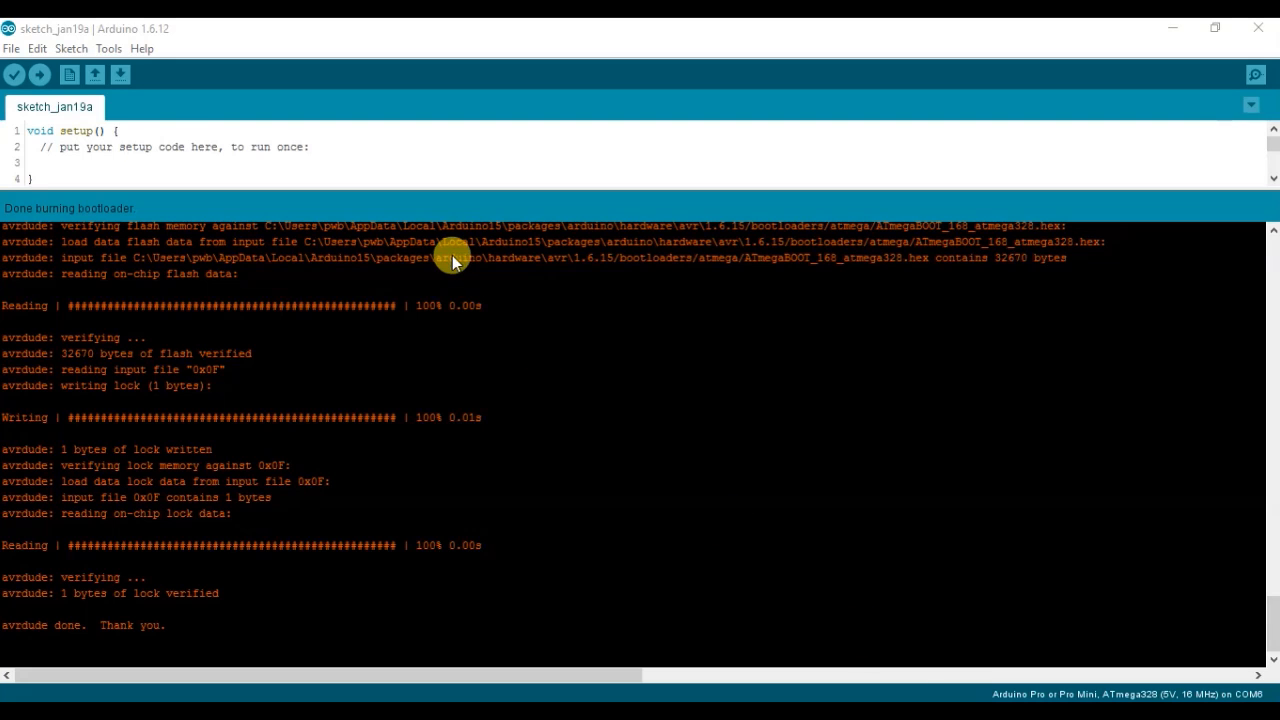
Glance through the Sketch and Tools menus before returning to the Pro Mini photo
left_click(72, 48)
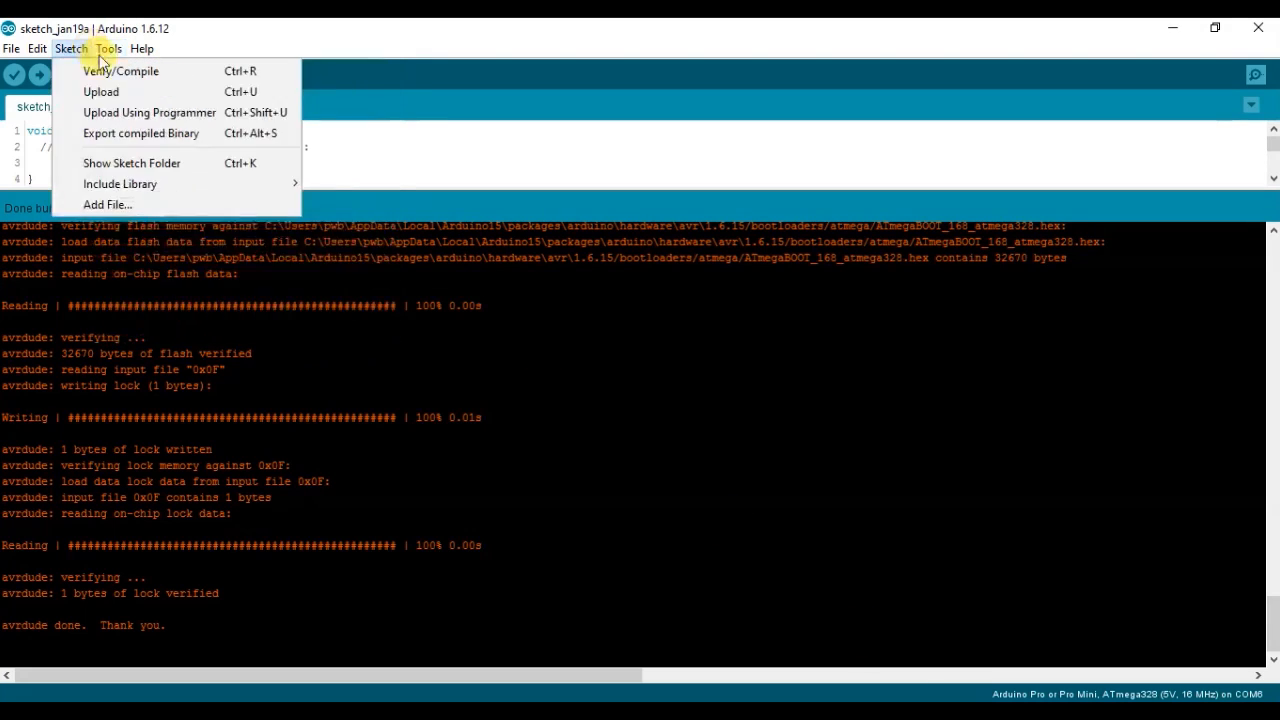
left_click(108, 48)
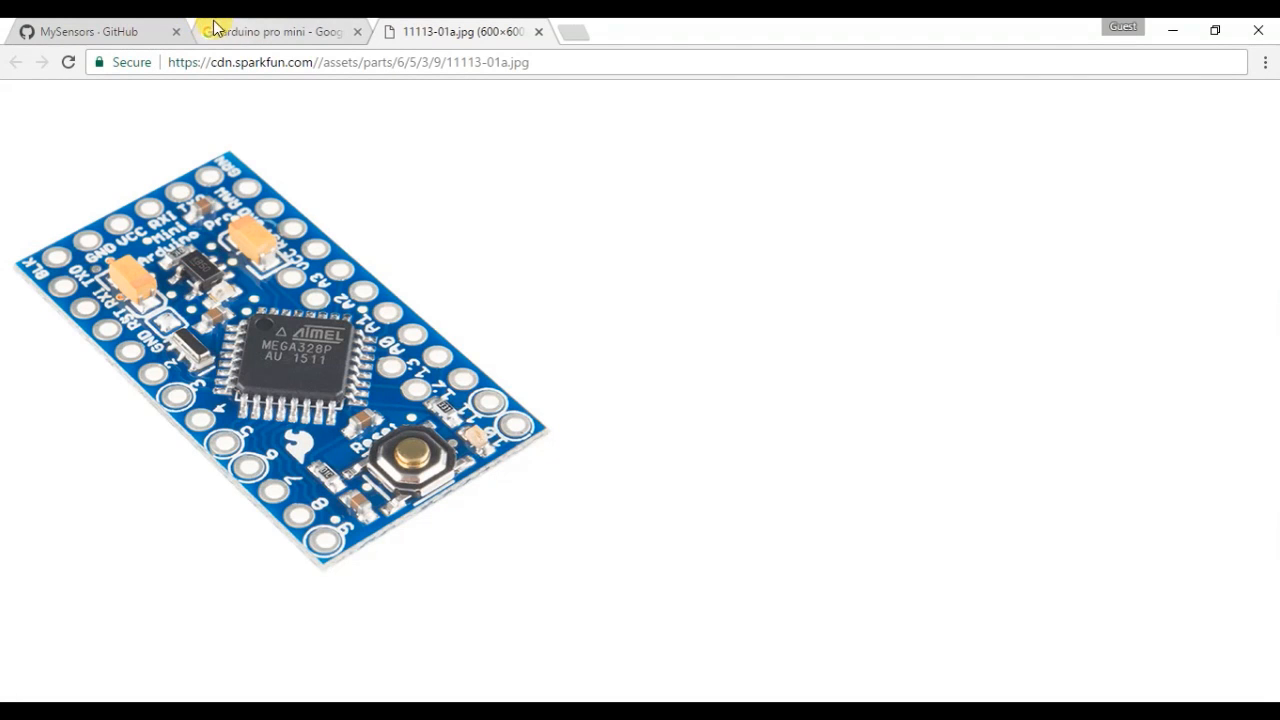
Download the MySensorsBootloaderRF24 repository from GitHub as a ZIP archive
left_click(90, 32)
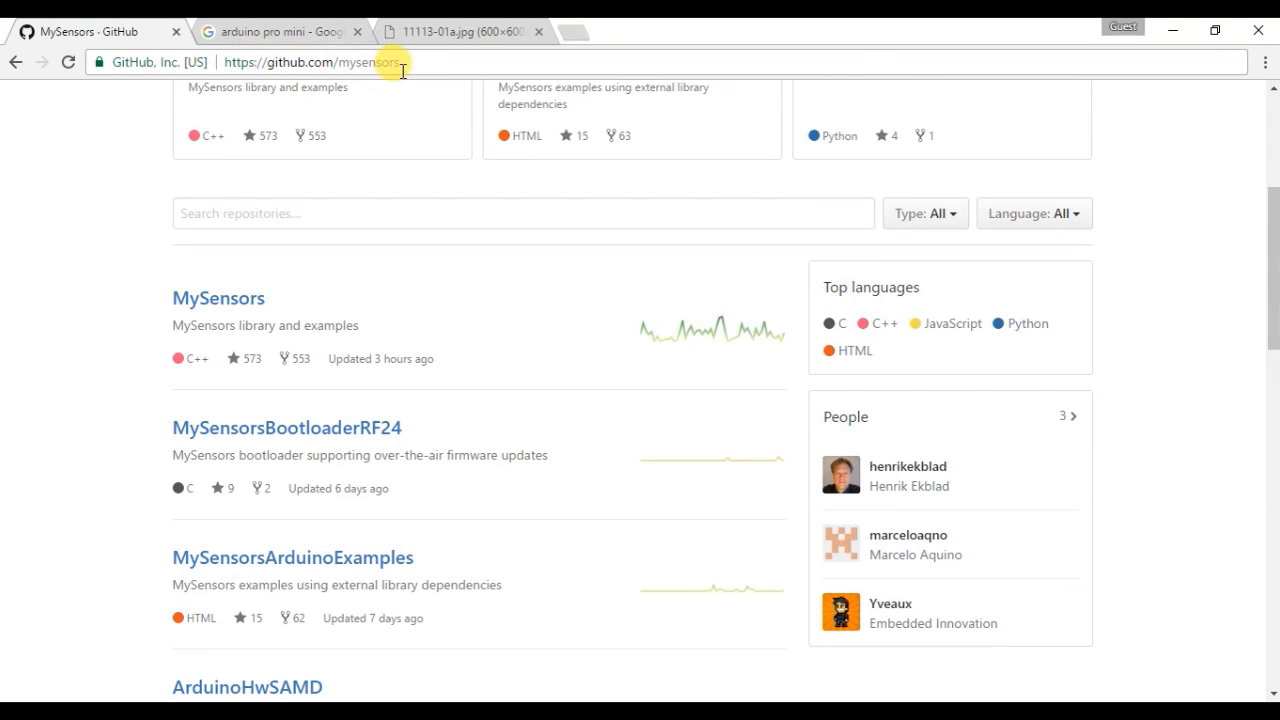
mouse_move(100, 408)
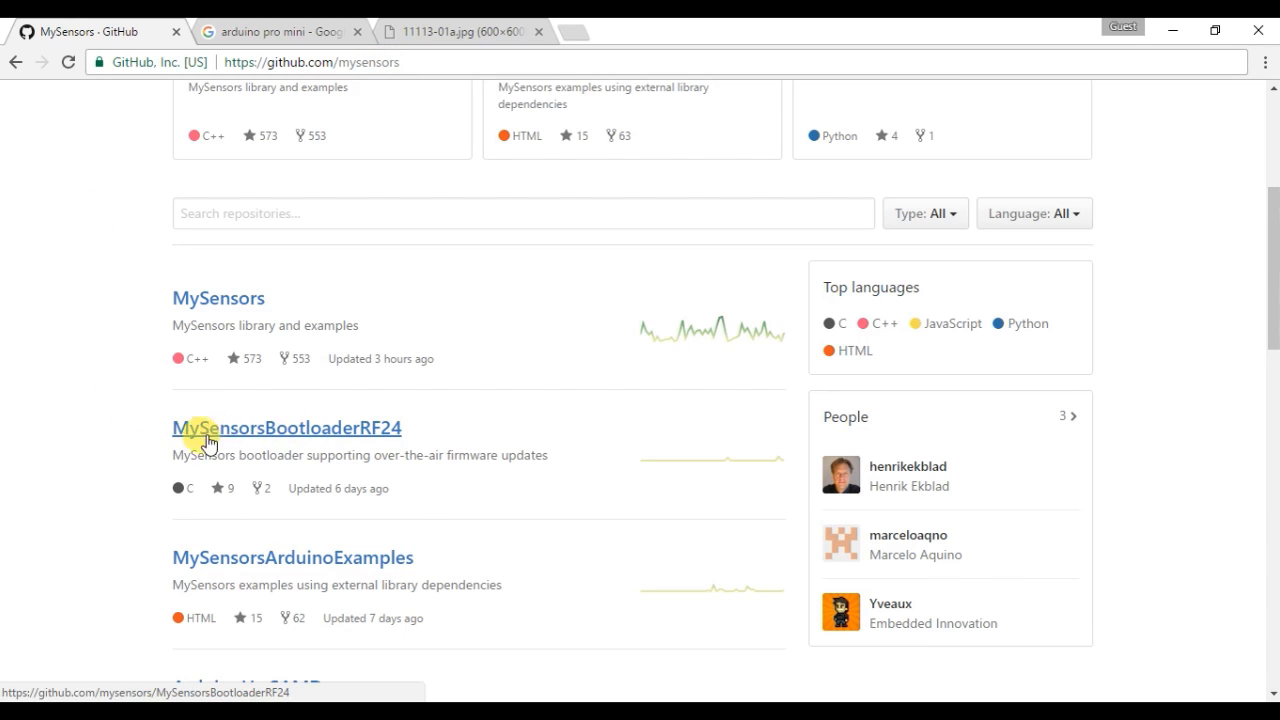
left_click(288, 428)
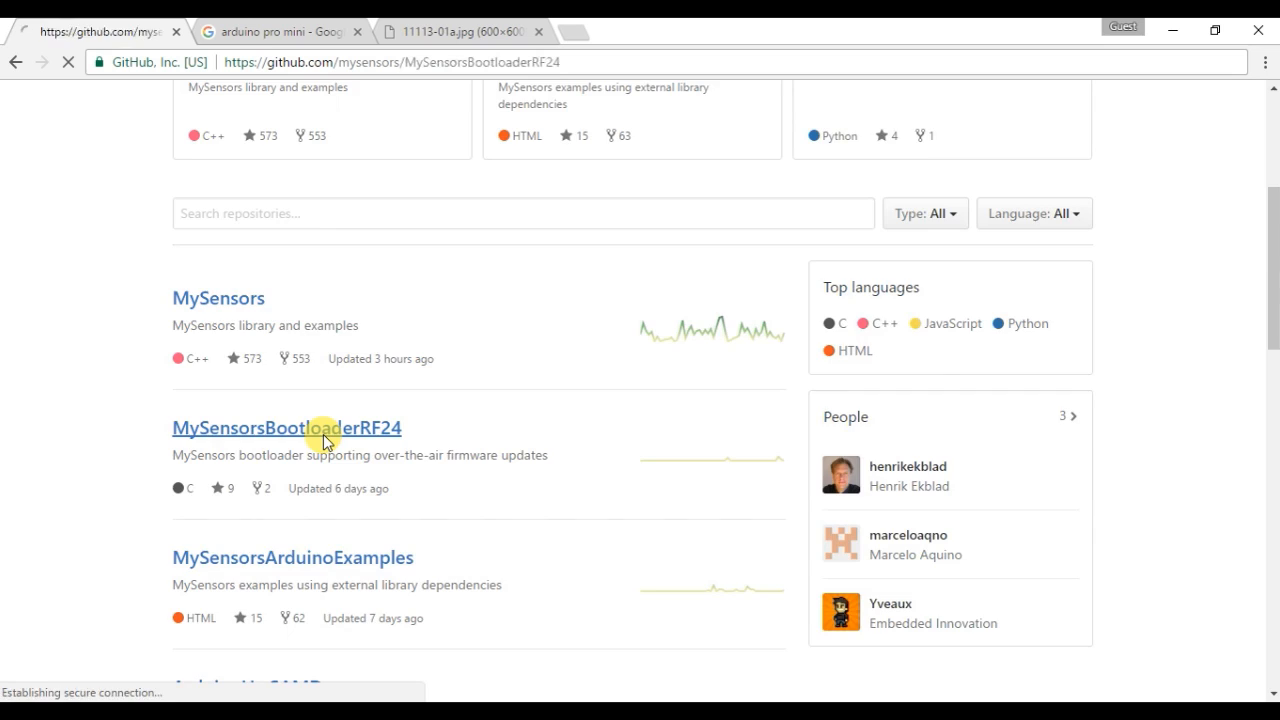
left_click(286, 428)
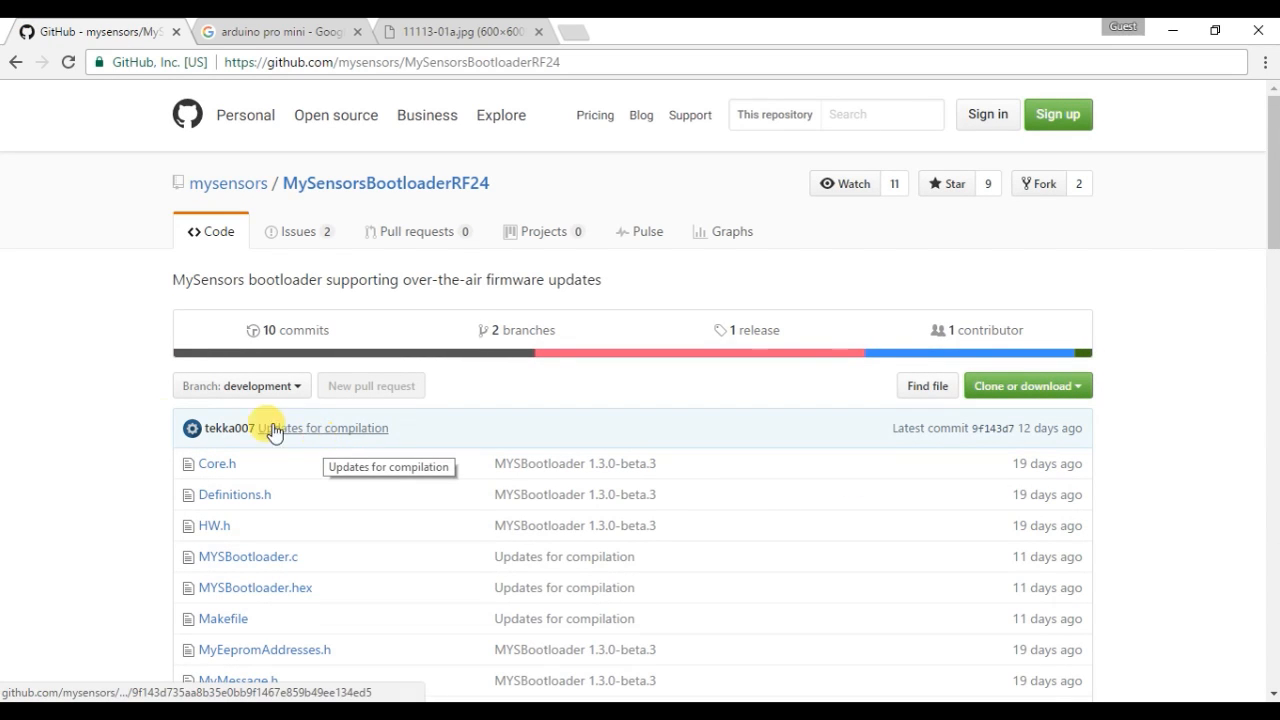
mouse_move(72, 460)
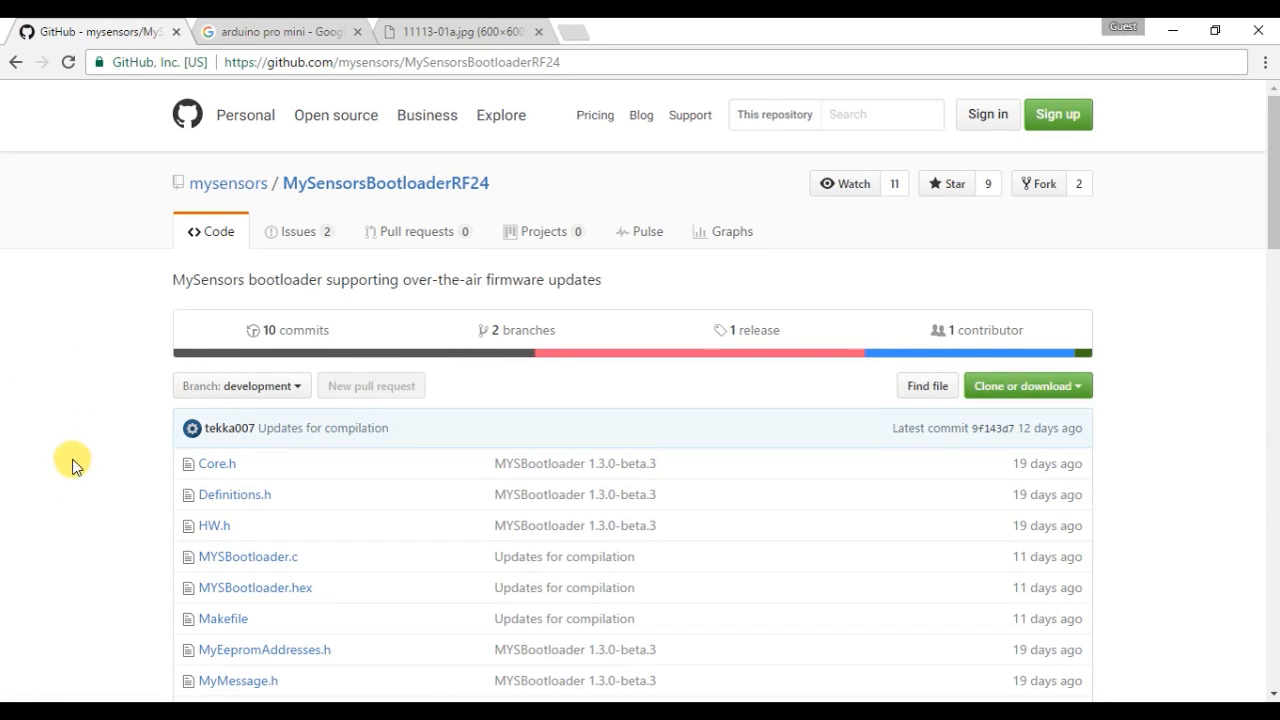
mouse_move(428, 516)
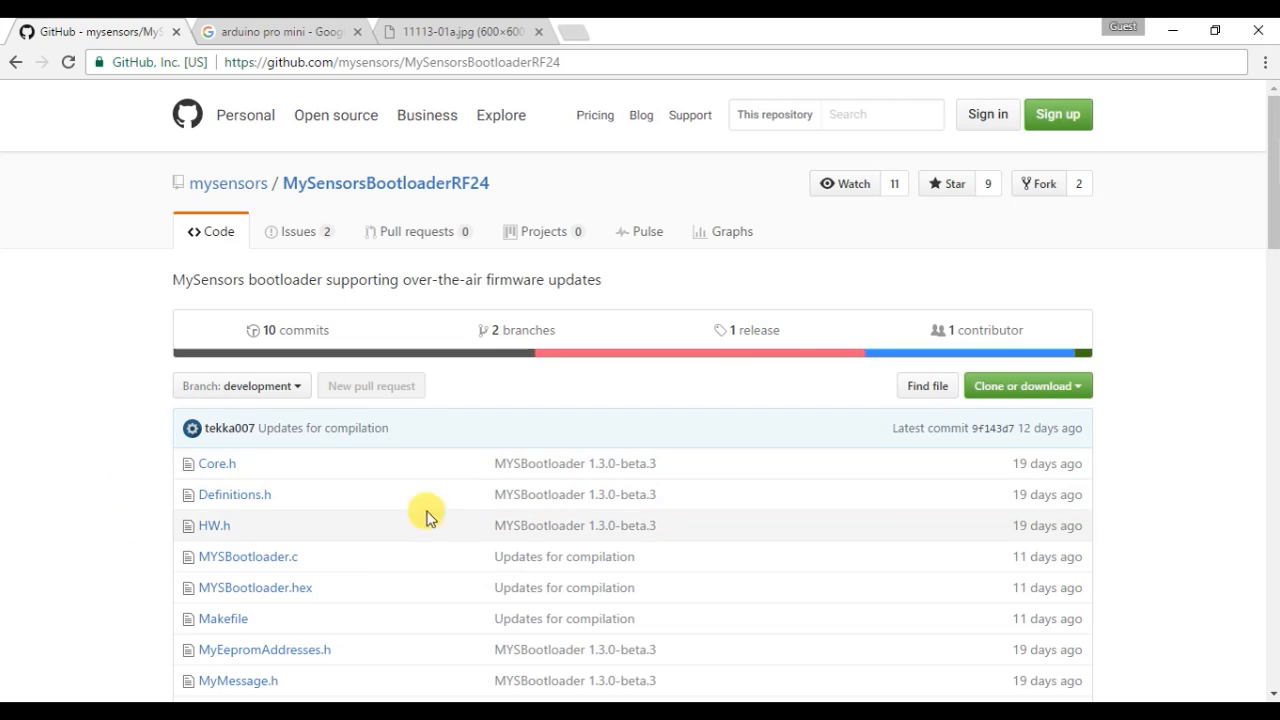
left_click(1028, 384)
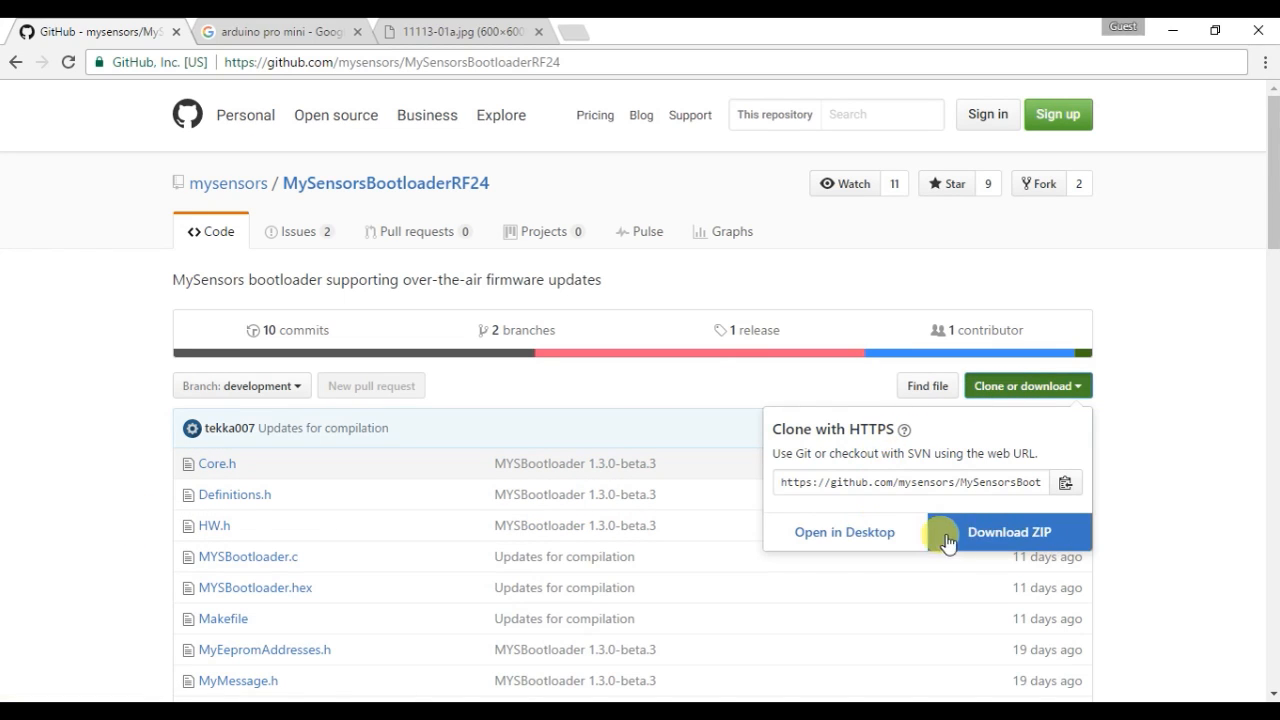
left_click(1008, 532)
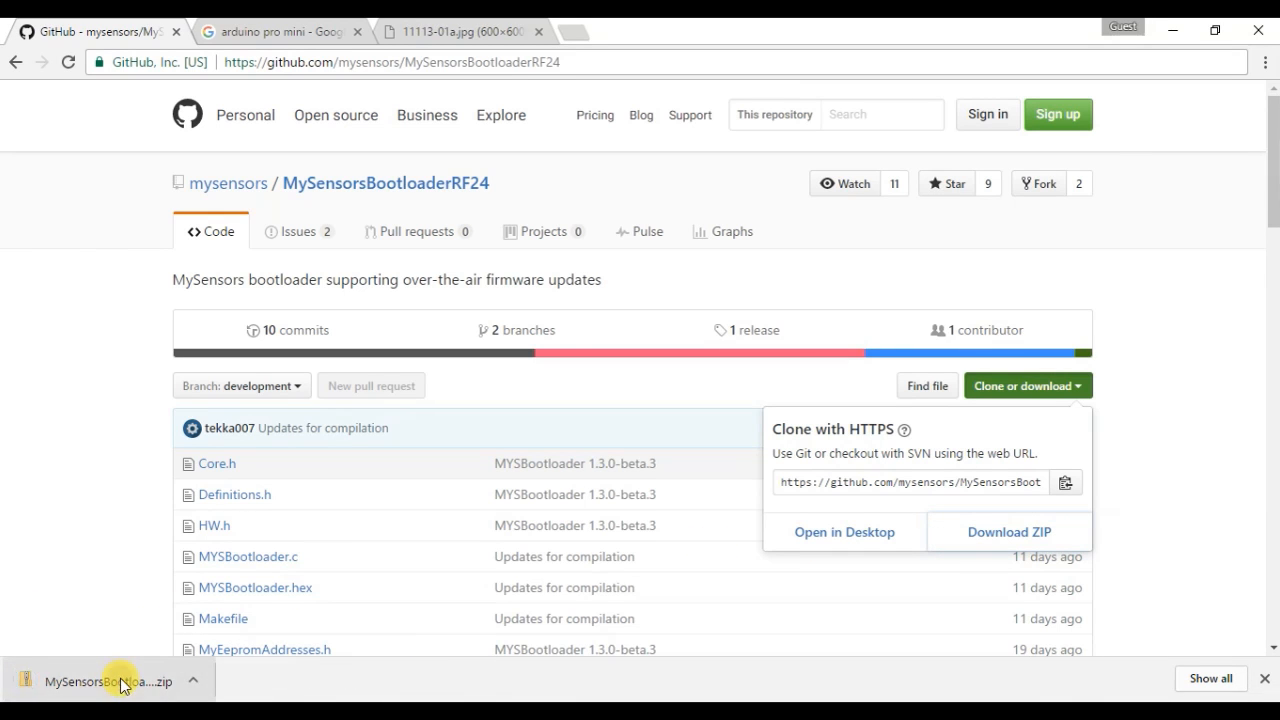
Browse the downloaded ZIP's development folder and select MYSBootloader.hex
left_click(108, 680)
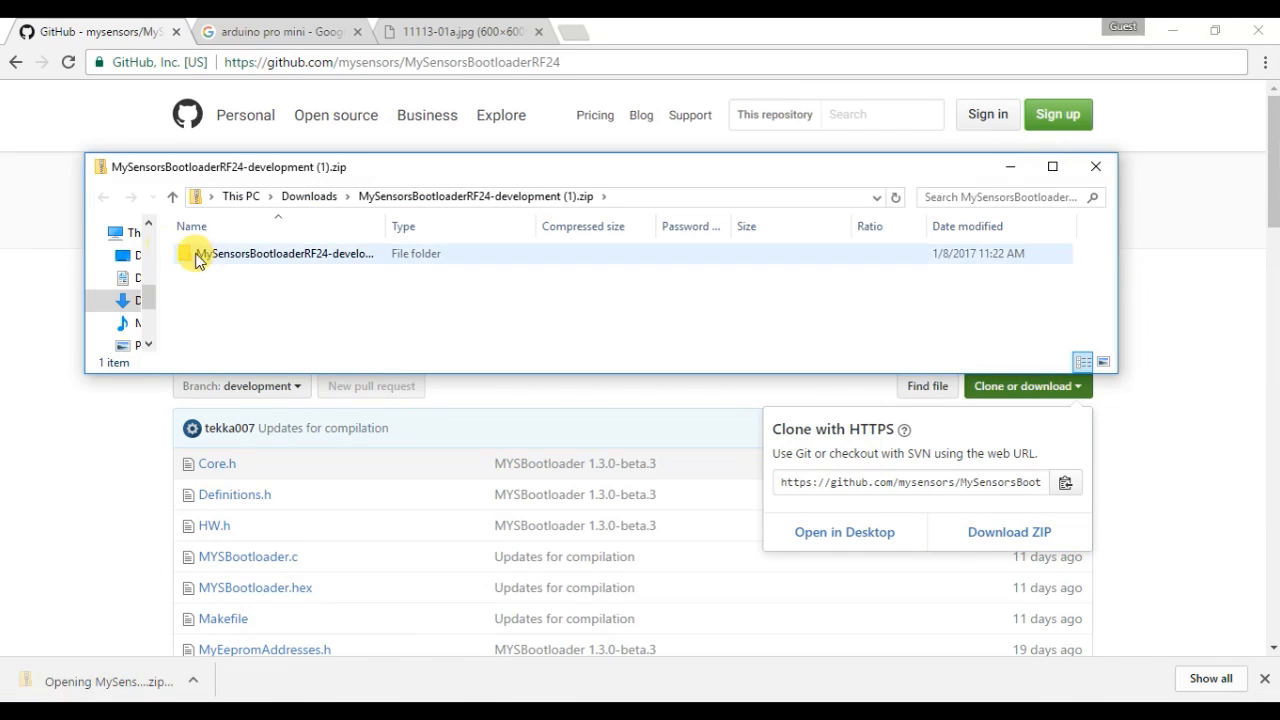
double_click(290, 252)
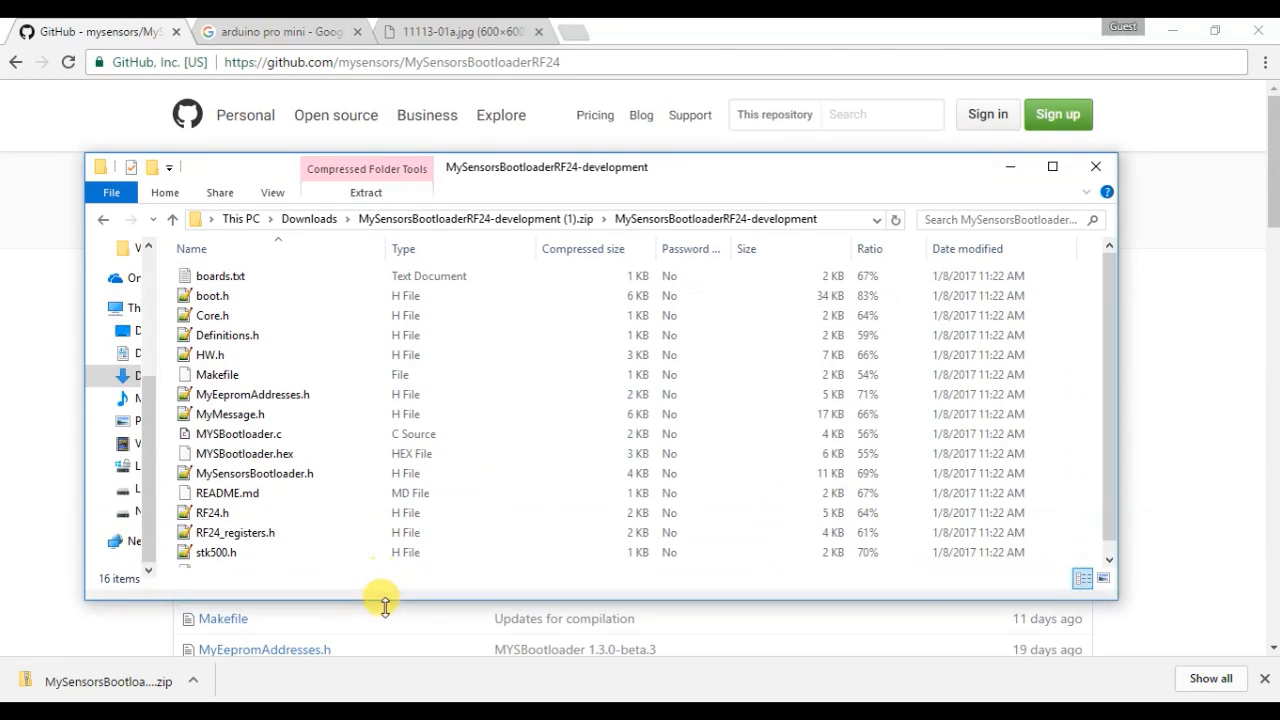
scroll("down", 3)
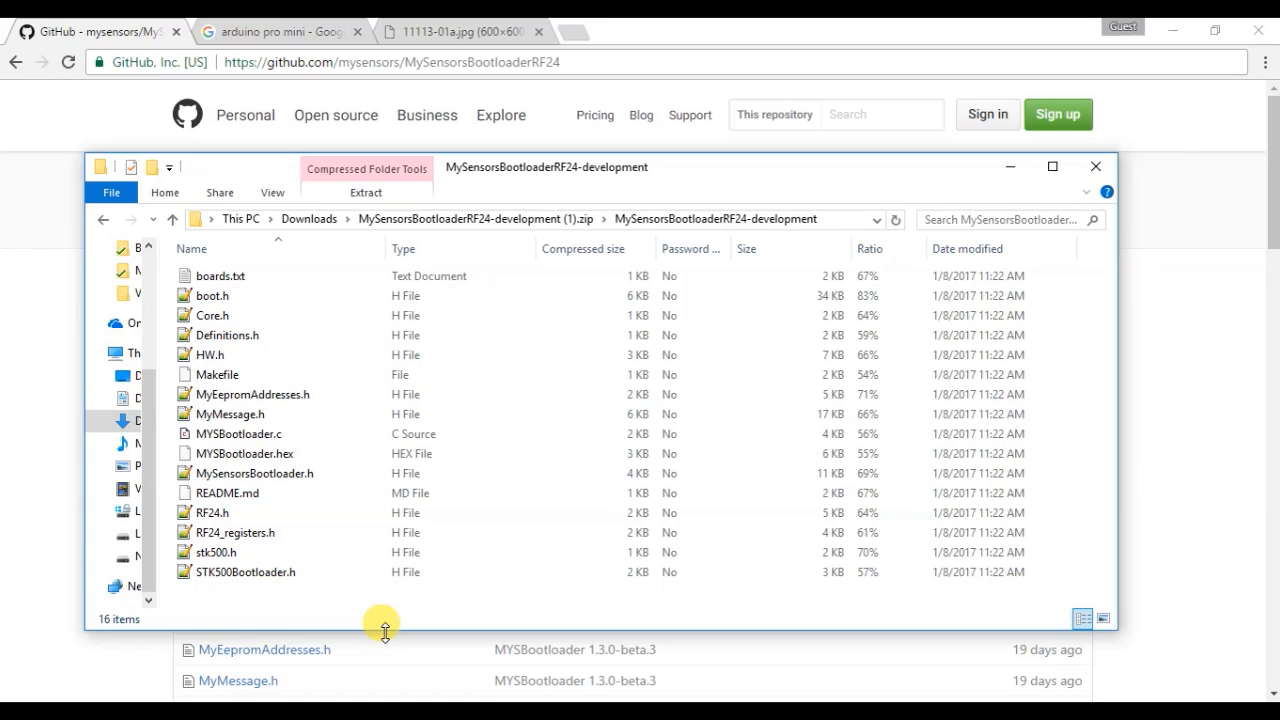
left_click(244, 452)
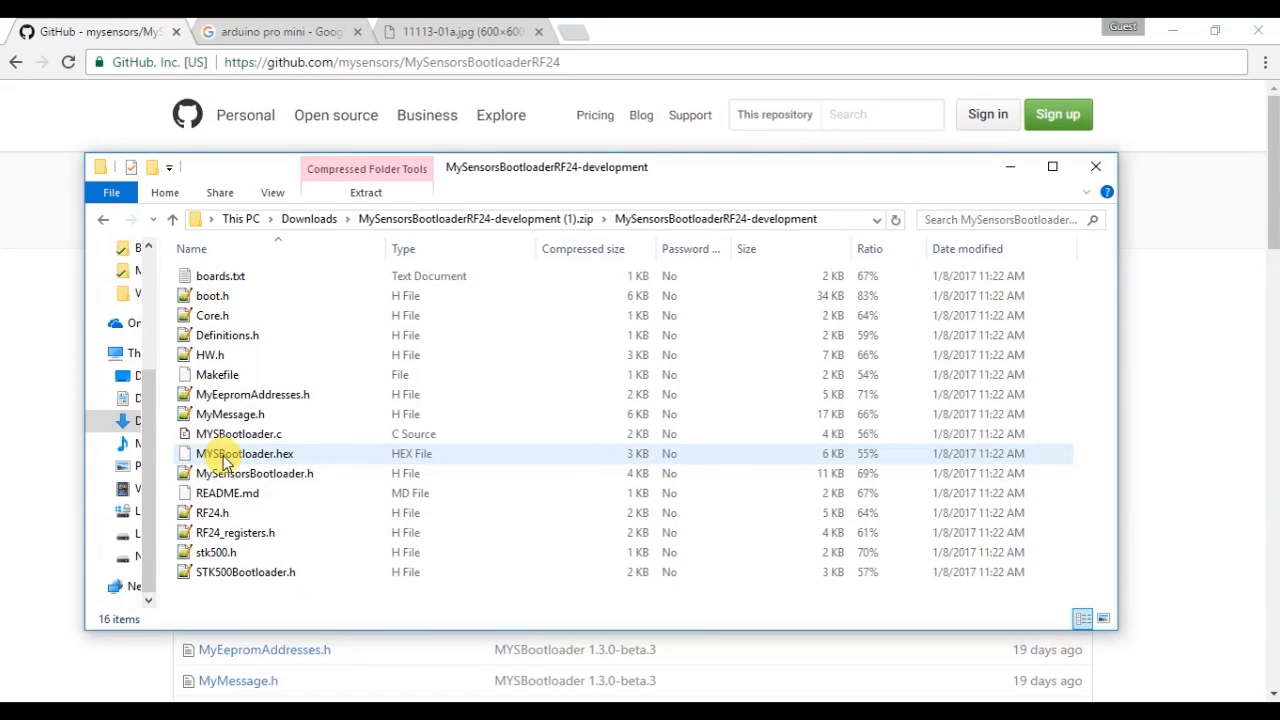
mouse_move(350, 458)
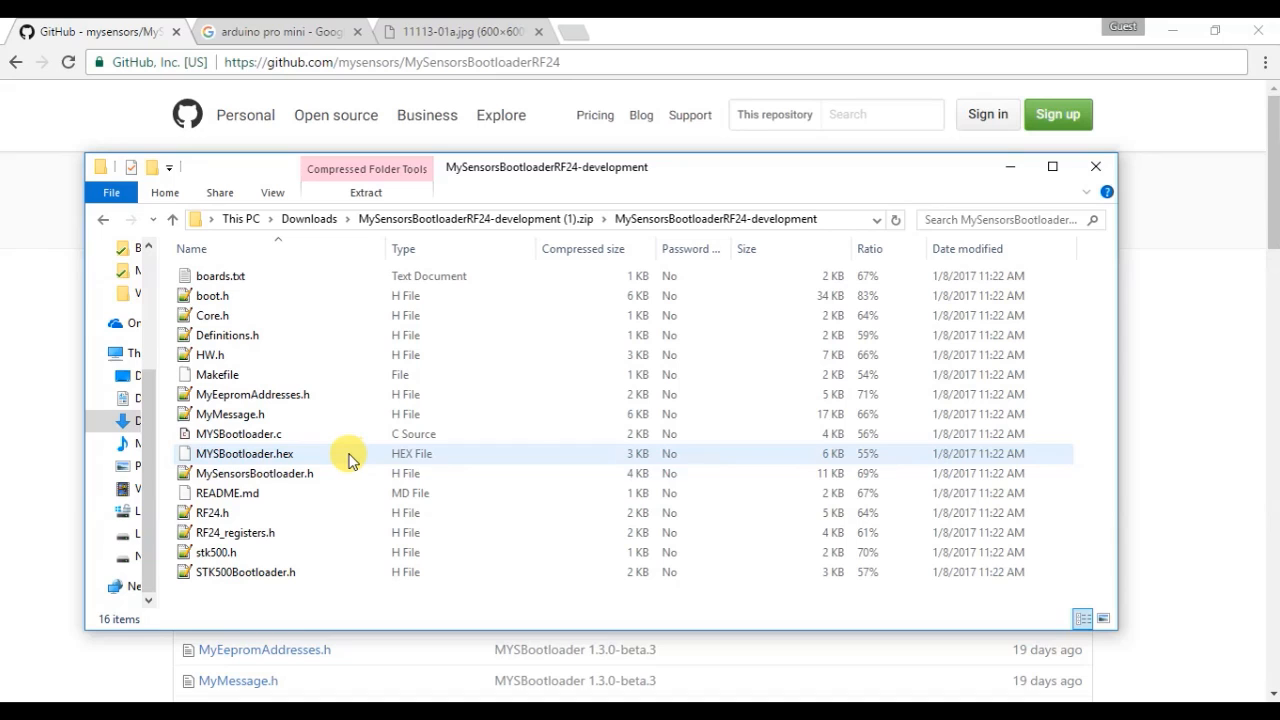
mouse_move(280, 460)
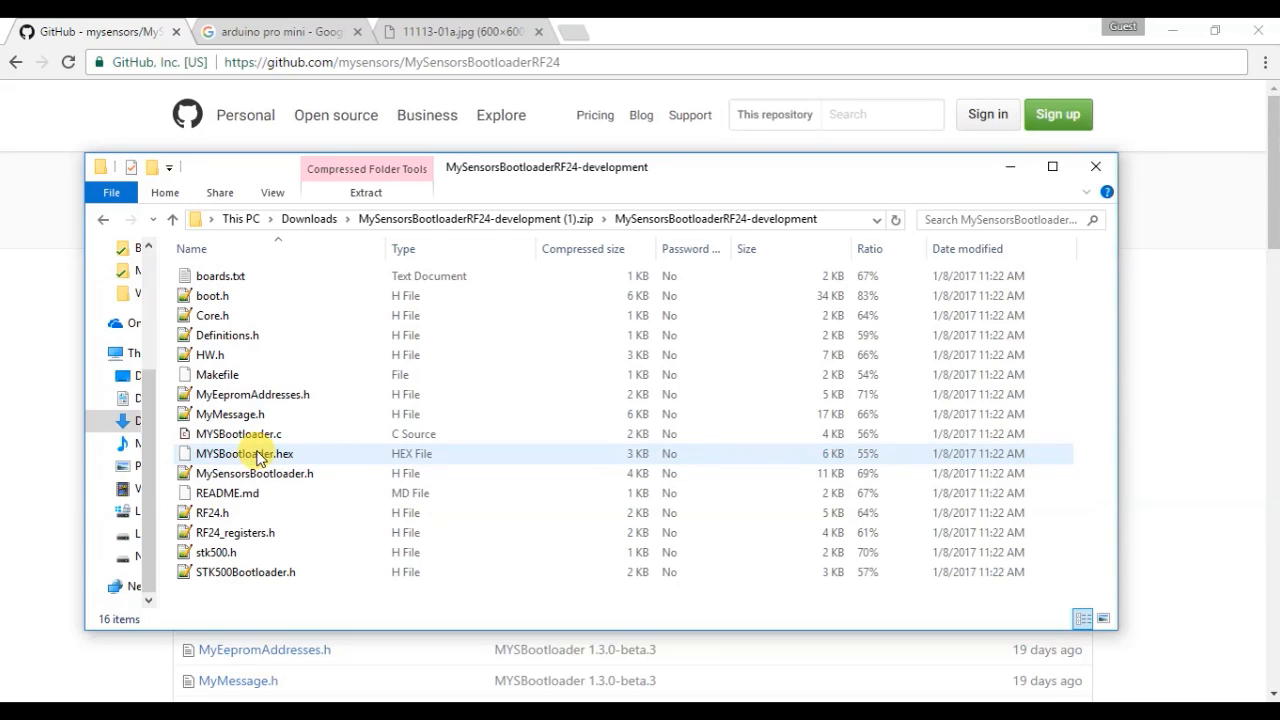
left_click(252, 472)
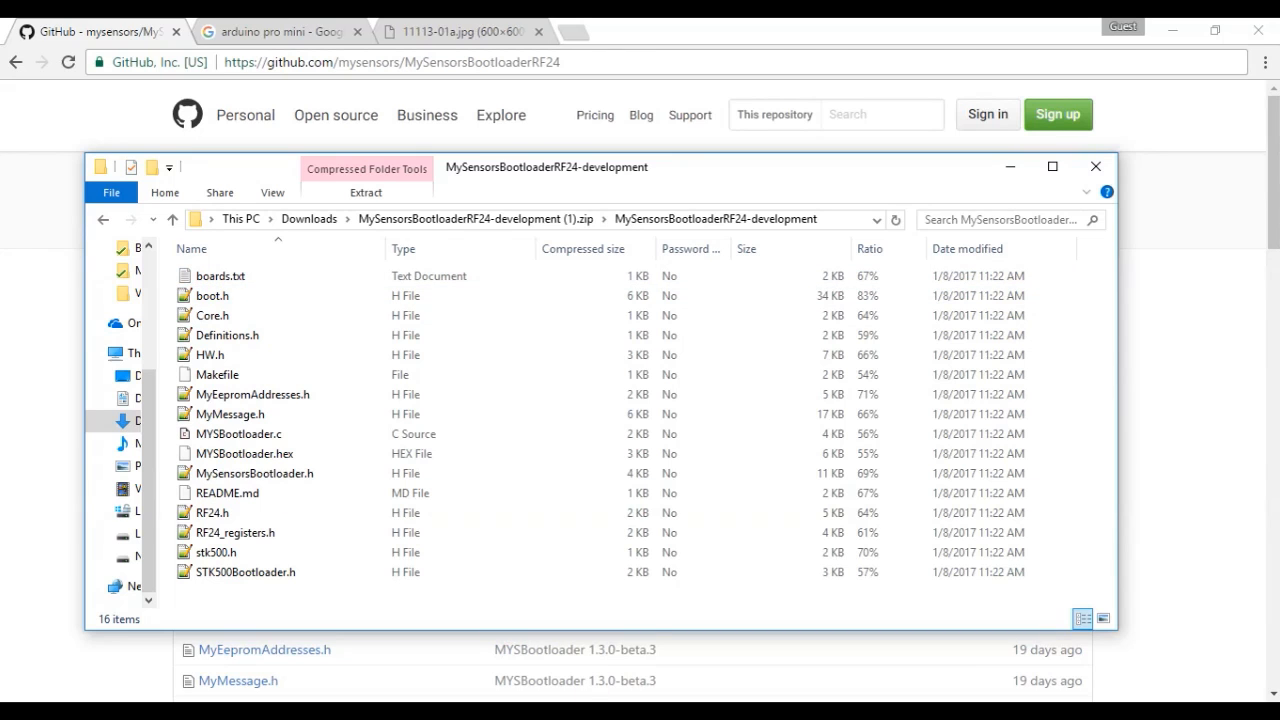
Load the EEPROM eeprom_clear example into its own sketch window via File > Examples
left_click(18, 48)
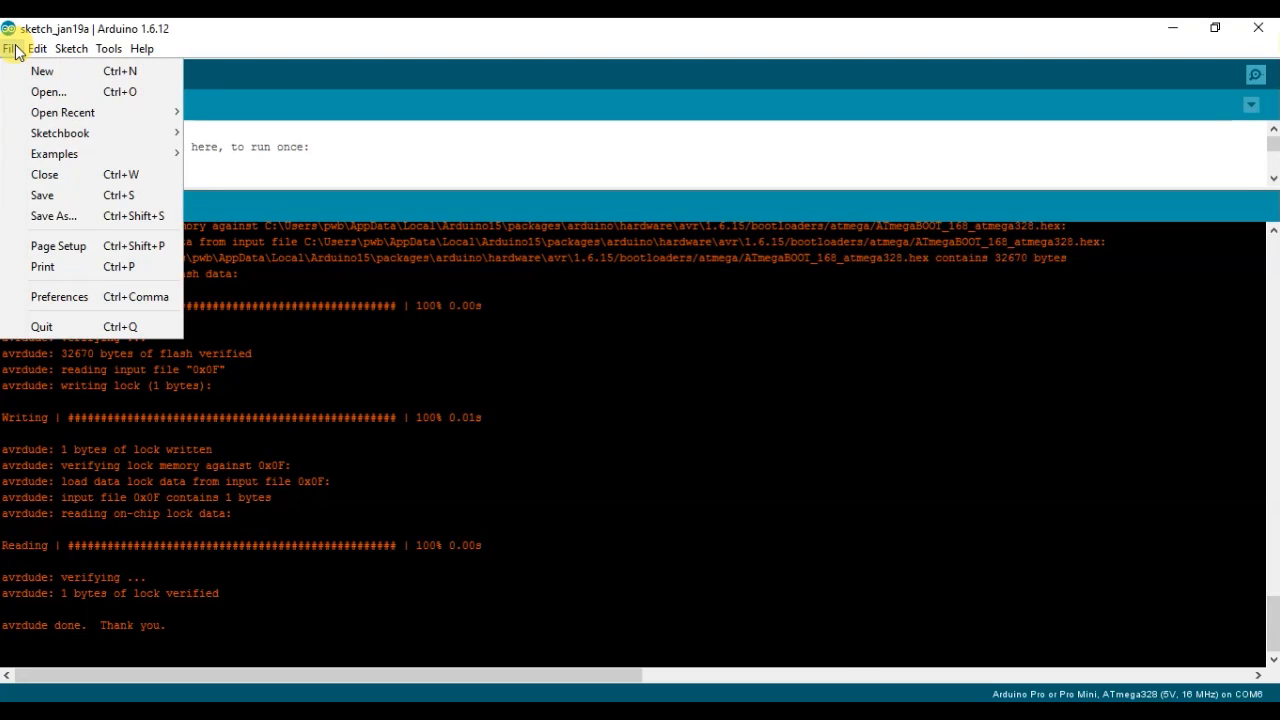
left_click(54, 152)
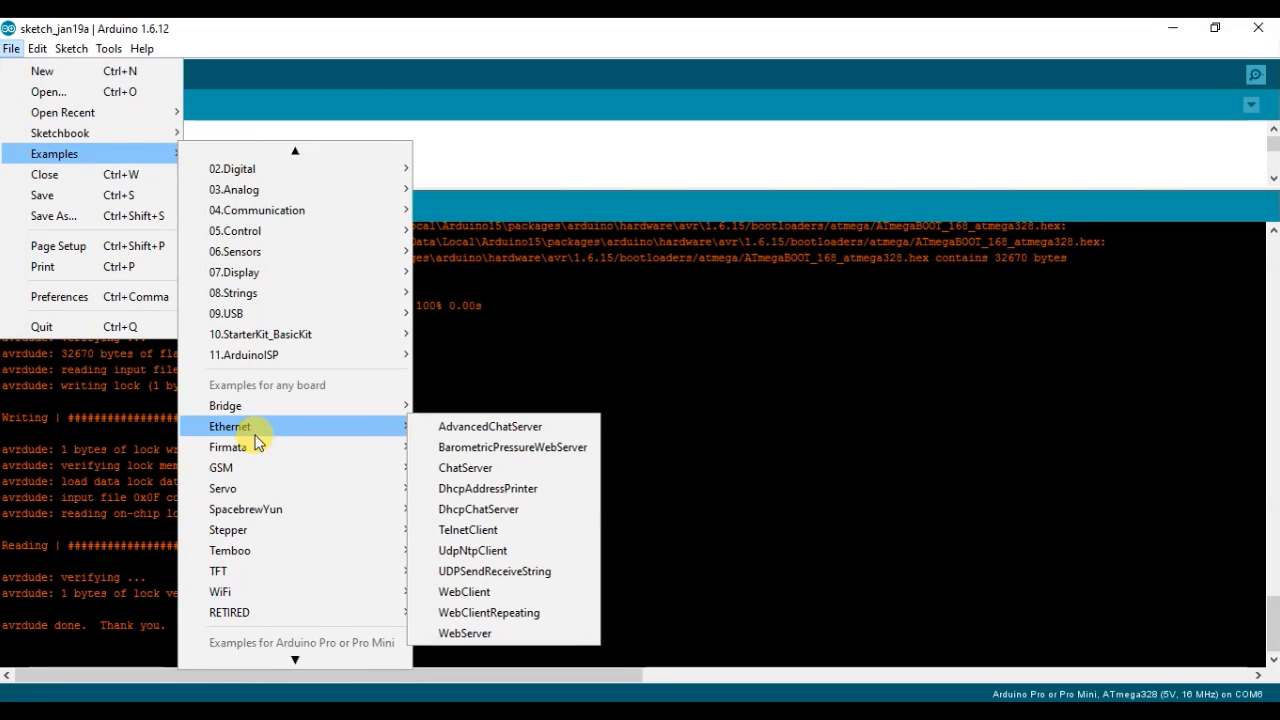
mouse_move(310, 656)
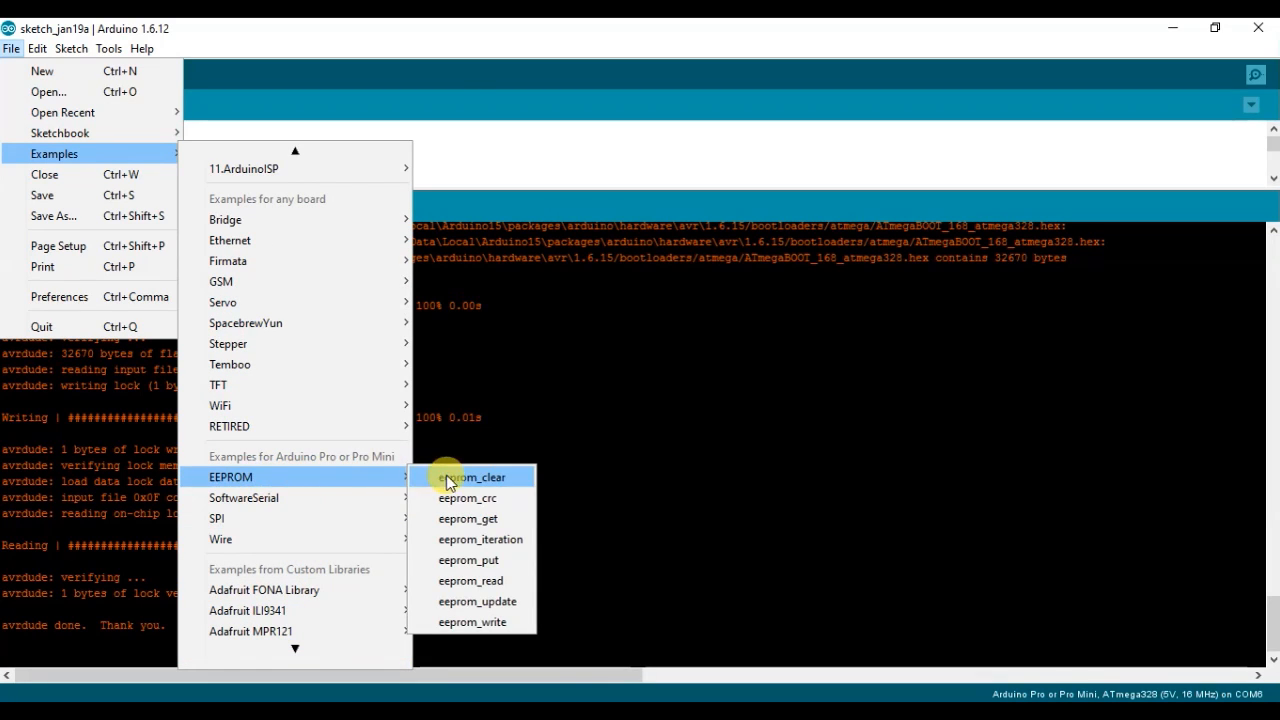
left_click(472, 476)
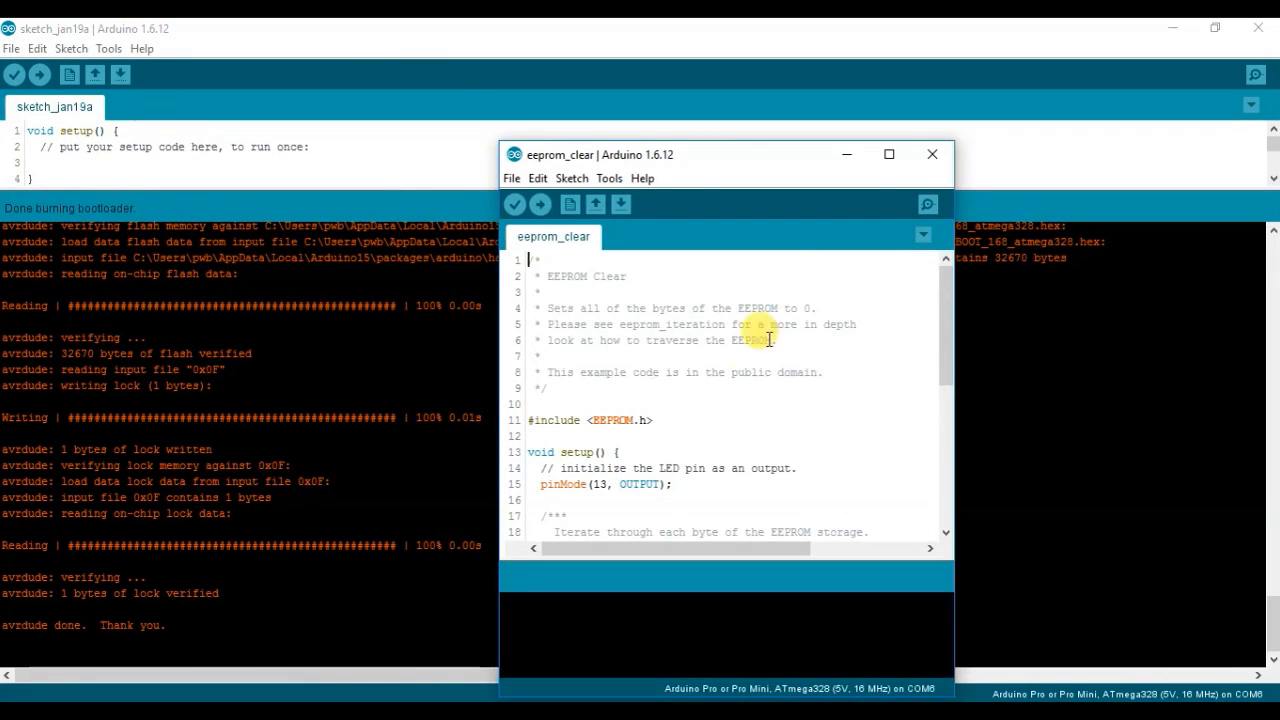
left_click(572, 178)
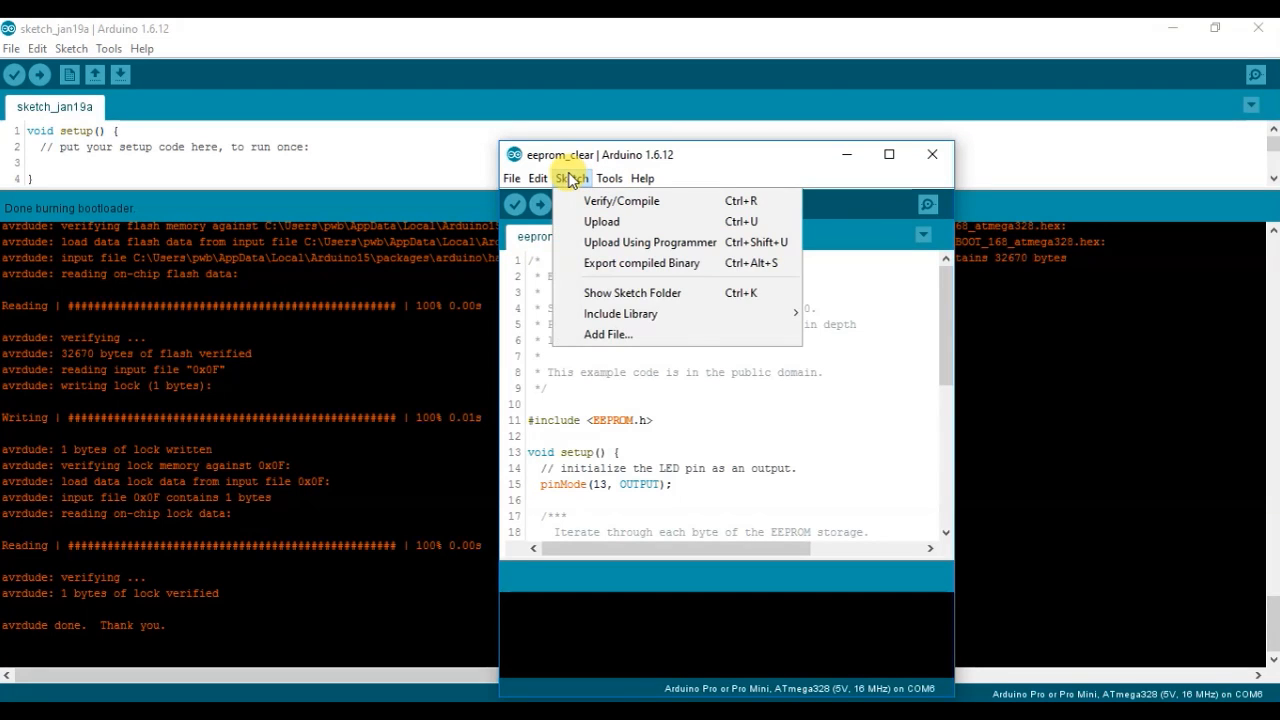
mouse_move(600, 288)
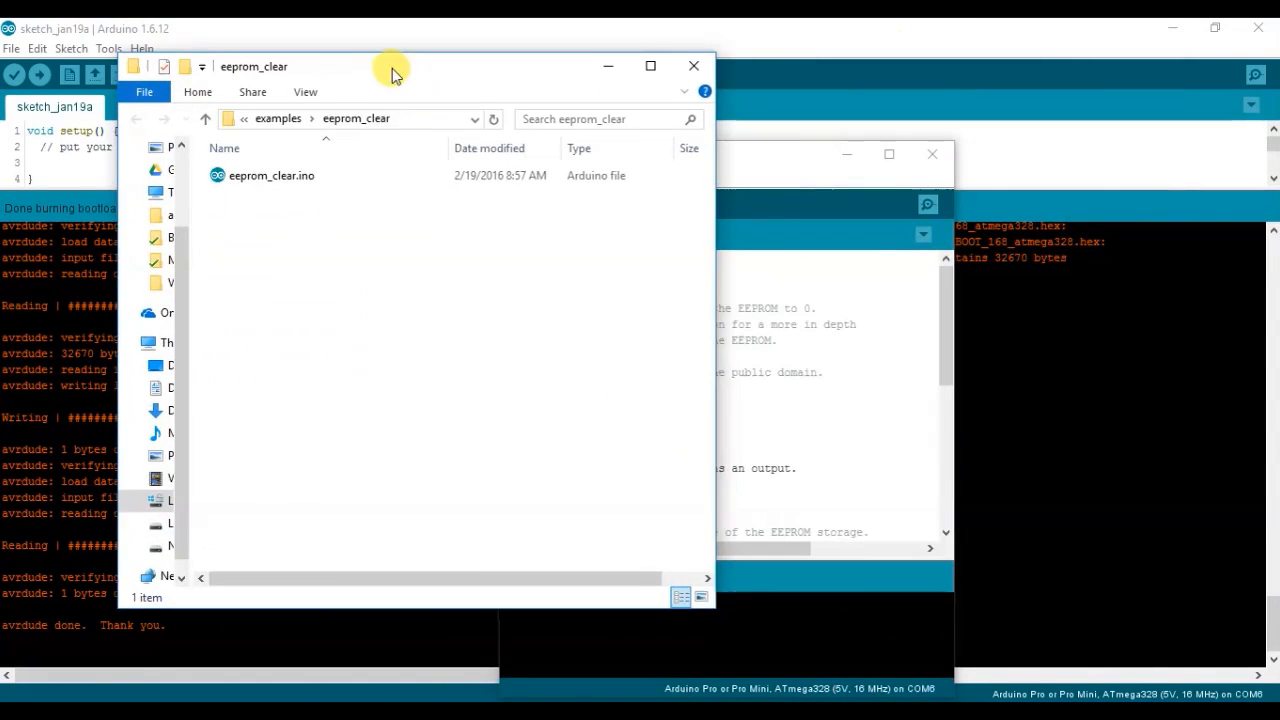
Duplicate boards.txt as 'boards - Copy.txt' in the avr 1.6.15 hardware folder
left_click_drag(390, 66, 390, 60)
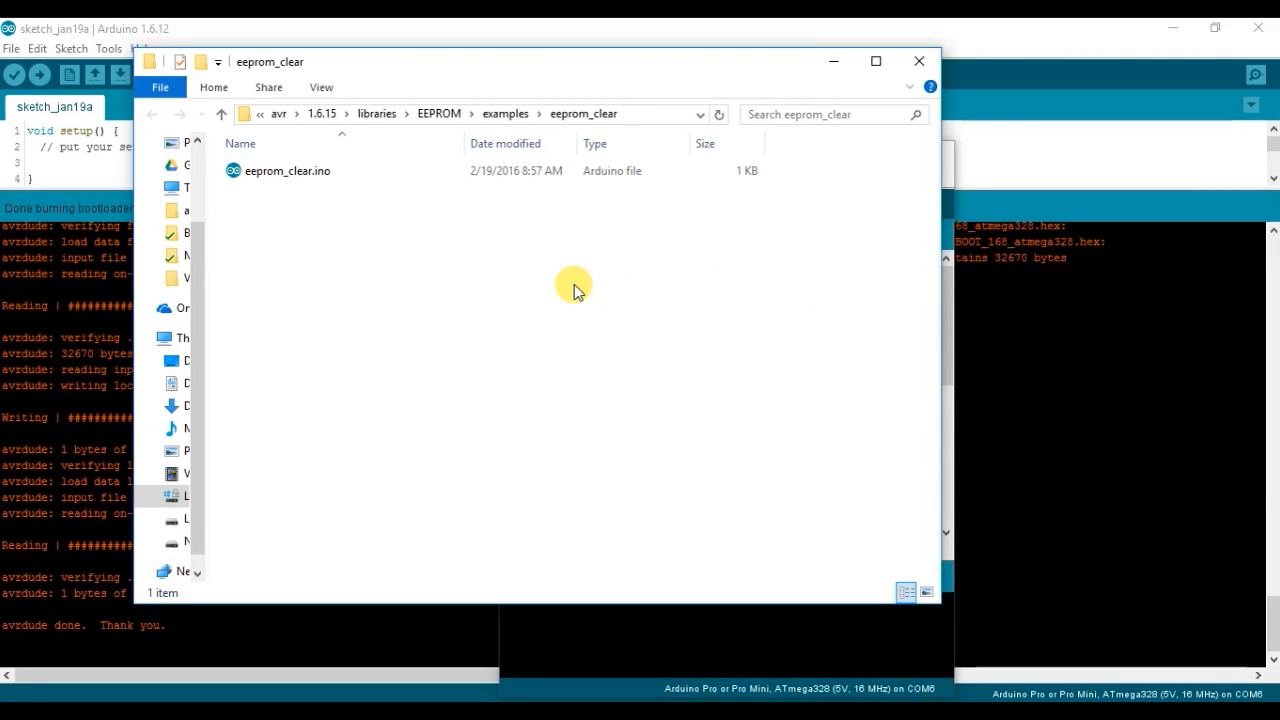
mouse_move(402, 200)
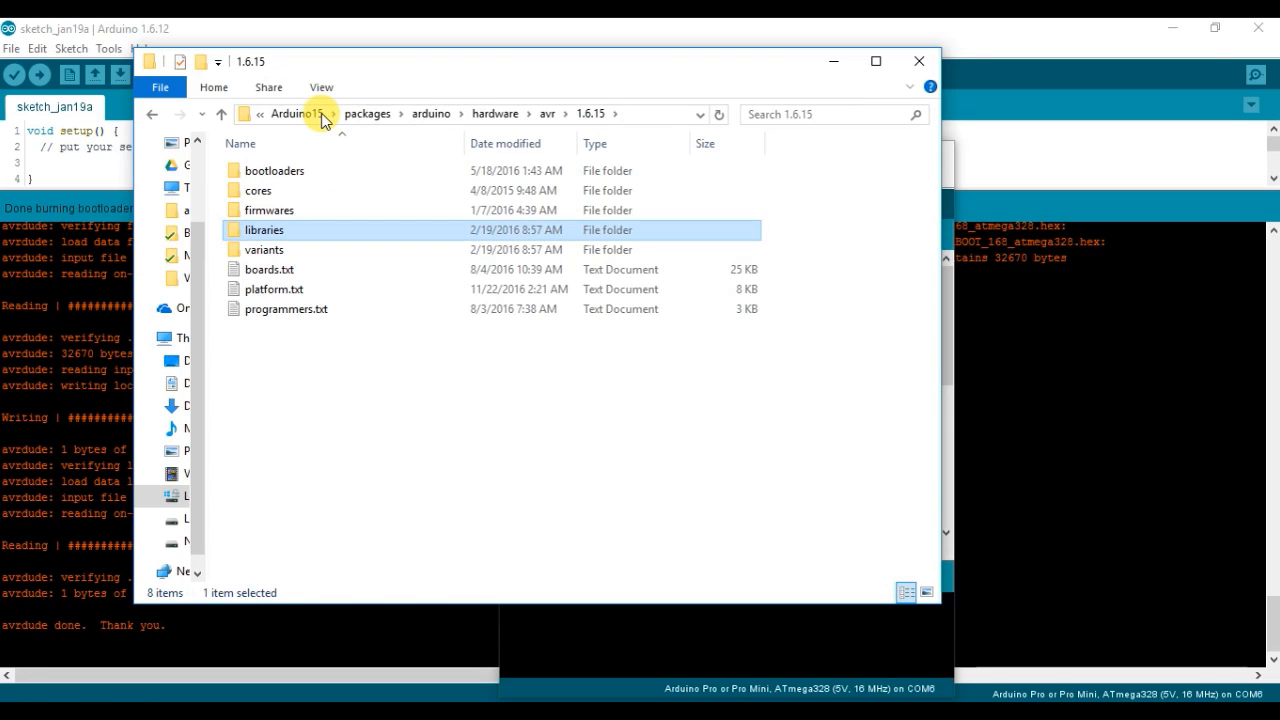
mouse_move(632, 144)
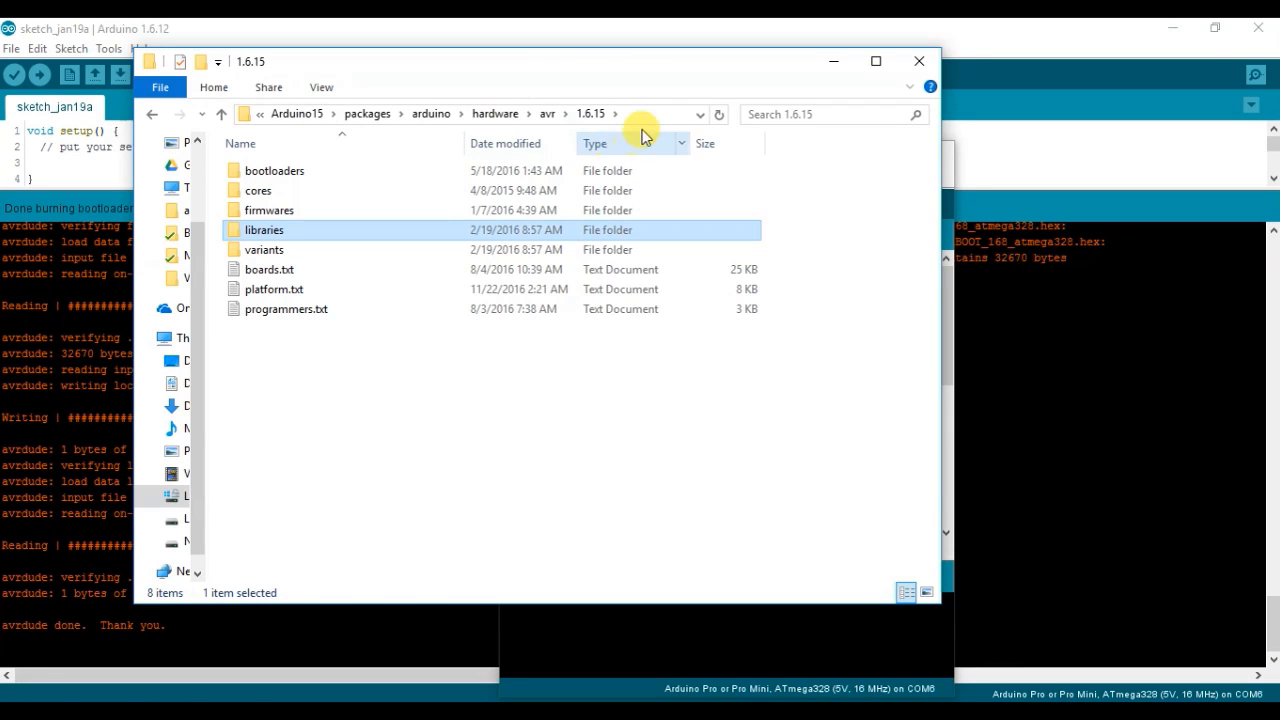
mouse_move(280, 344)
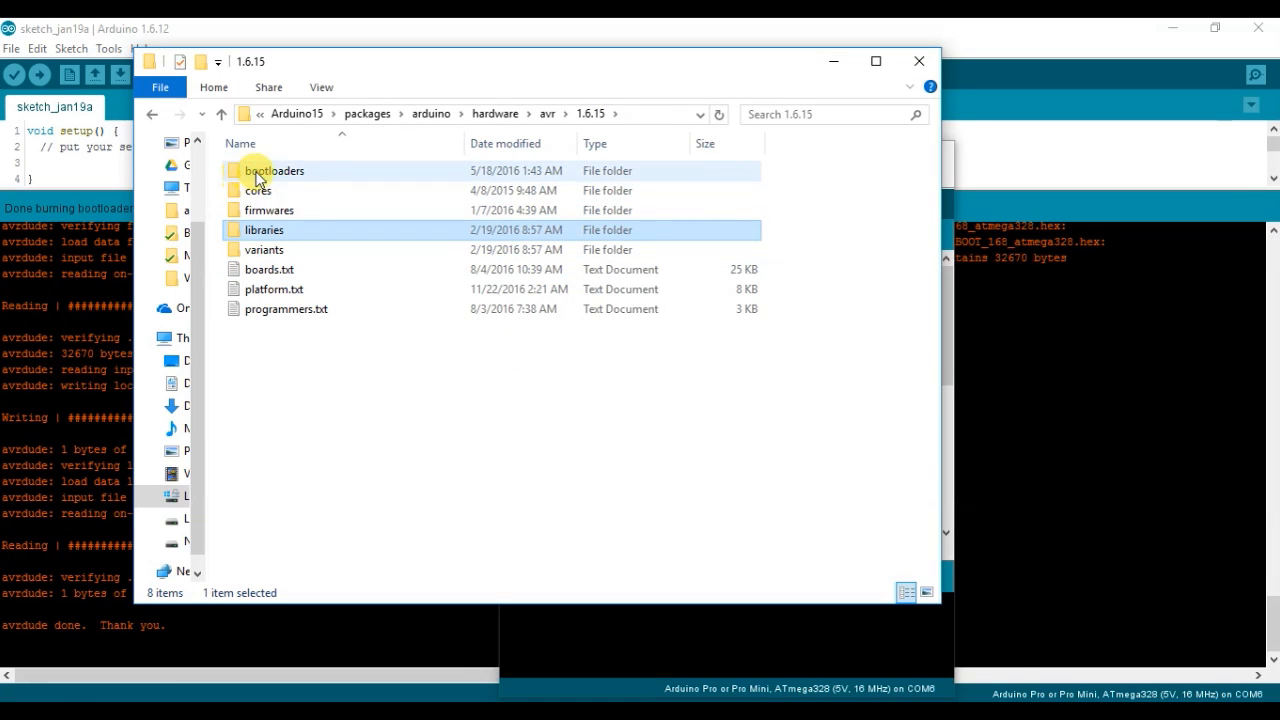
mouse_move(268, 268)
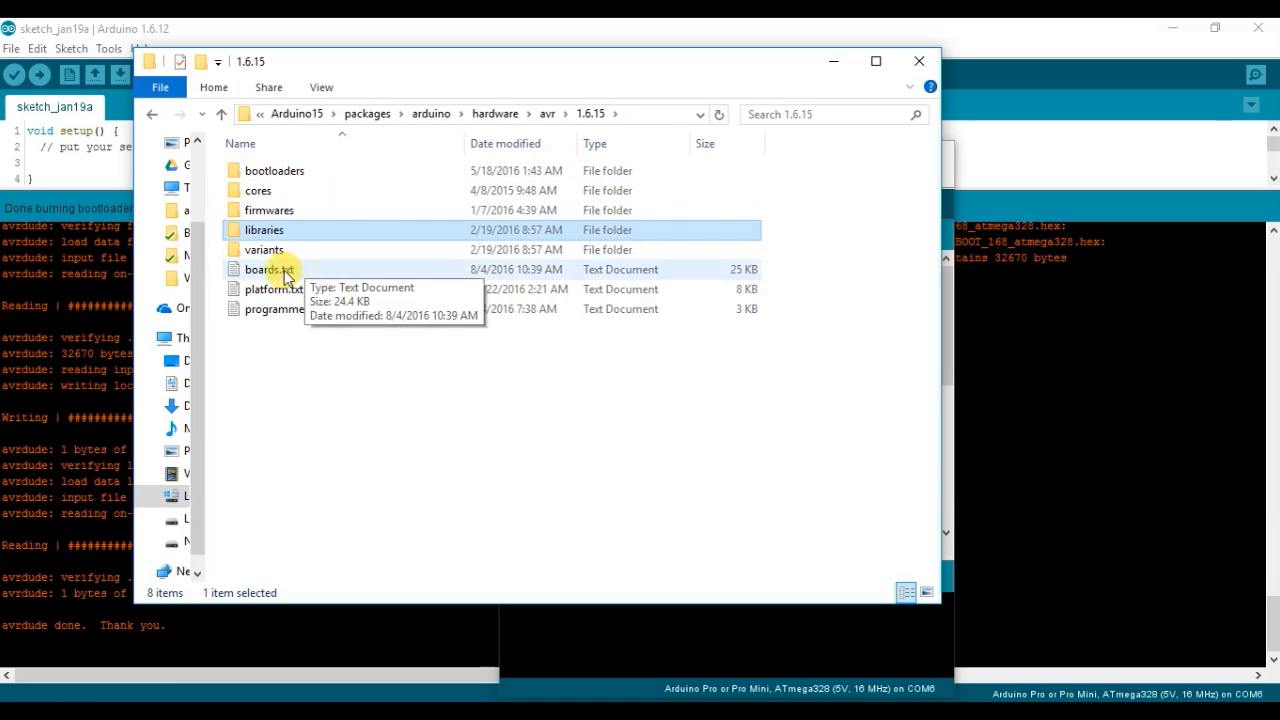
mouse_move(340, 284)
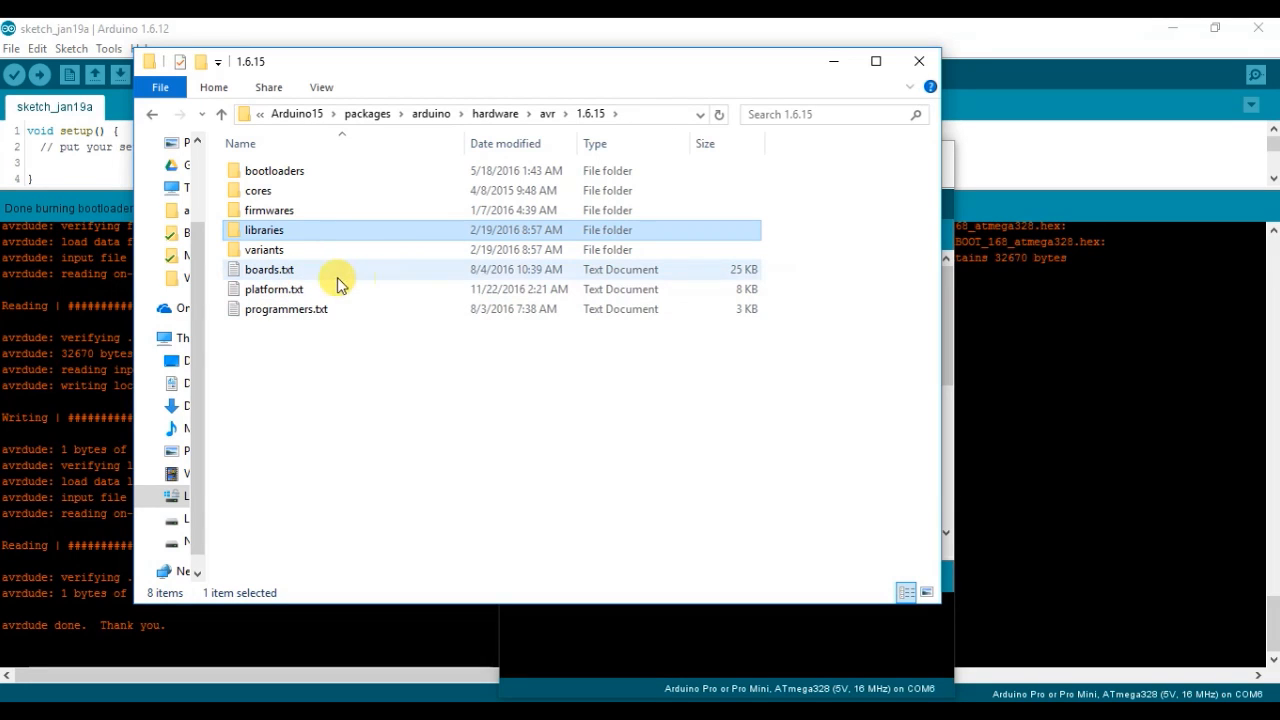
mouse_move(356, 348)
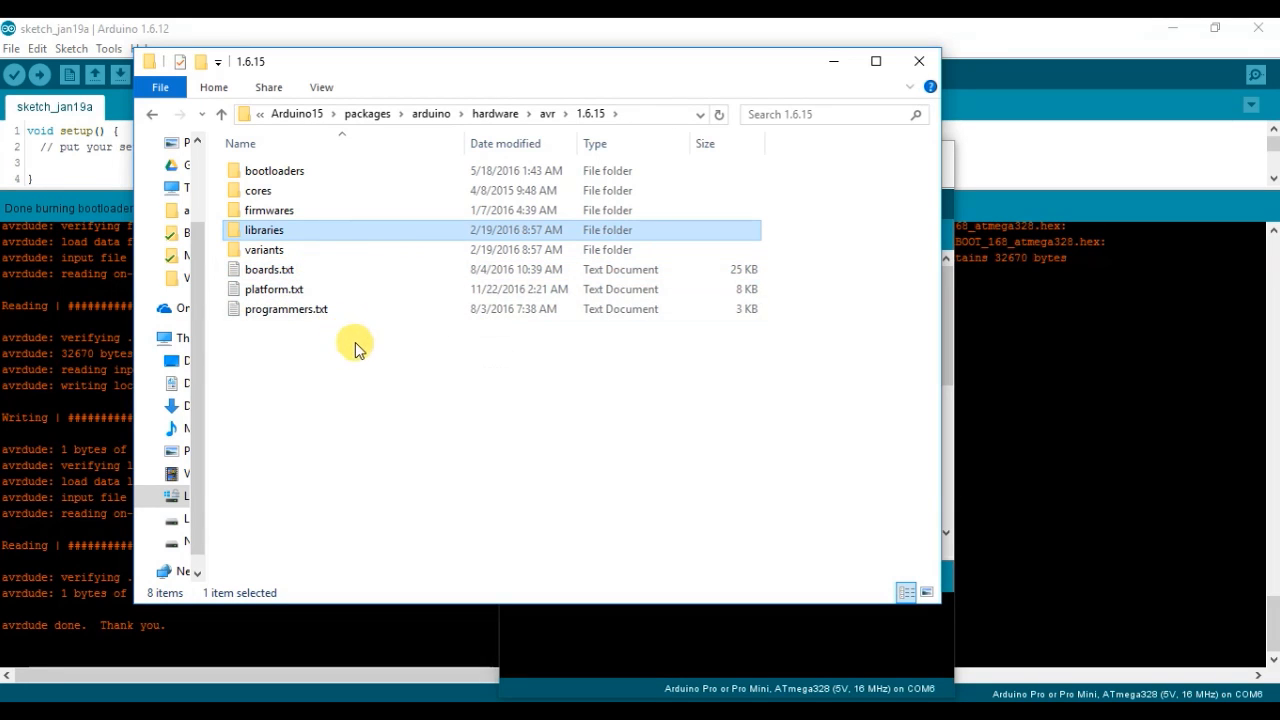
left_click(268, 268)
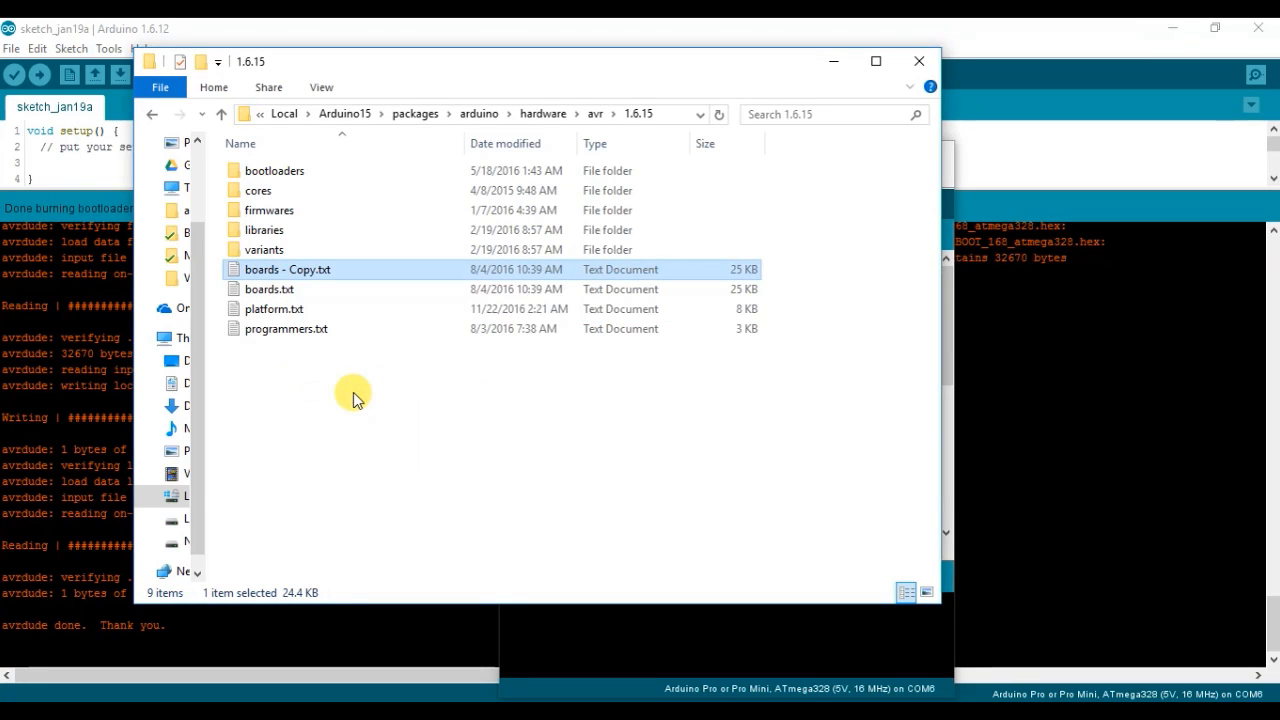
mouse_move(304, 270)
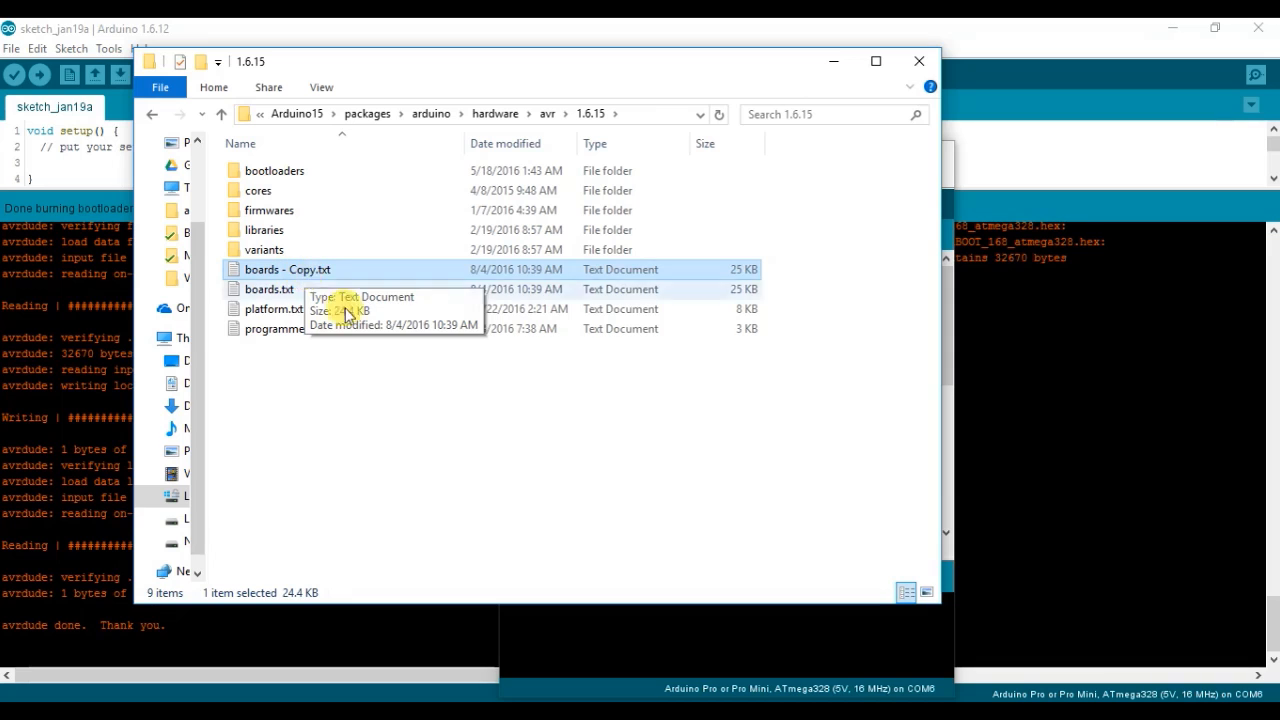
mouse_move(364, 424)
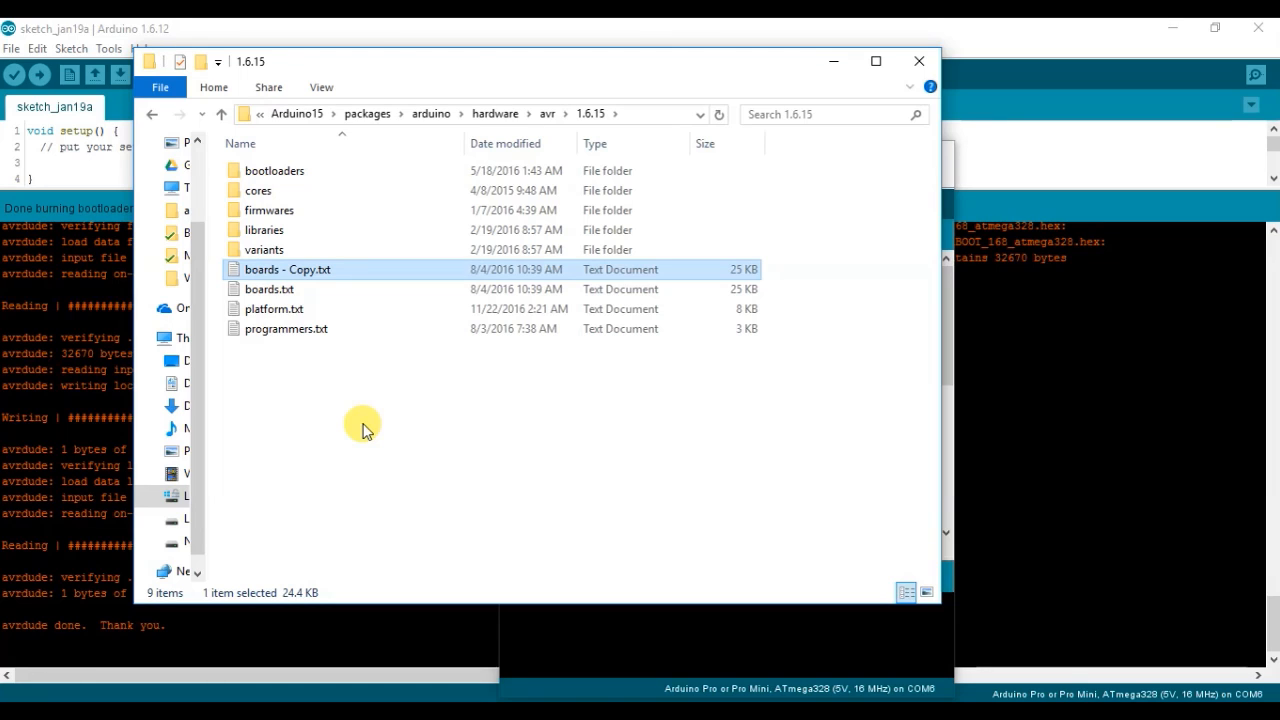
mouse_move(216, 696)
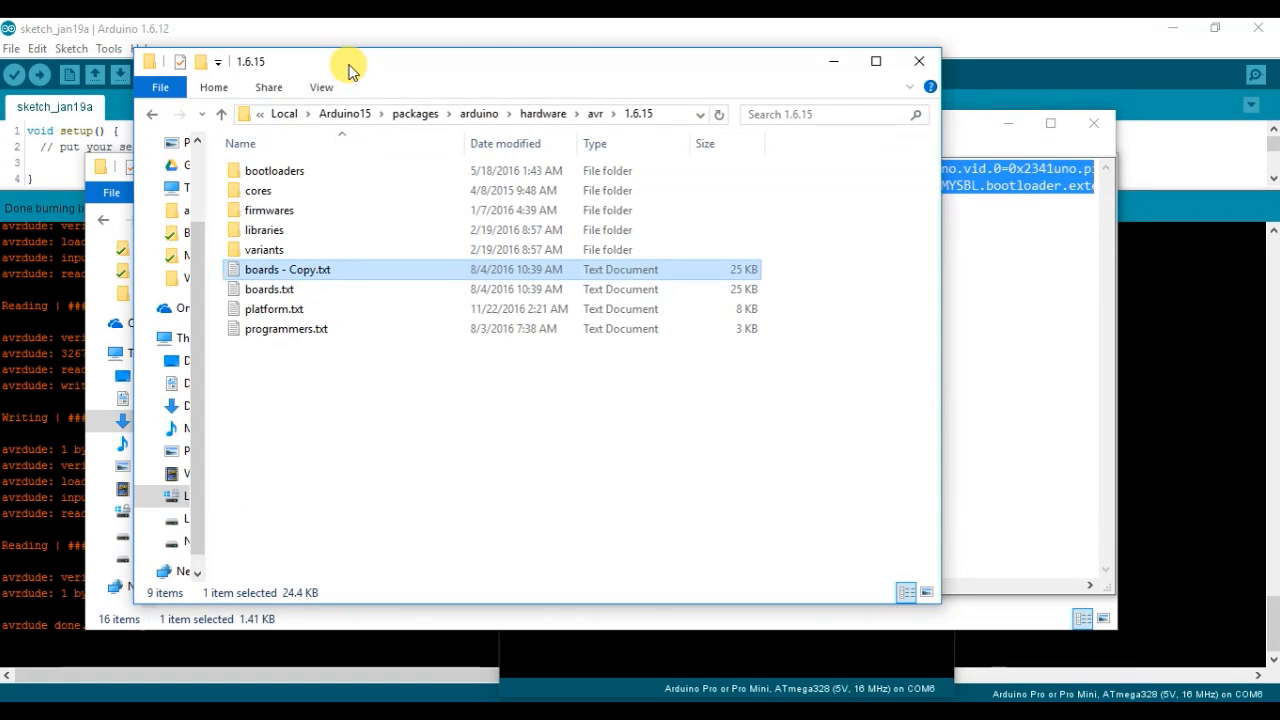
mouse_move(276, 292)
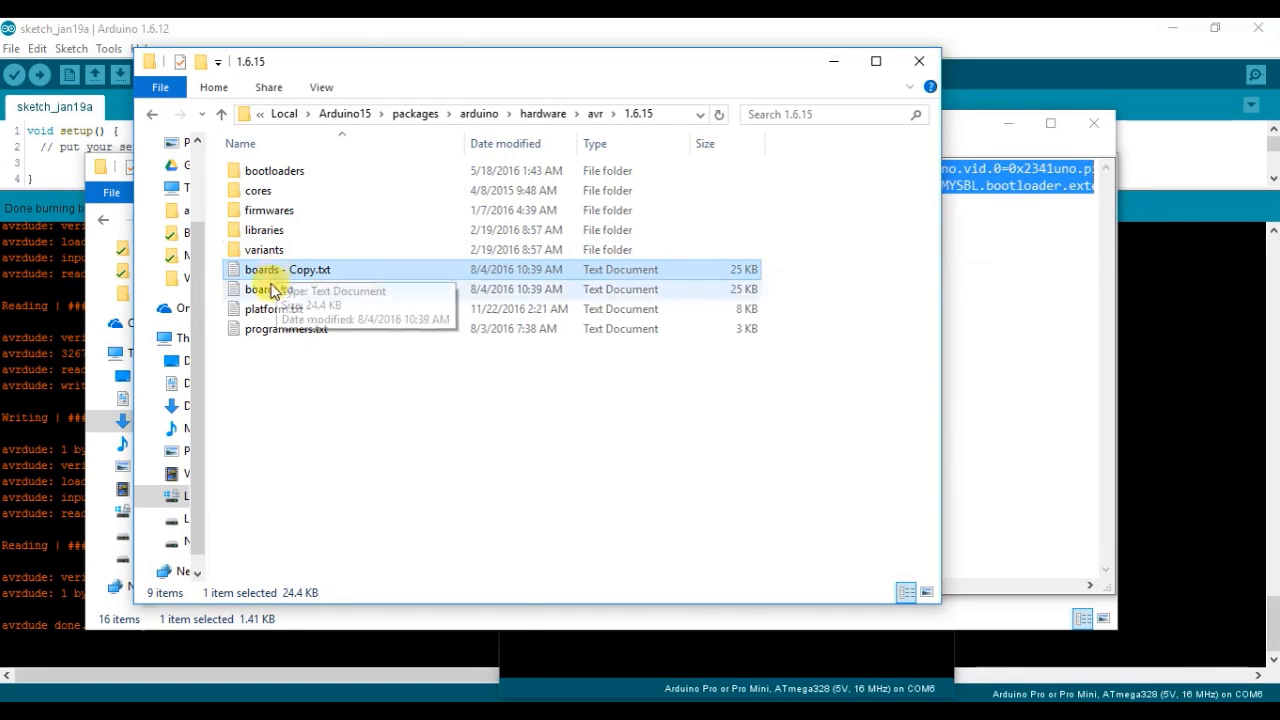
right_click(264, 288)
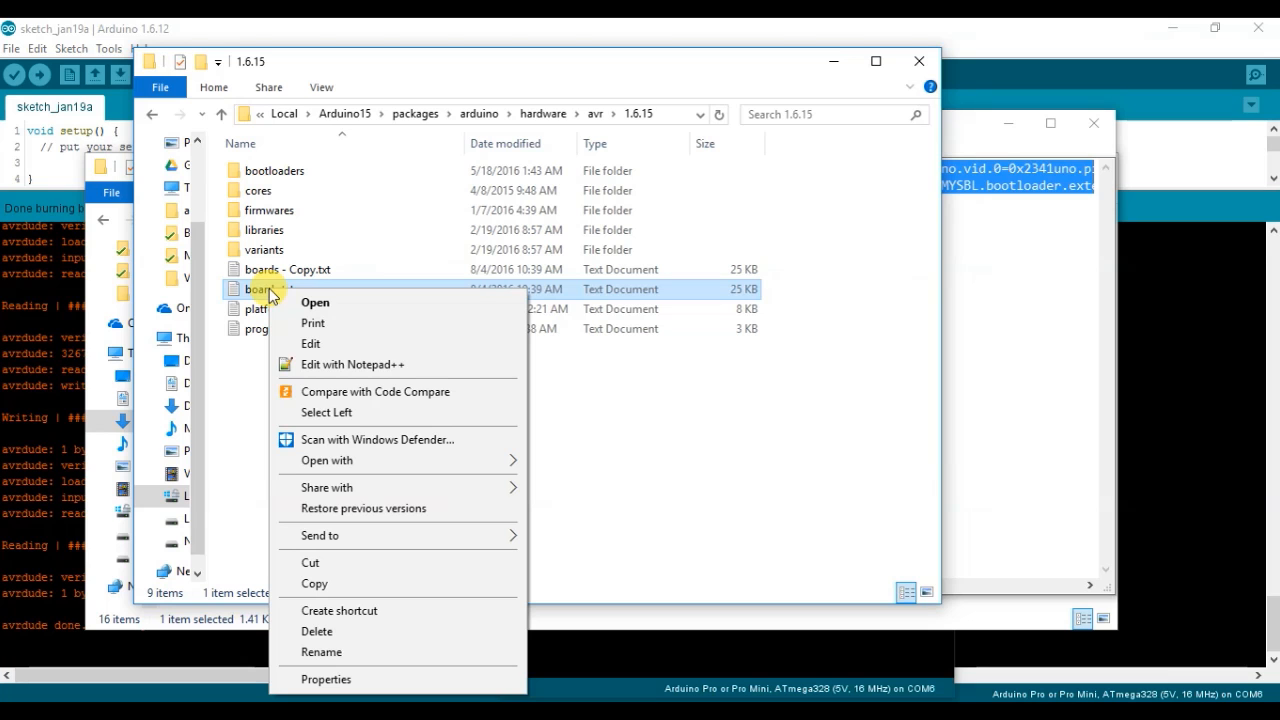
mouse_move(372, 378)
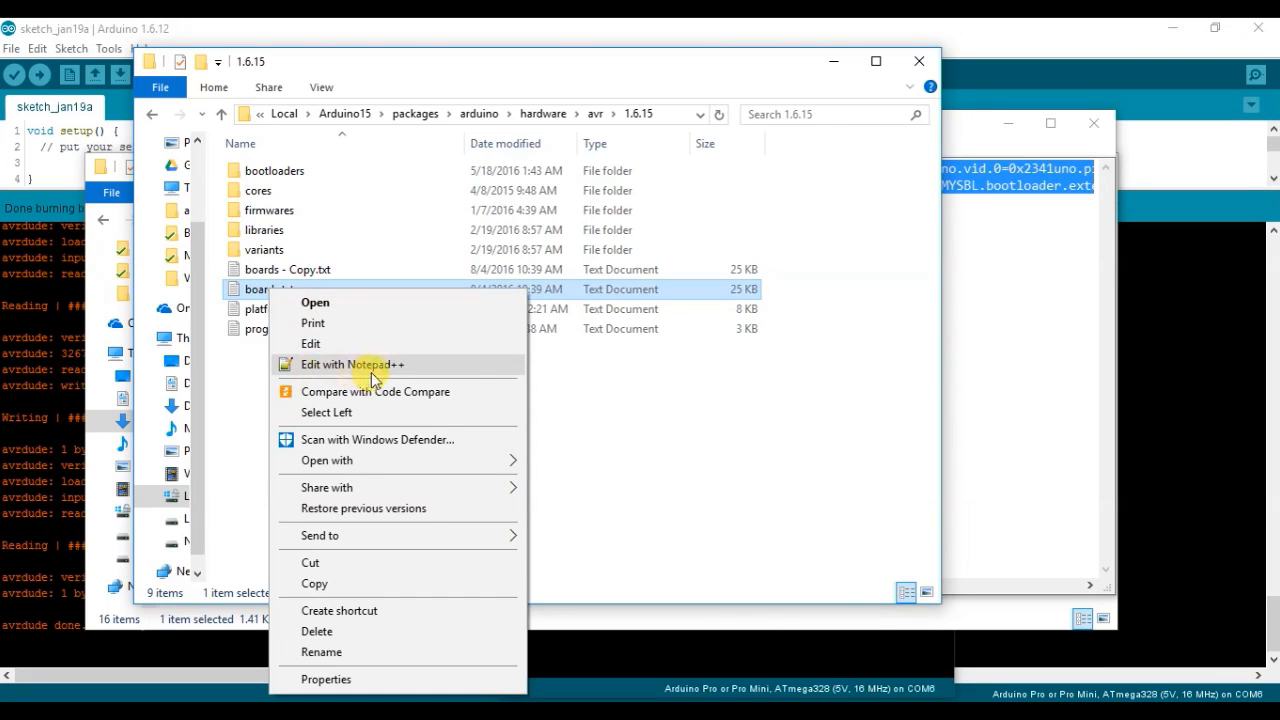
Edit boards.txt in Notepad++ and paste the proMYSBL block using MySensors/MYSBootloader.hex as bootloader file
left_click(352, 364)
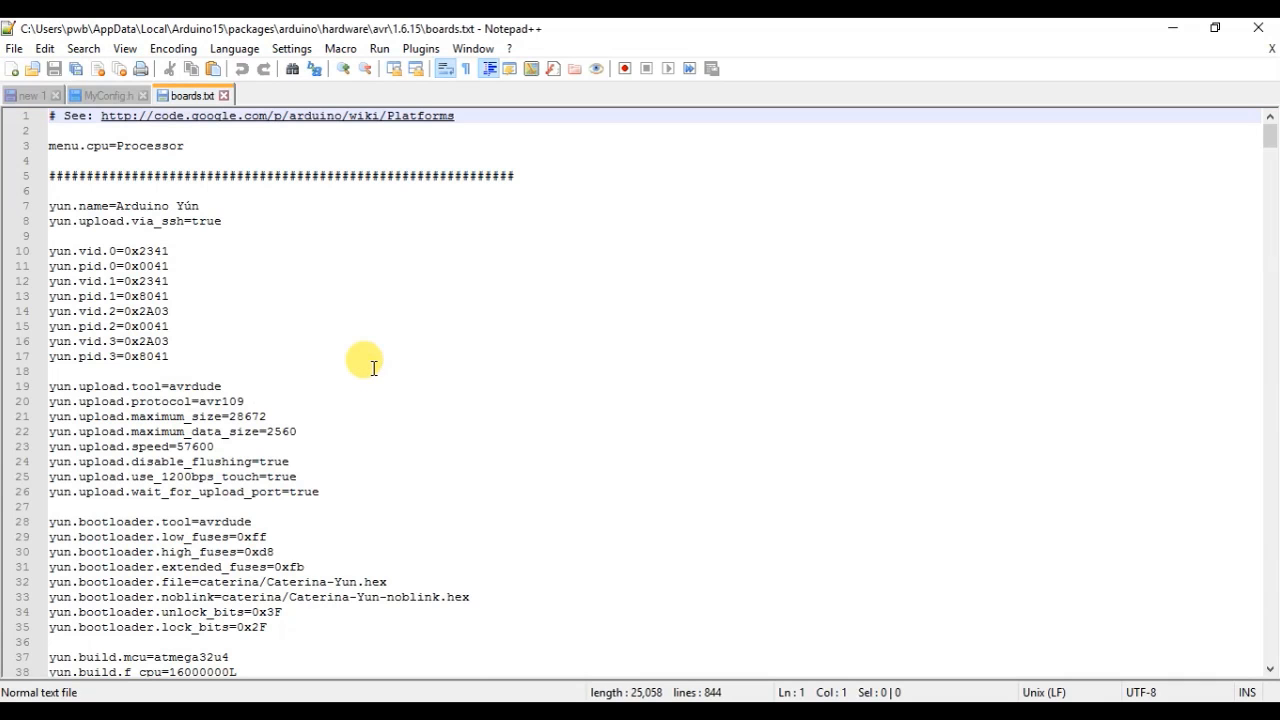
mouse_move(280, 332)
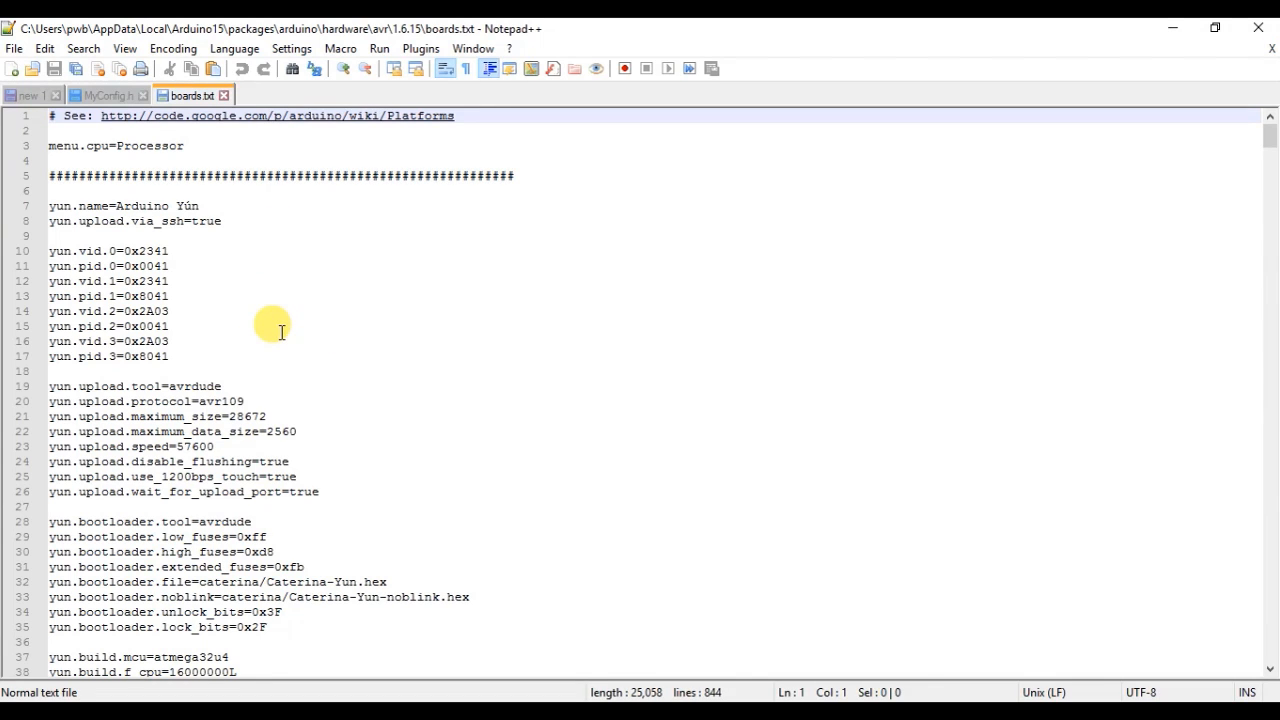
mouse_move(224, 356)
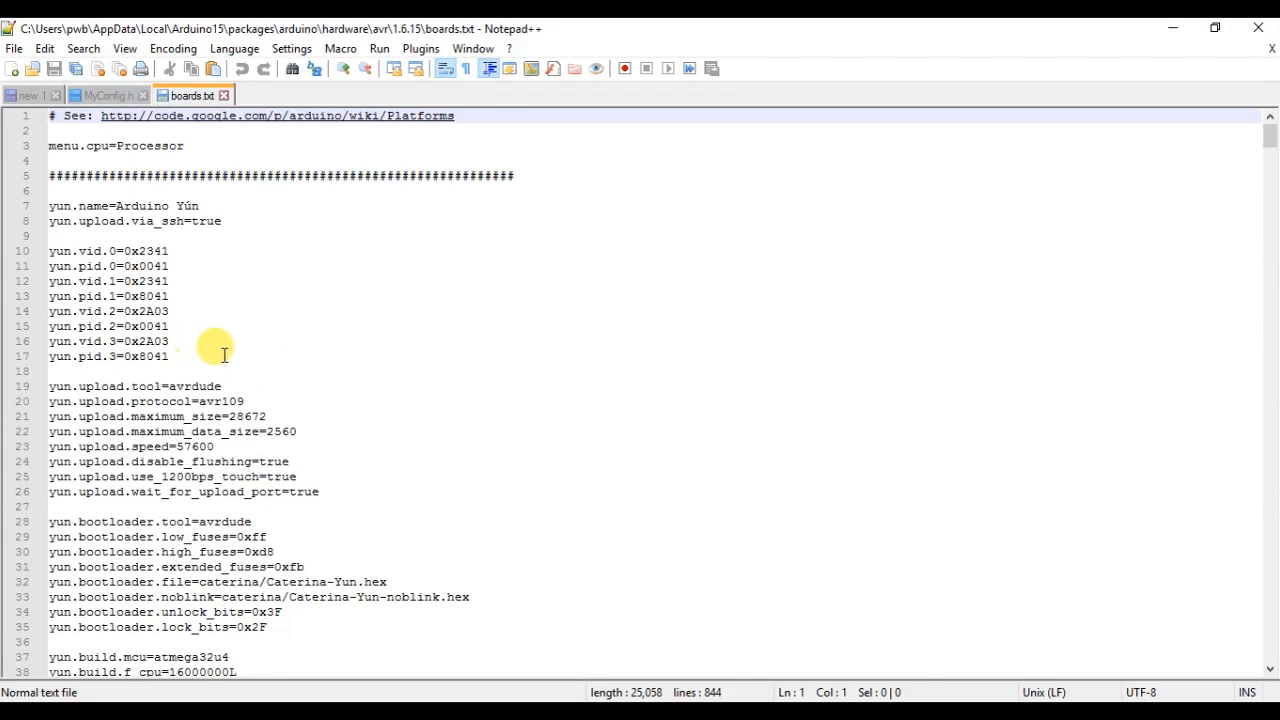
mouse_move(1210, 122)
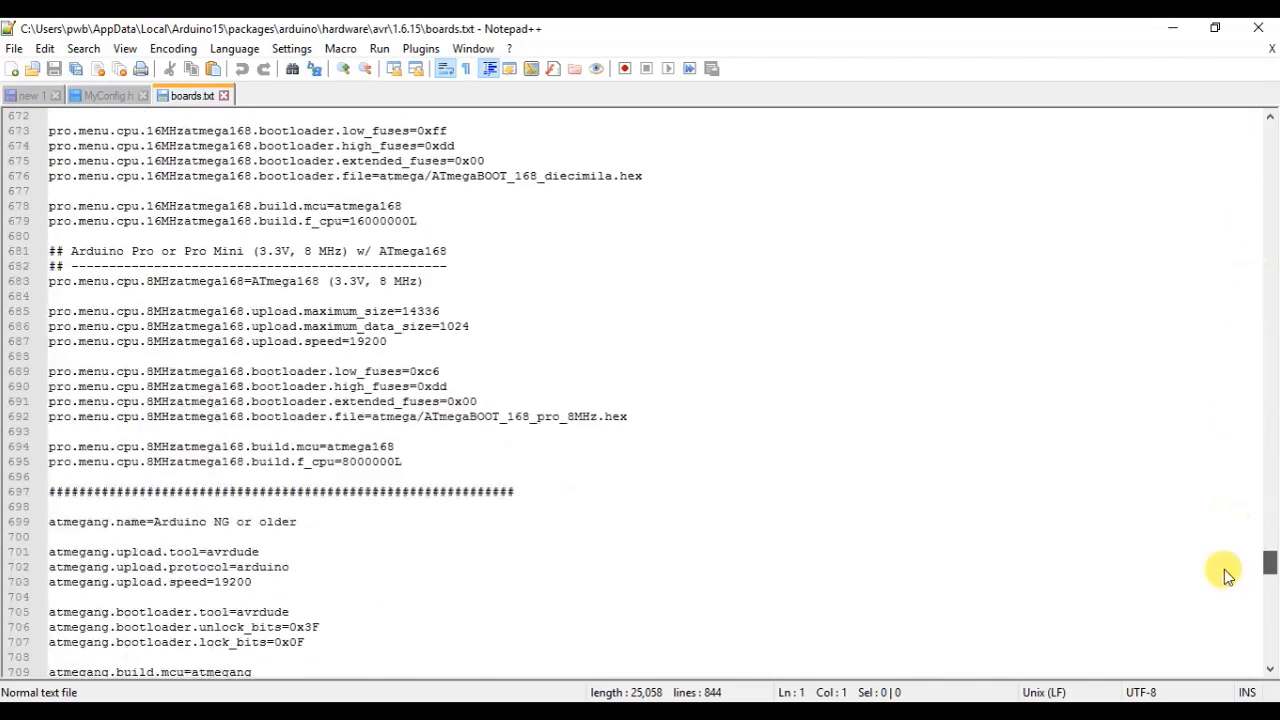
scroll("down", 3)
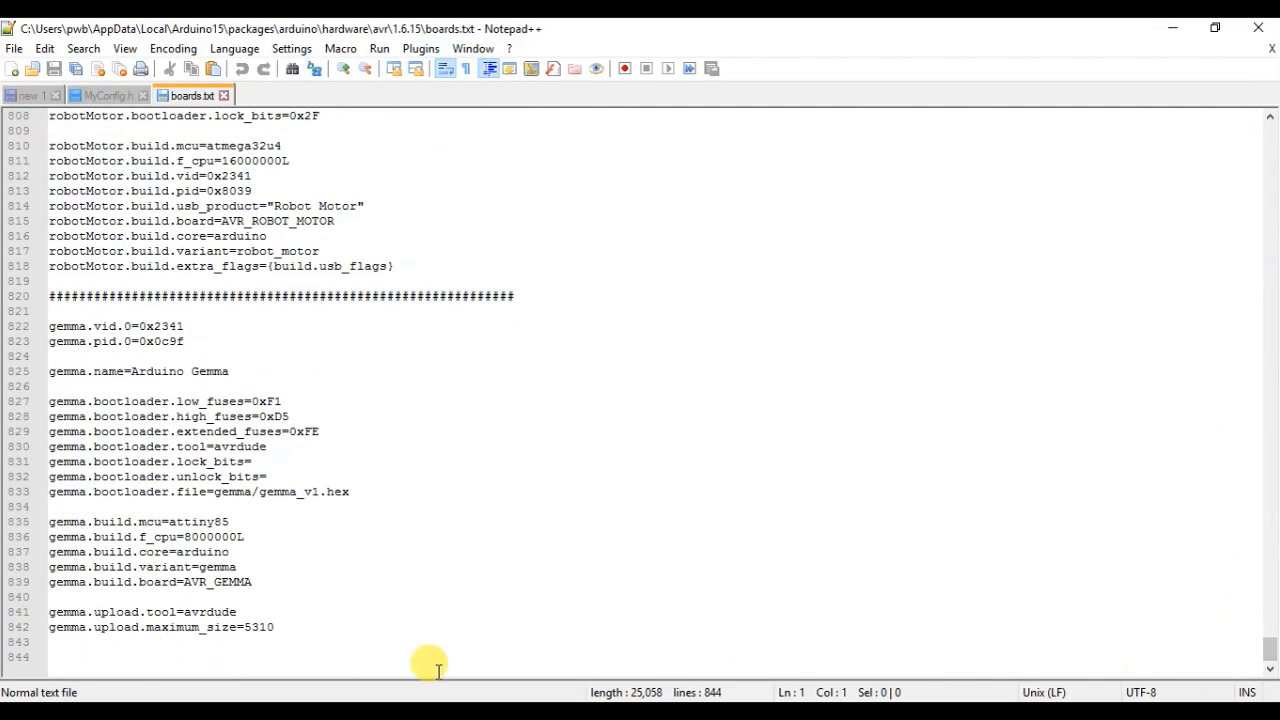
mouse_move(72, 658)
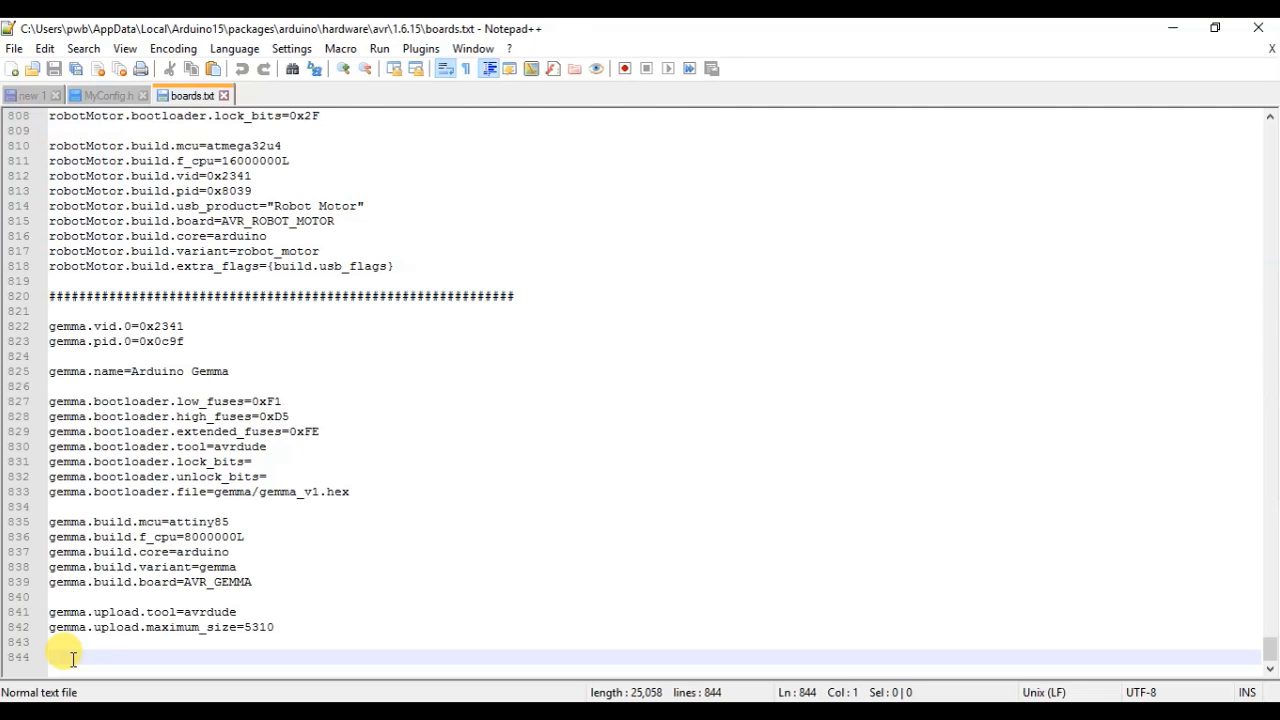
key("ctrl+v")
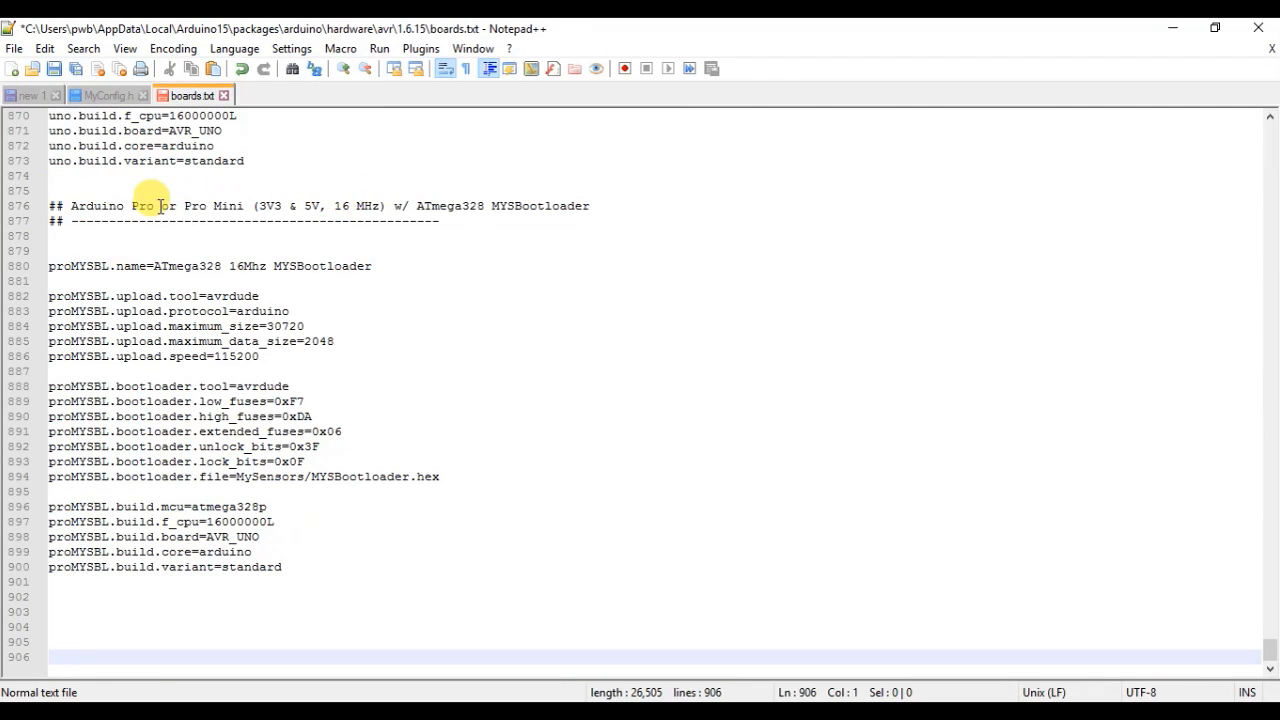
mouse_move(484, 254)
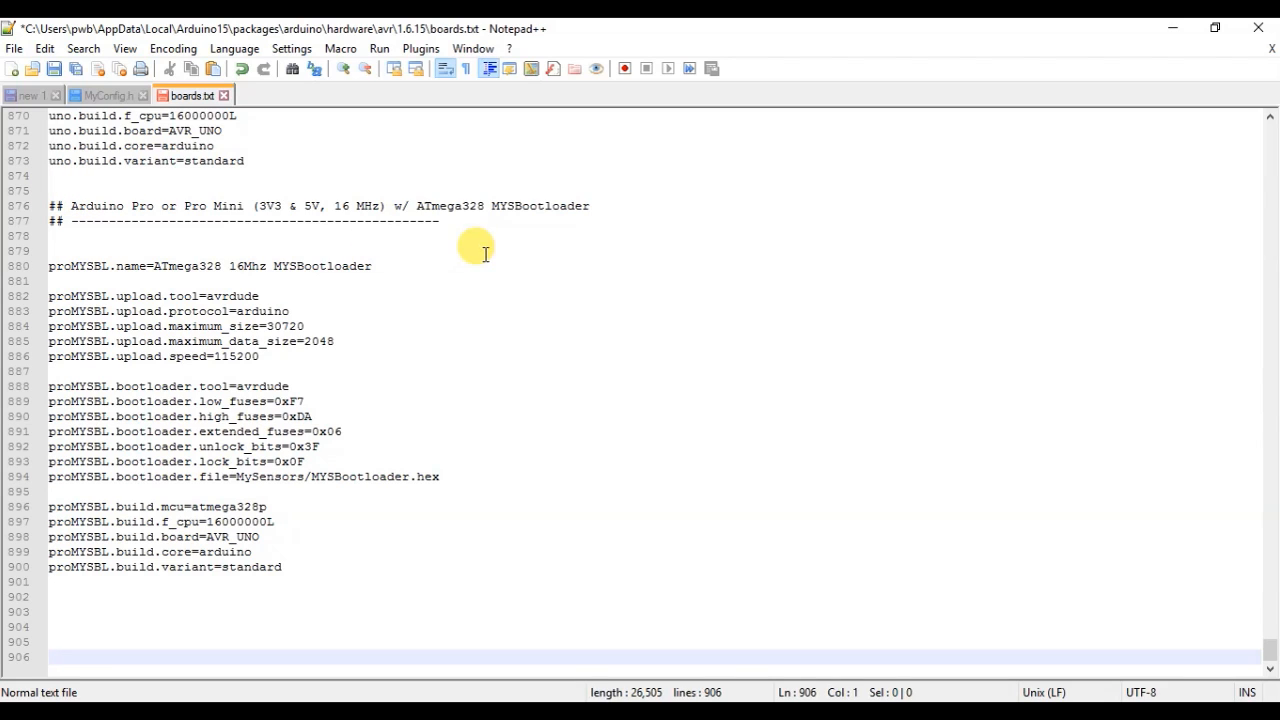
mouse_move(250, 222)
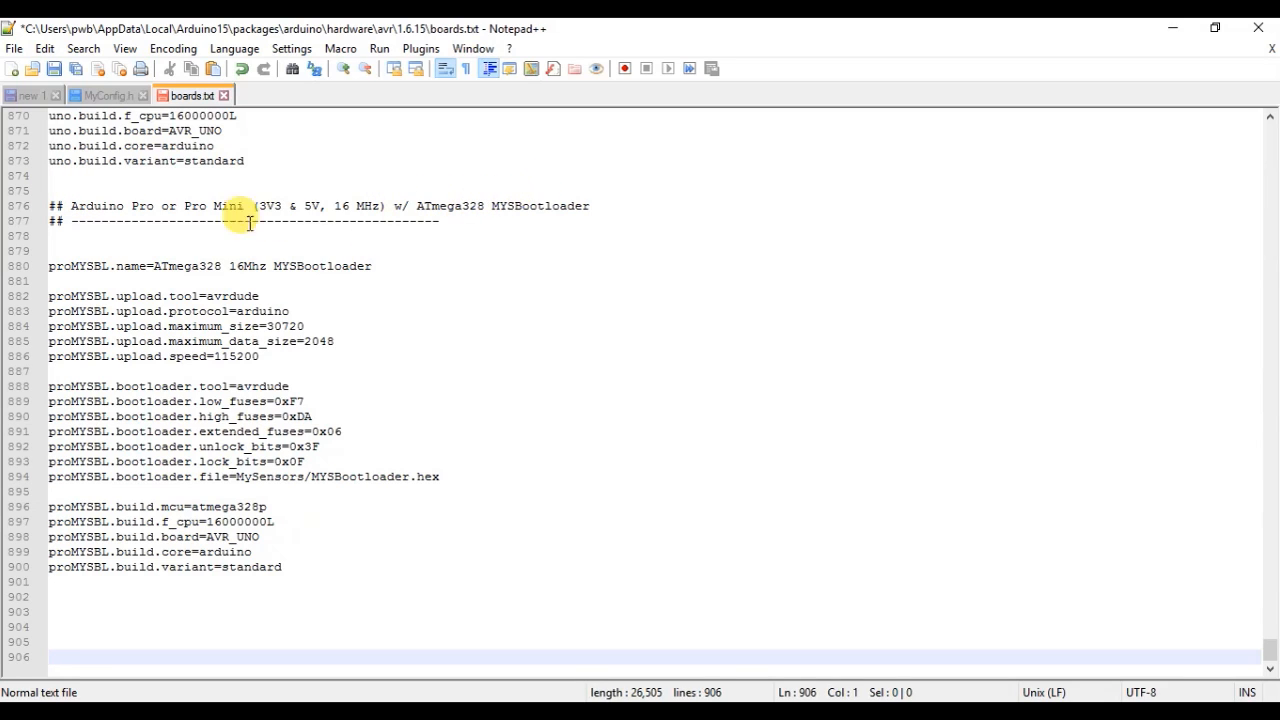
mouse_move(456, 272)
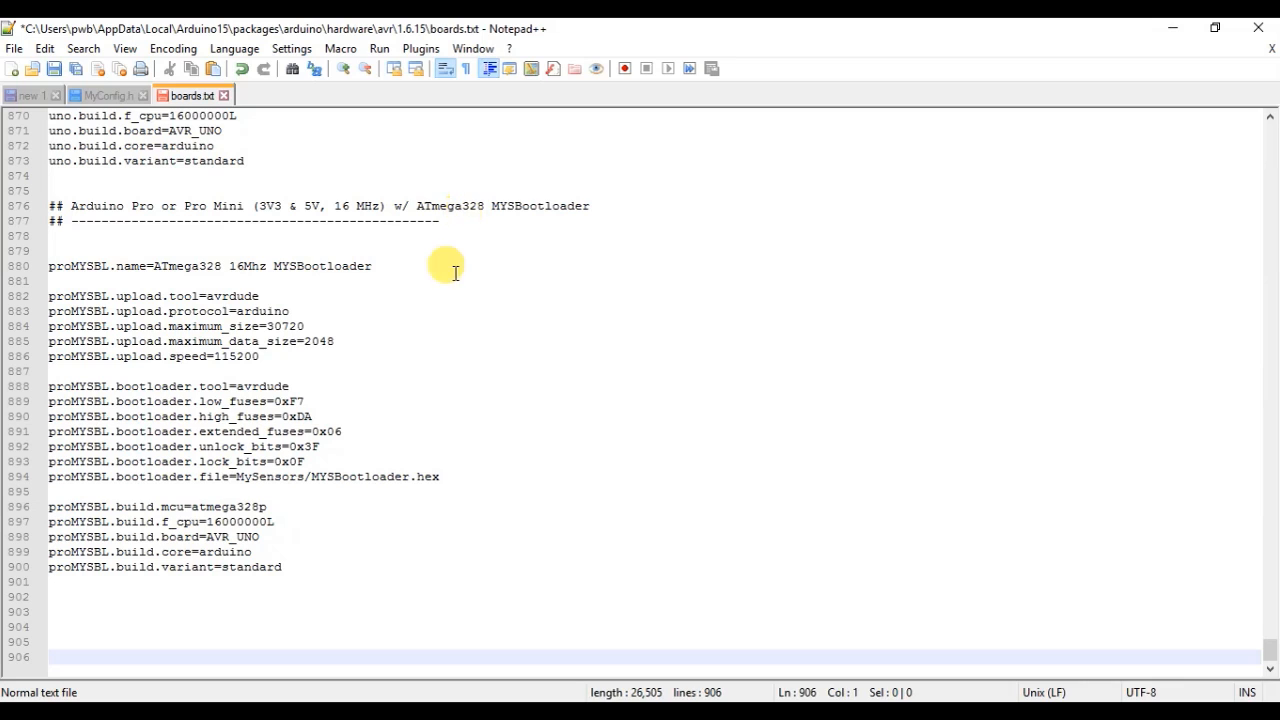
mouse_move(284, 490)
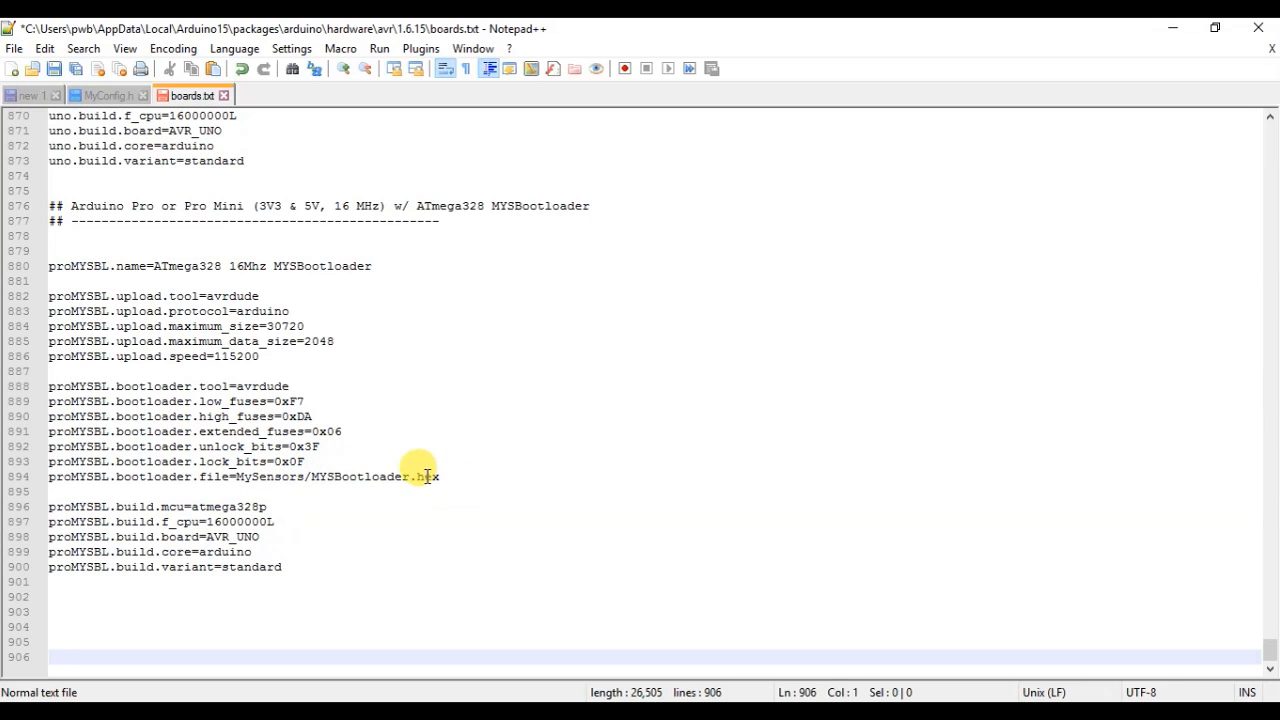
left_click(232, 476)
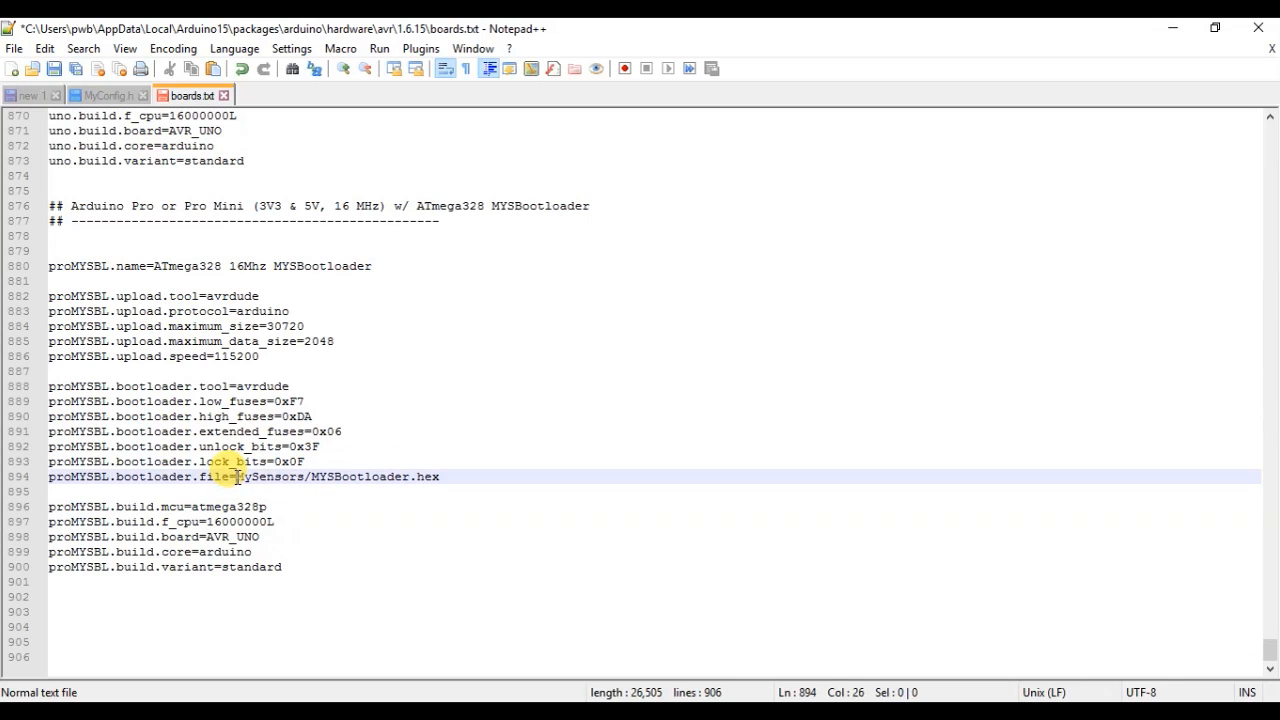
double_click(270, 476)
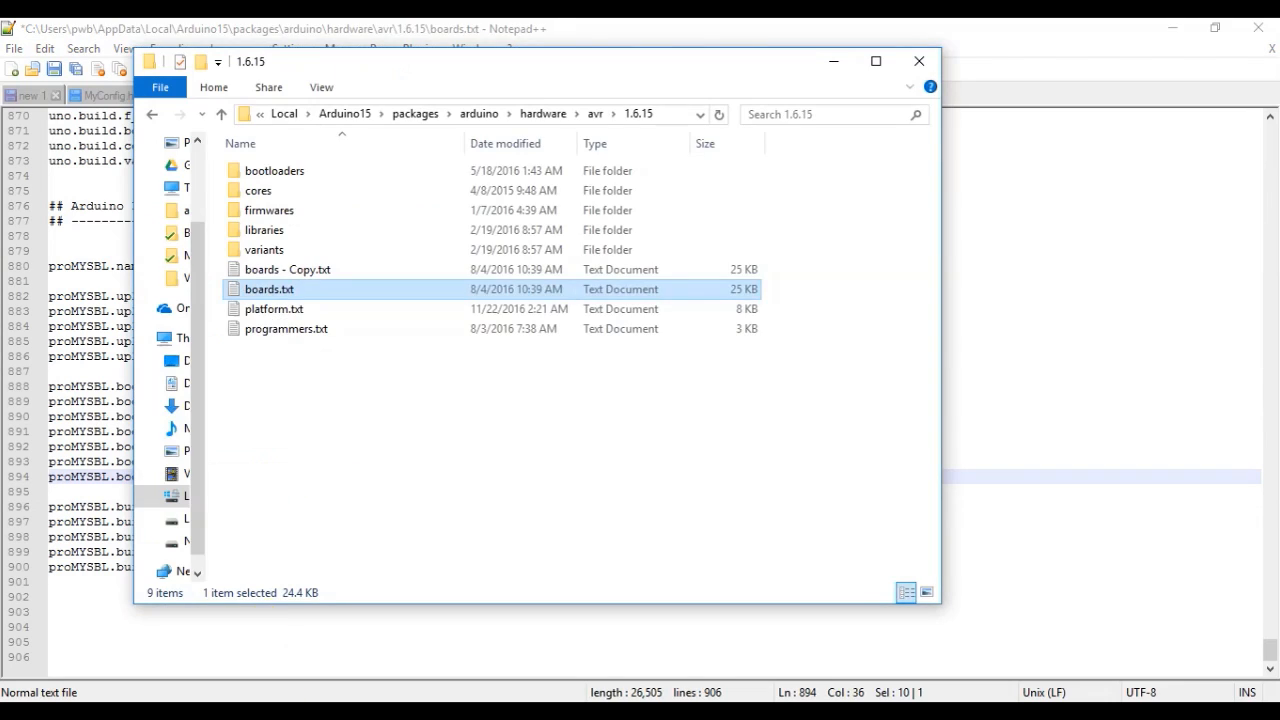
Navigate into bootloaders/MySensors to receive MYSBootloader.hex from the zip
double_click(274, 168)
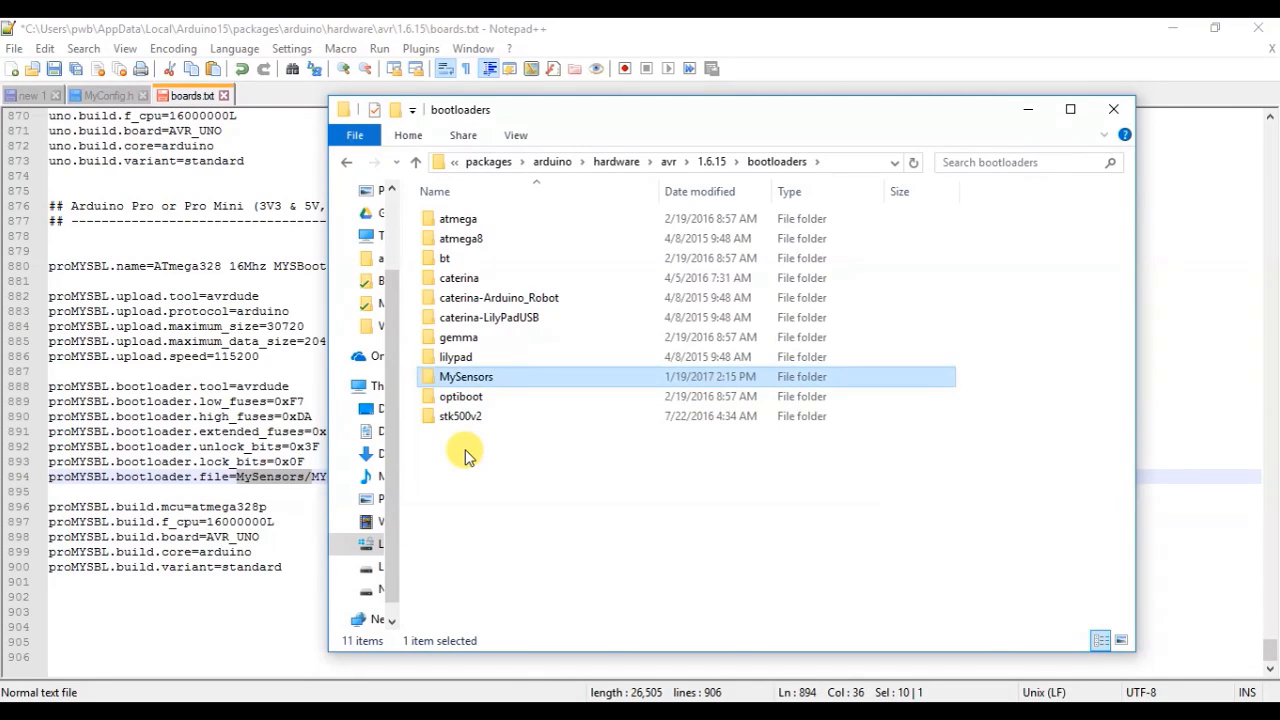
double_click(466, 376)
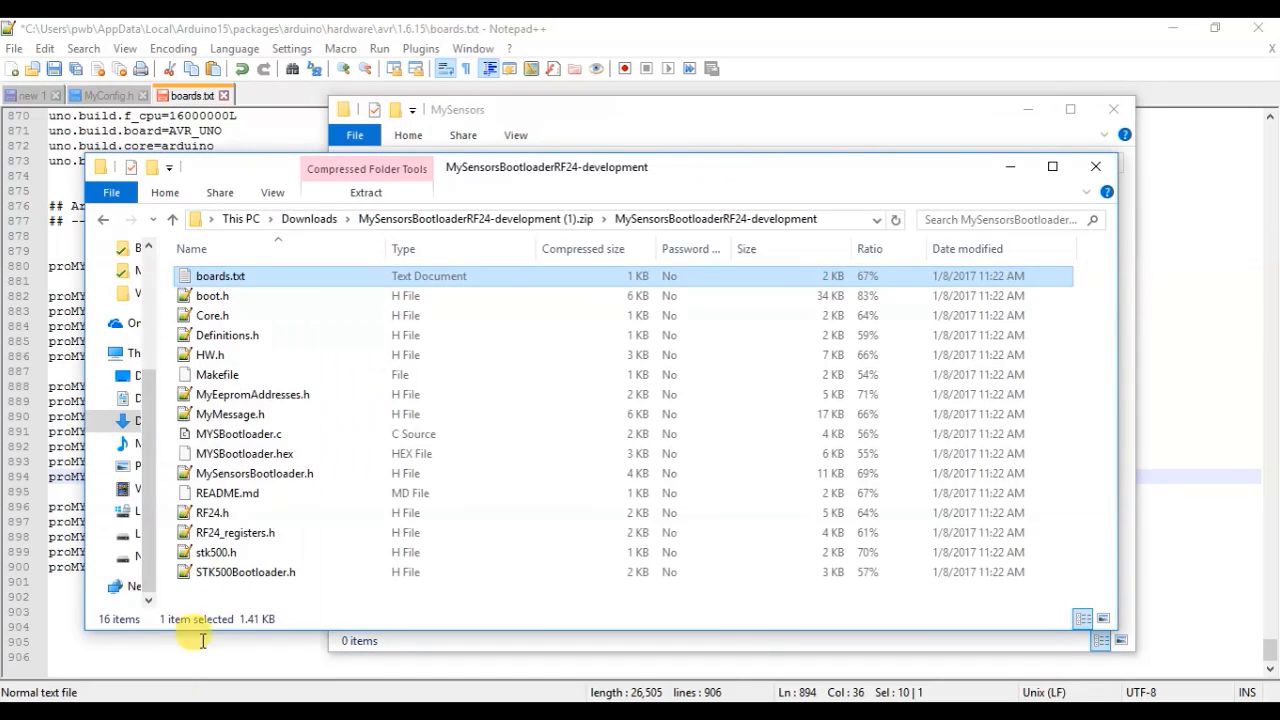
mouse_move(236, 532)
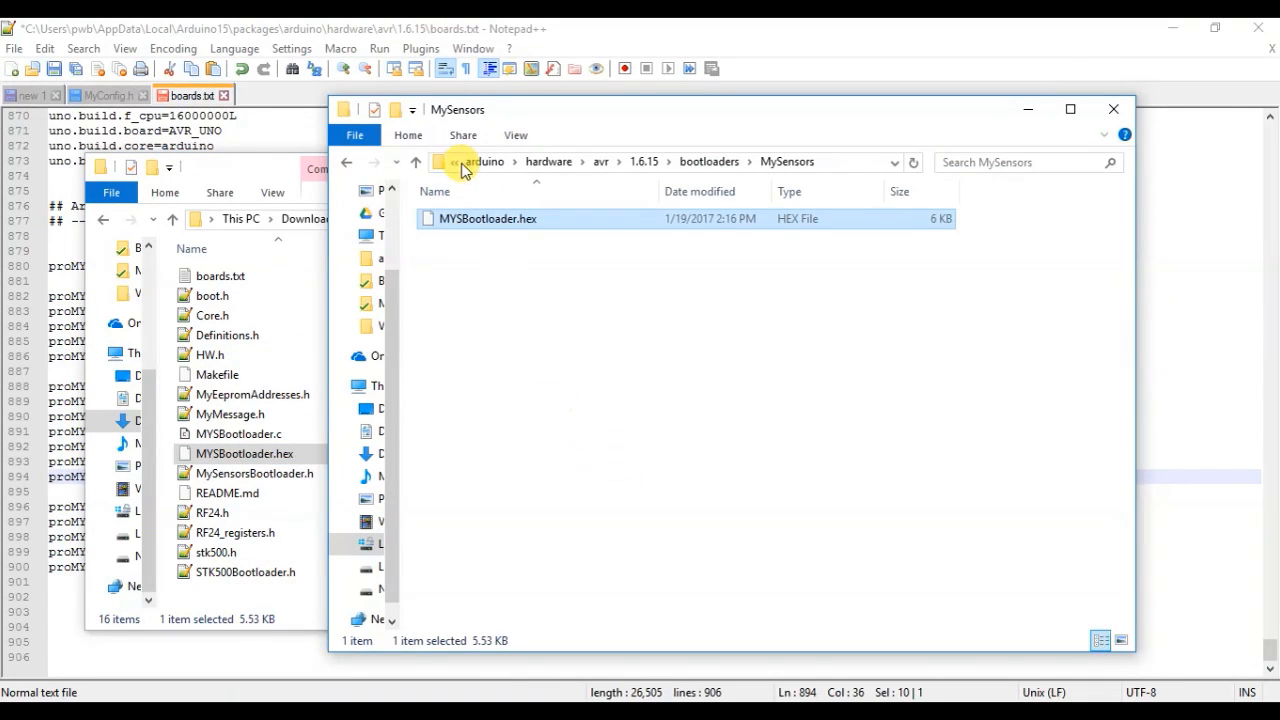
mouse_move(468, 256)
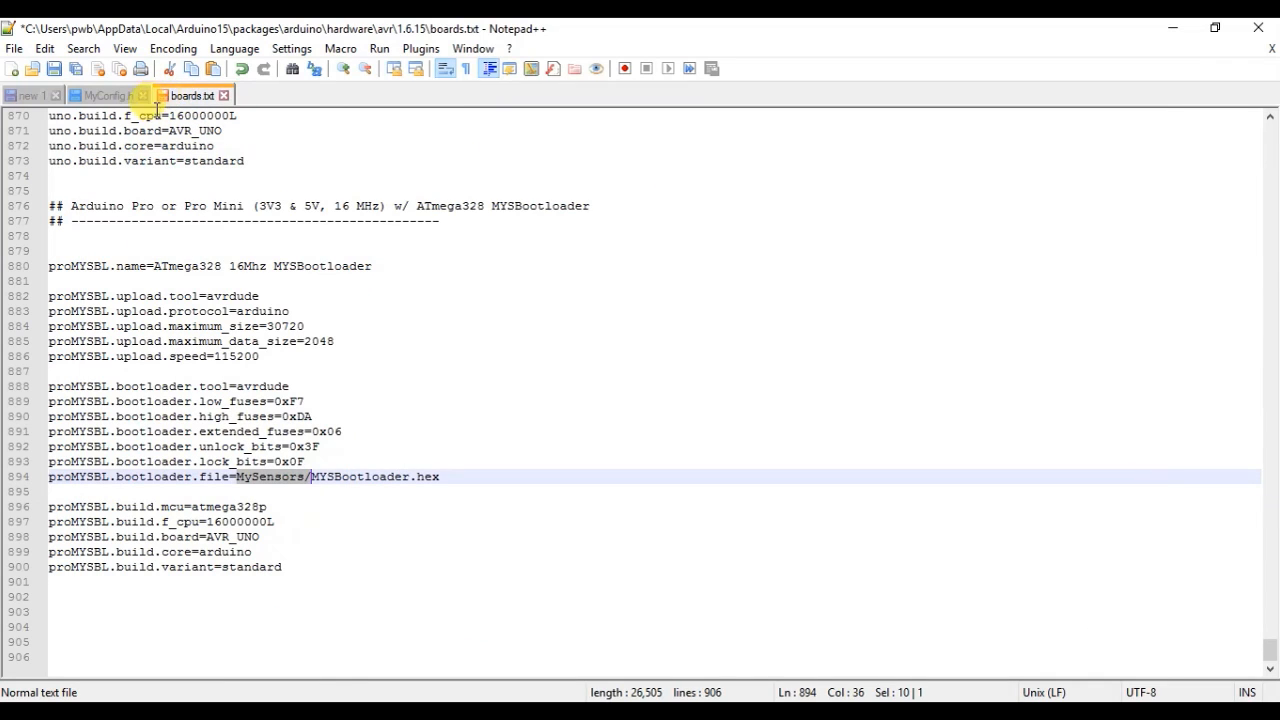
Save boards.txt in Notepad++ and close the eeprom_clear sketch window
left_click(260, 340)
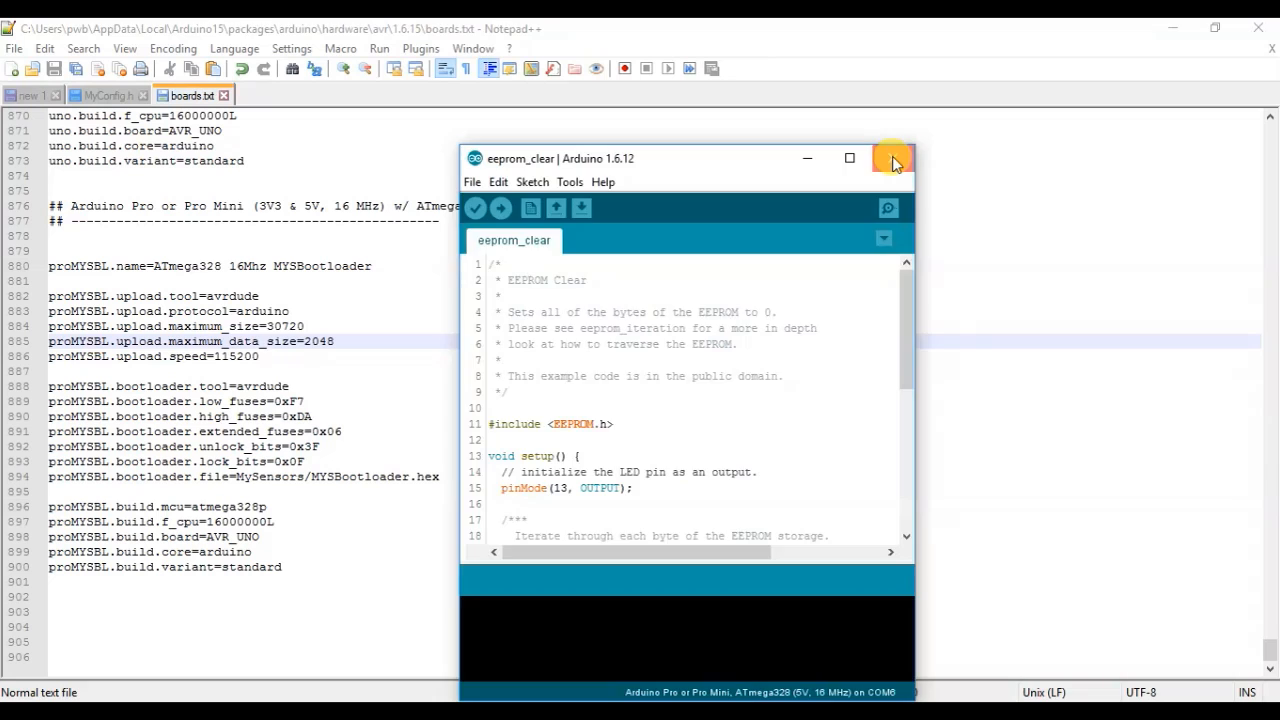
left_click(890, 158)
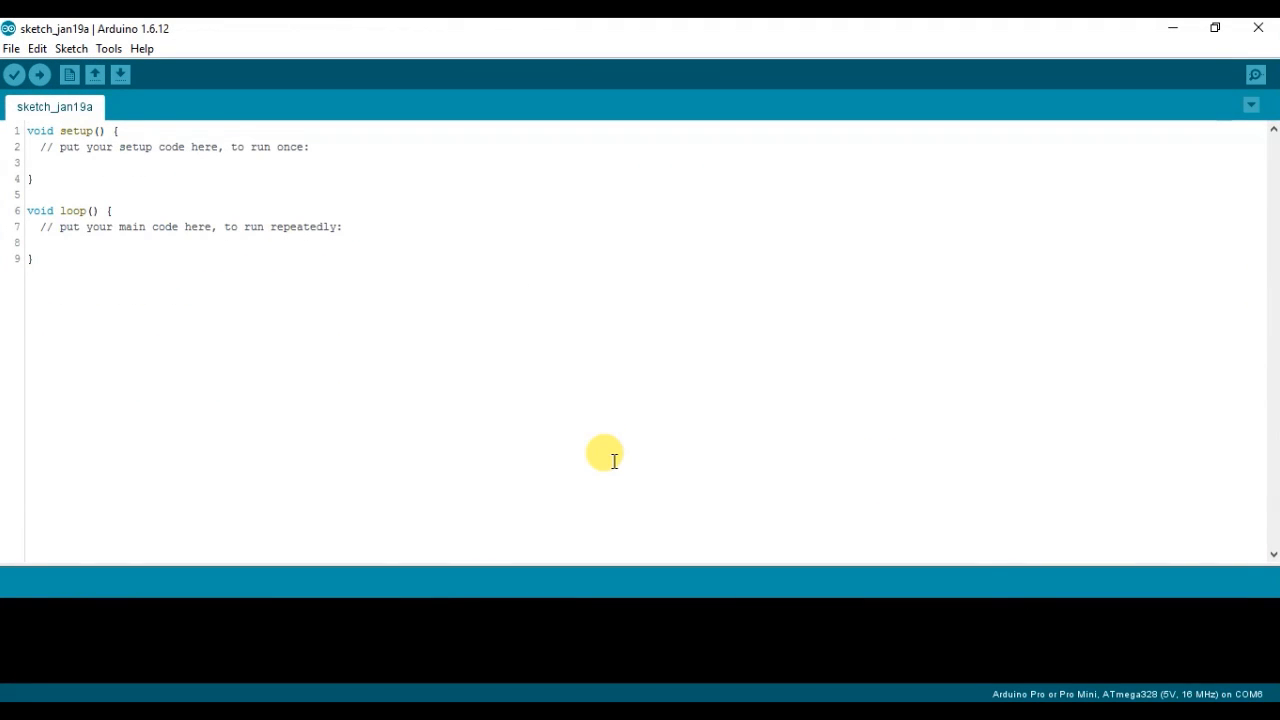
mouse_move(108, 48)
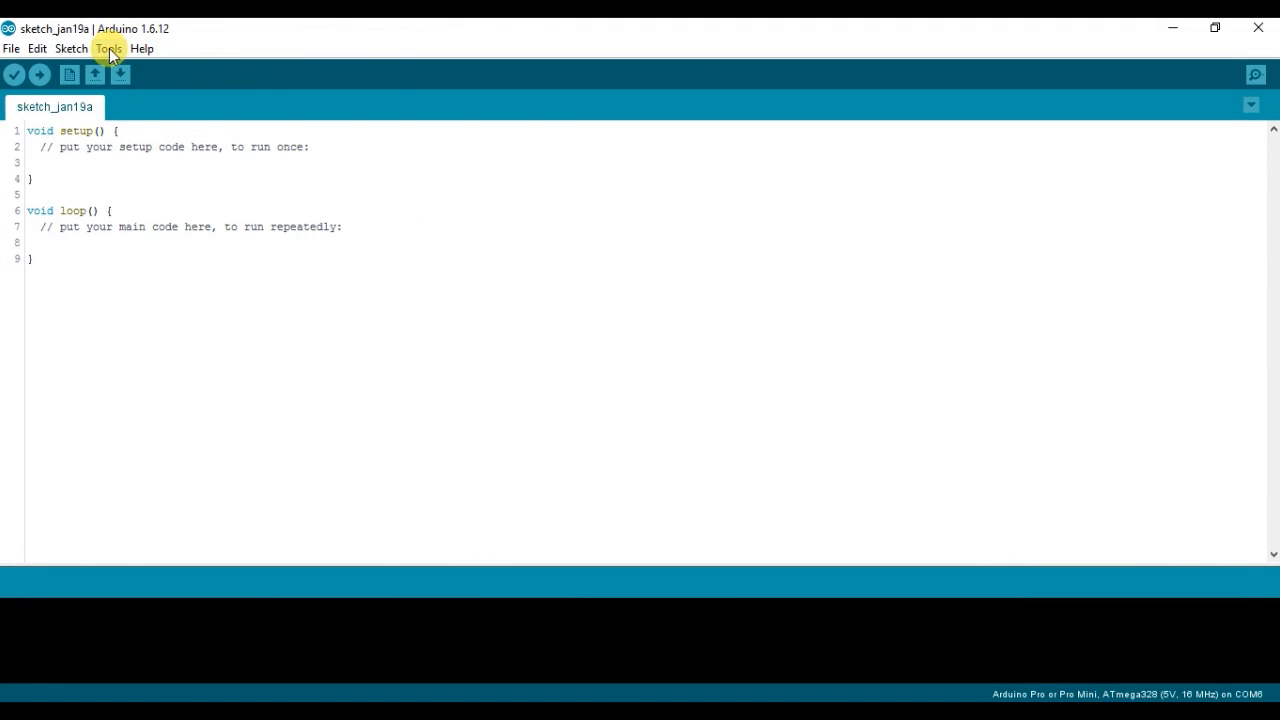
Select the ATmega328 16Mhz MYSBootloader board under Tools and head to Burn Bootloader
left_click(108, 48)
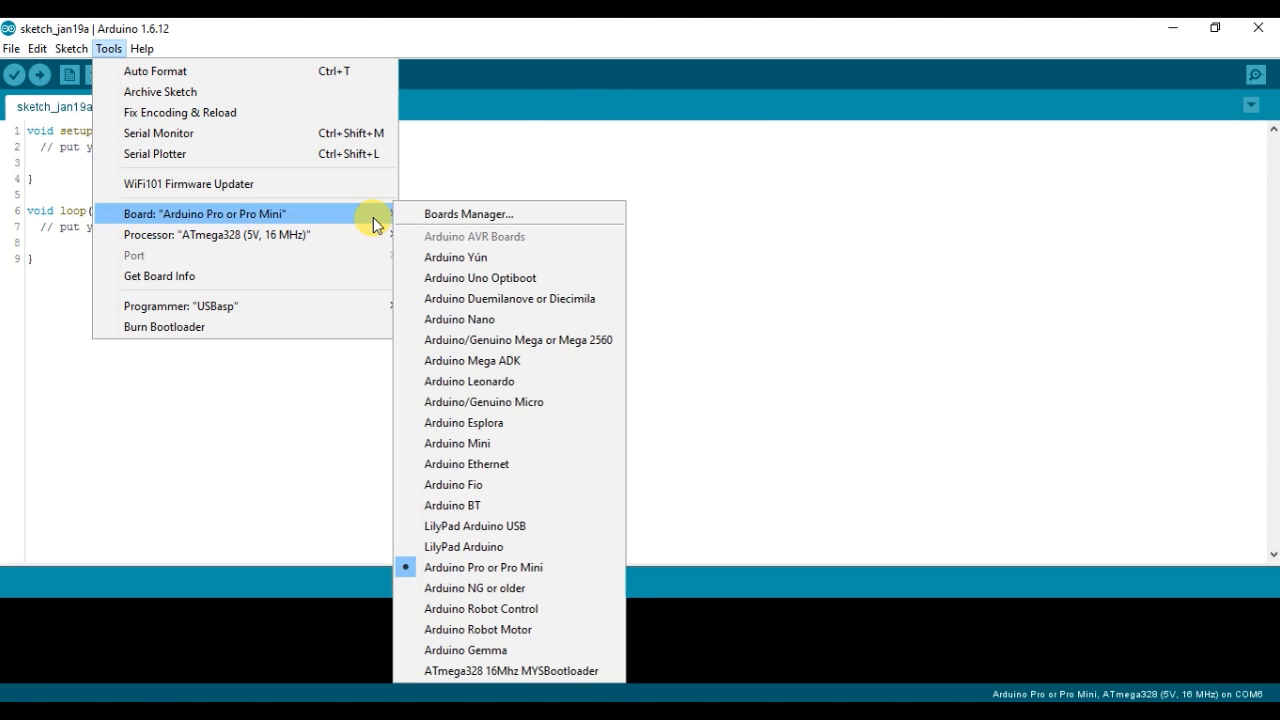
mouse_move(480, 670)
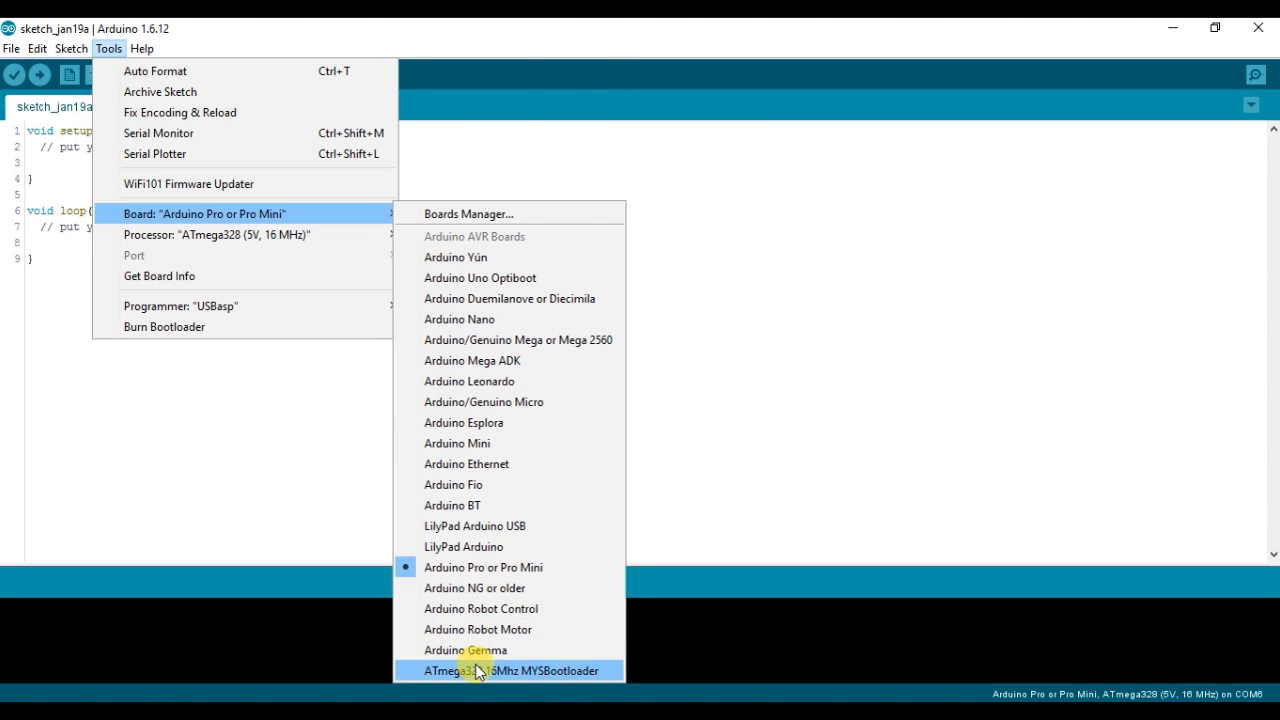
left_click(504, 670)
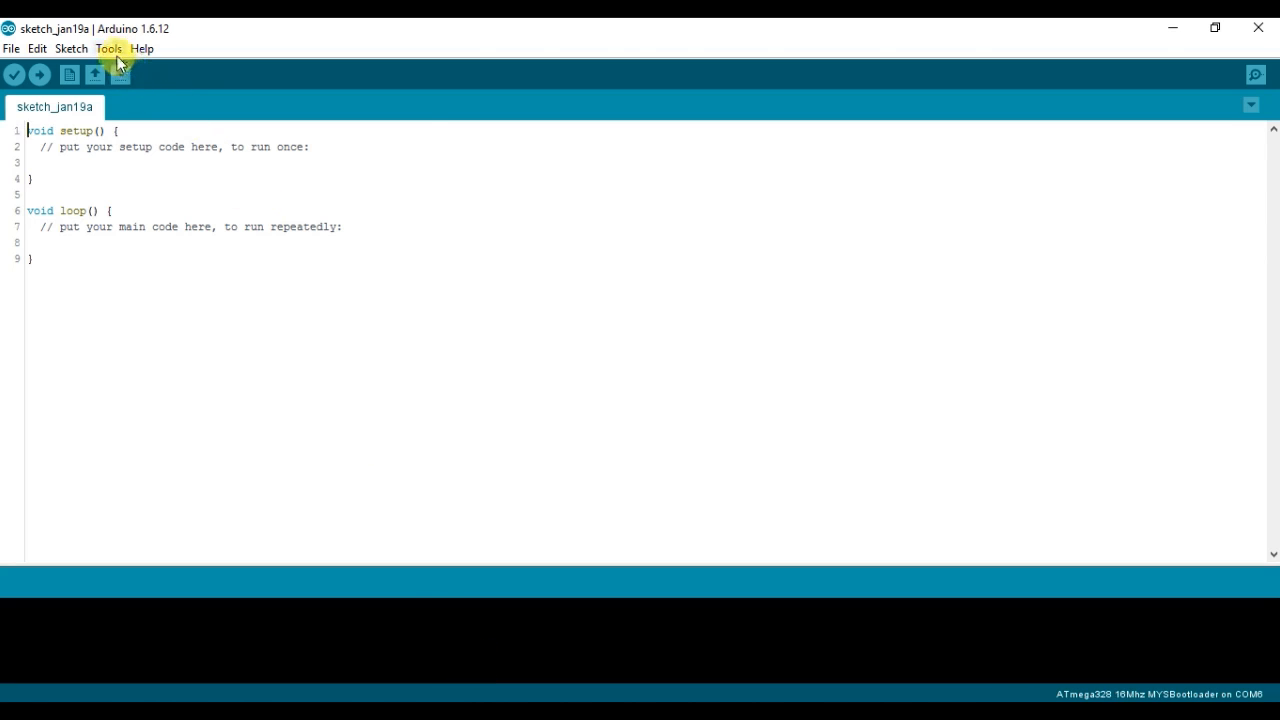
left_click(108, 48)
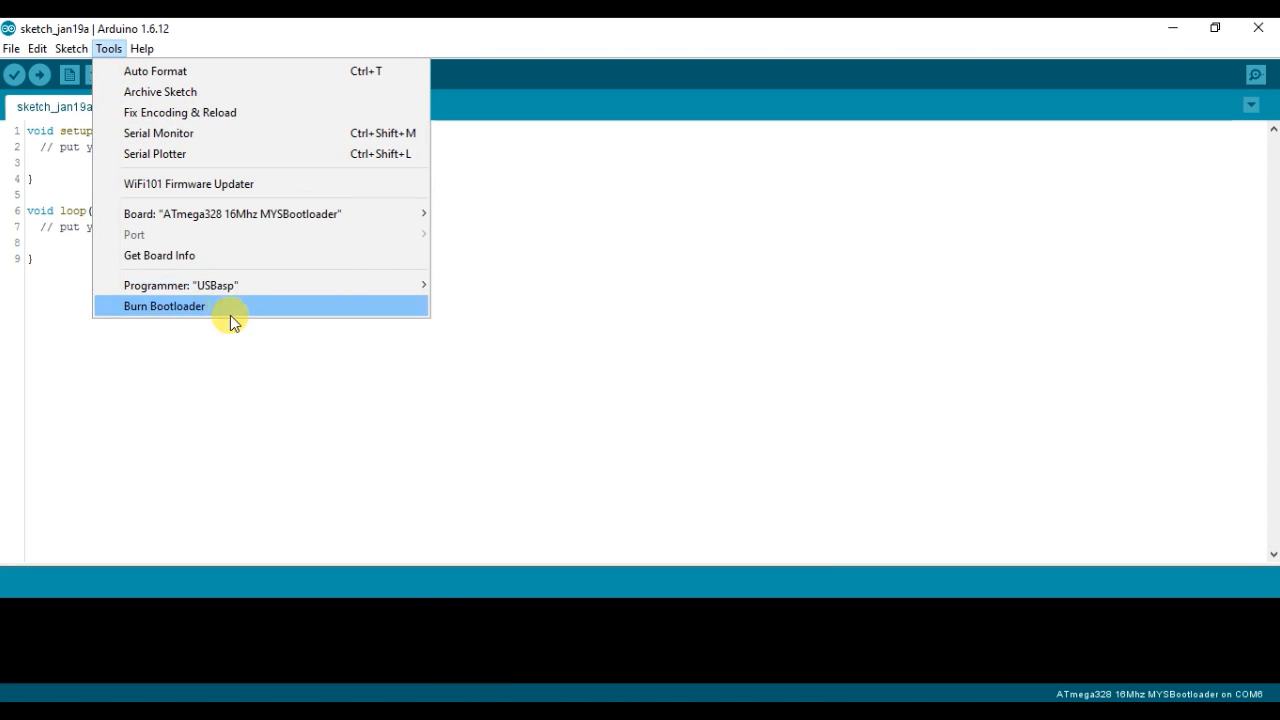